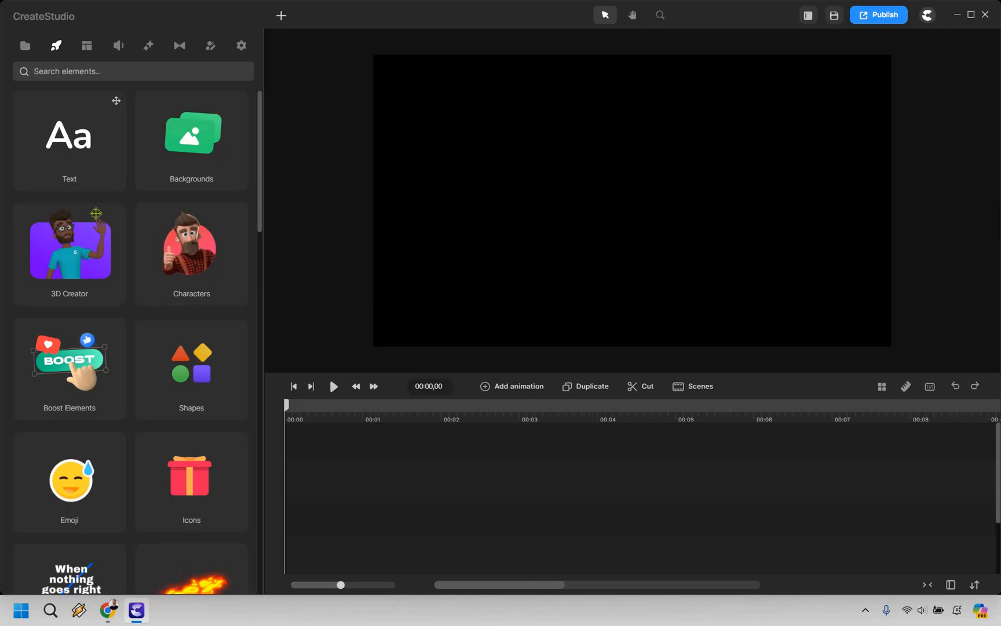
Show the 3D character library with Leo, Bella, Danny, Lenka and Tom.
left_click(209, 45)
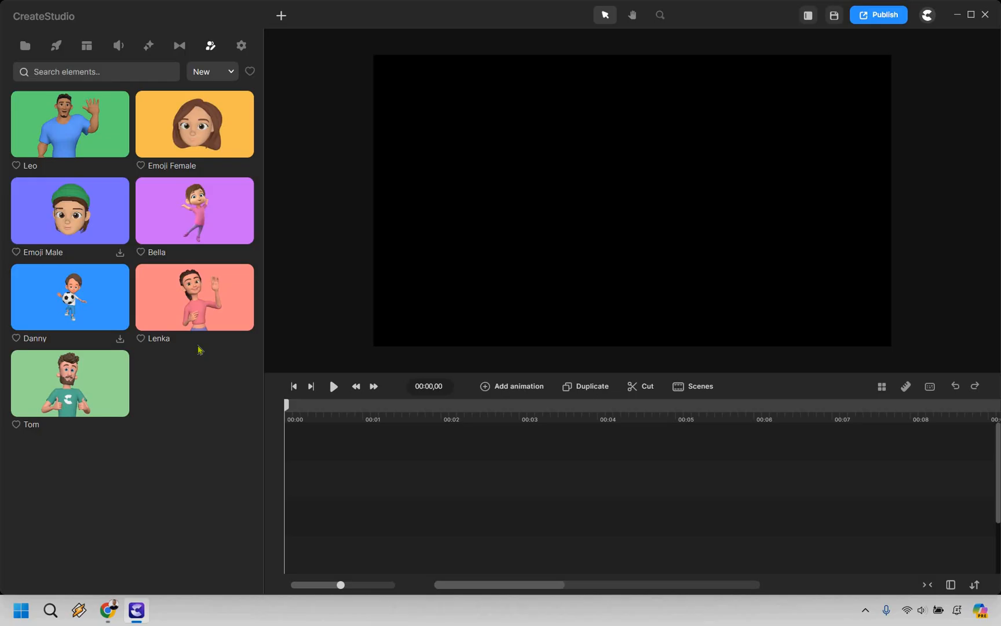
Add Tom to the scene and restyle him with a T-shirt top and shorts bottoms.
left_click(69, 384)
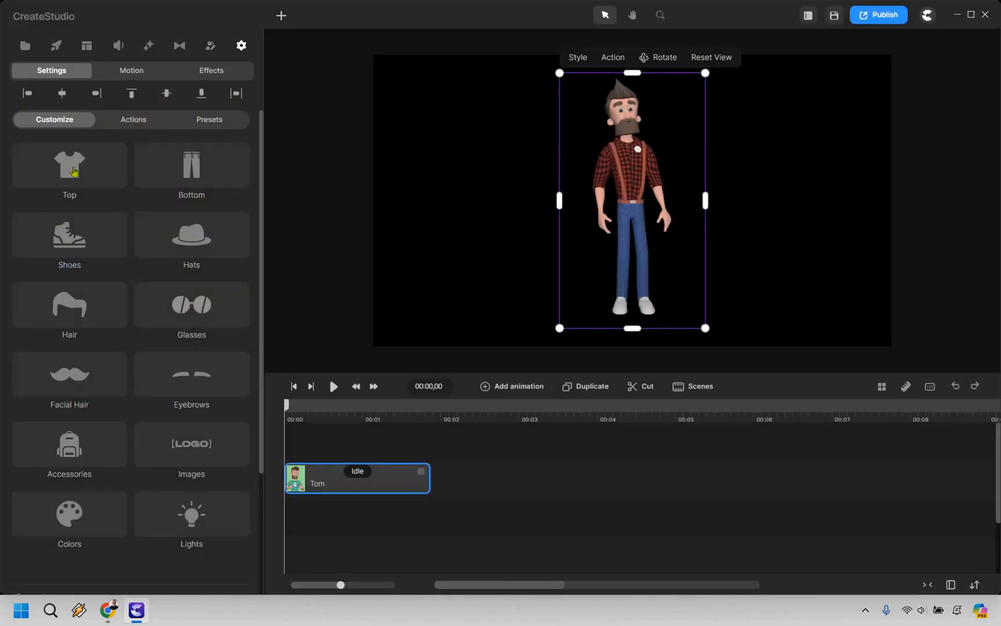
left_click(70, 164)
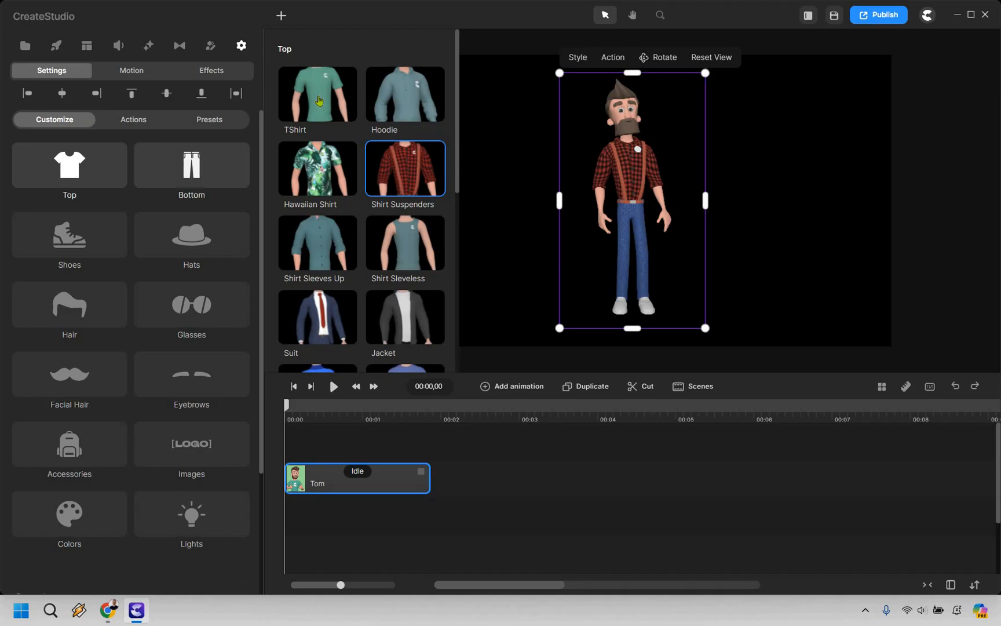
left_click(318, 94)
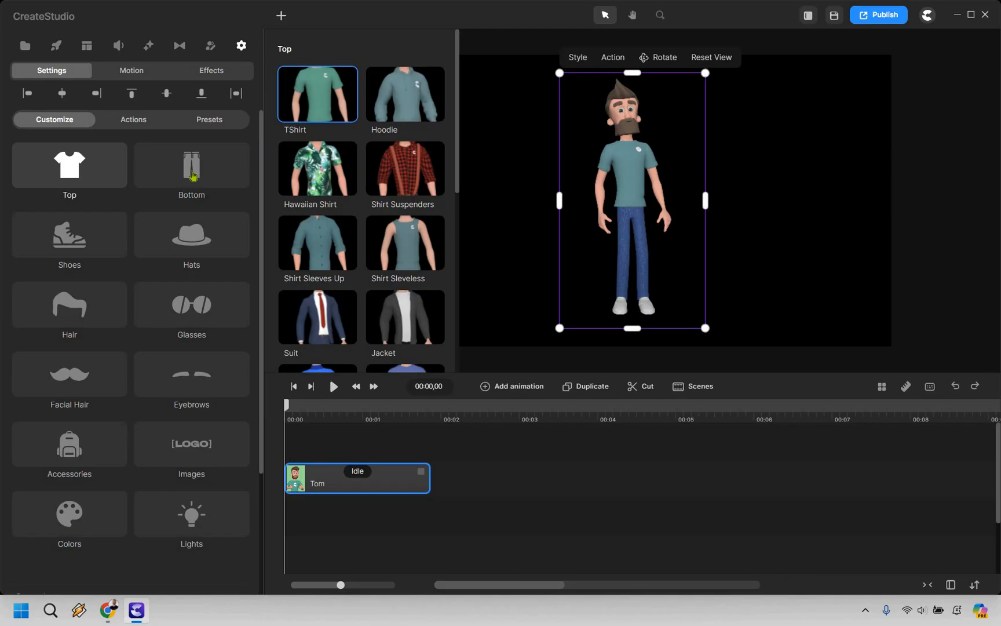
left_click(191, 165)
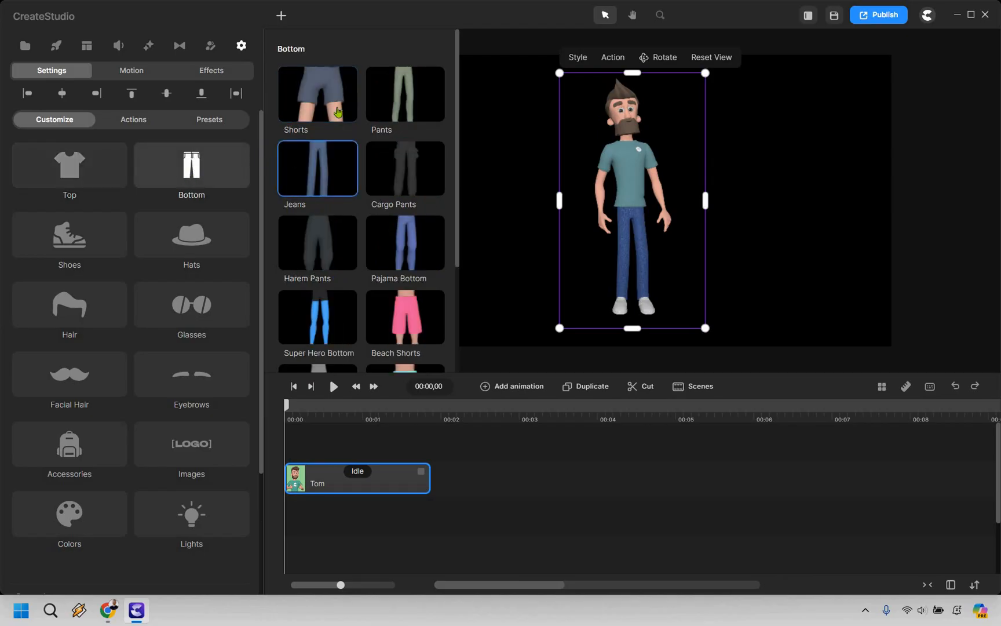
left_click(318, 95)
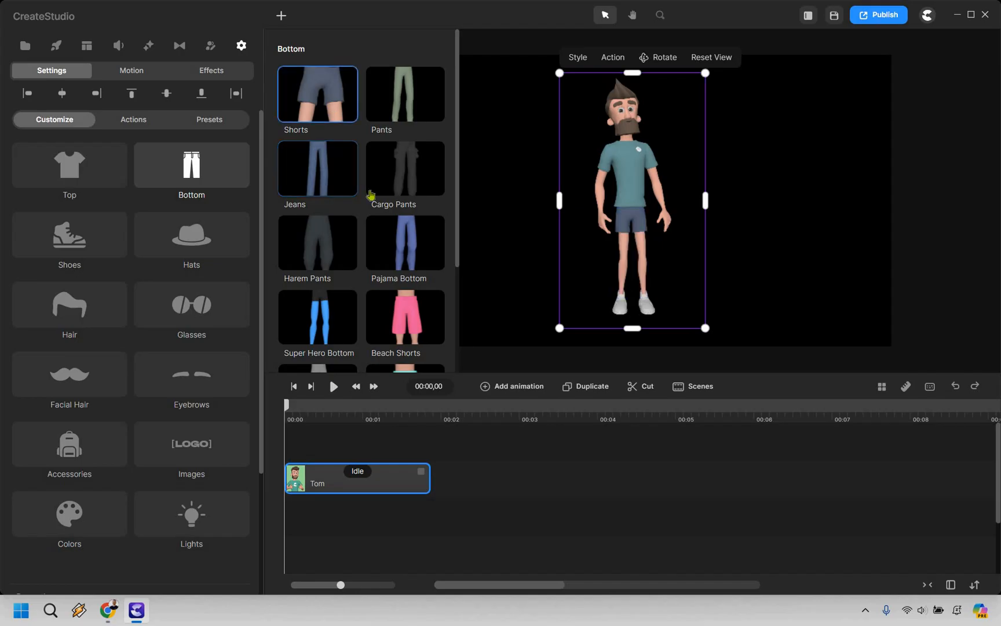
mouse_move(58, 240)
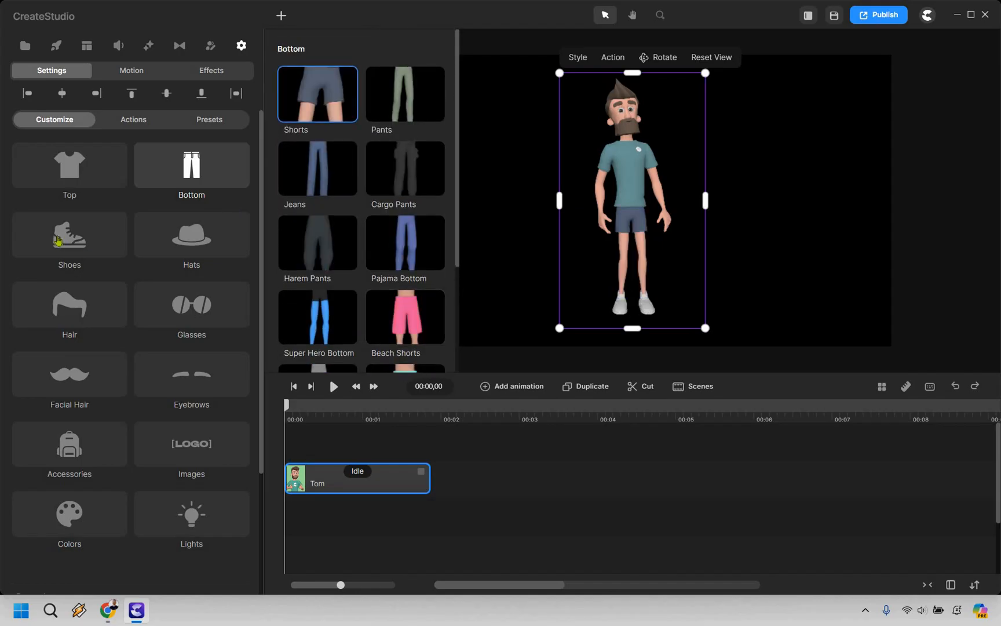
Browse Tom's shoe, hat, hairstyle and glasses choices without changing them.
left_click(70, 236)
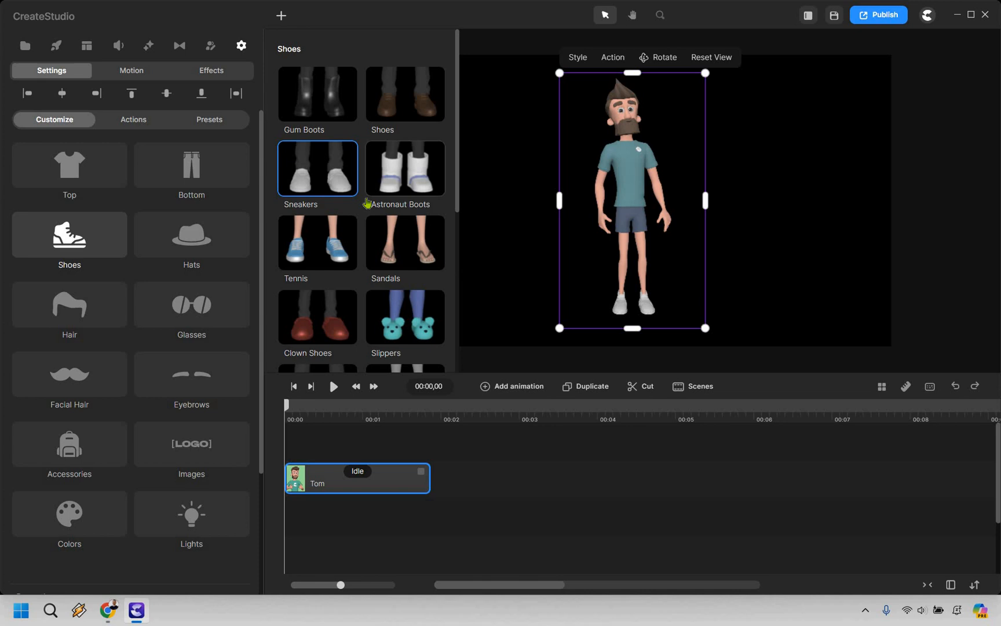
scroll("down", 3)
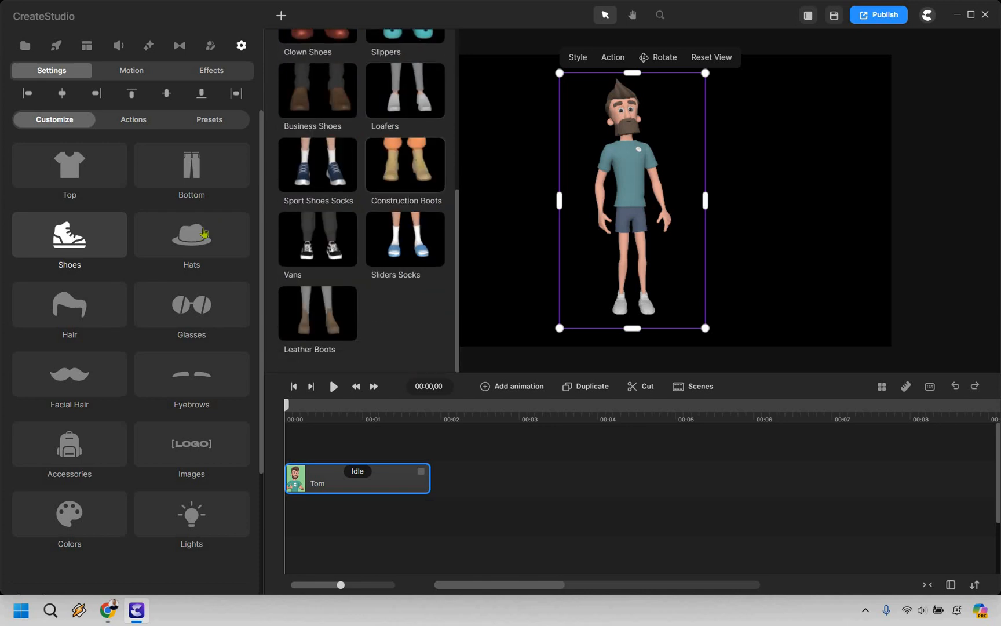
left_click(191, 240)
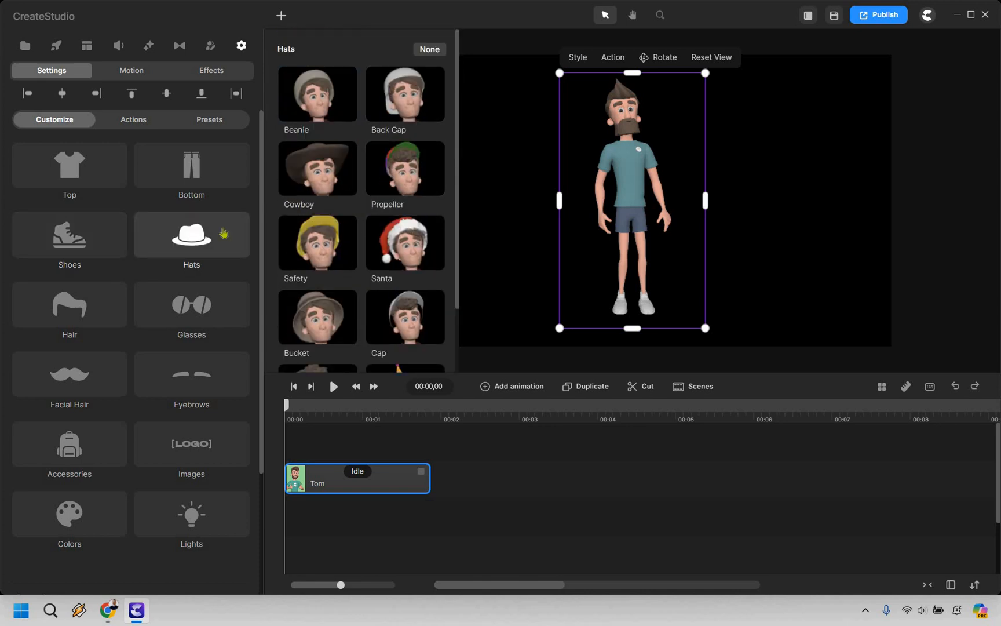
left_click(70, 305)
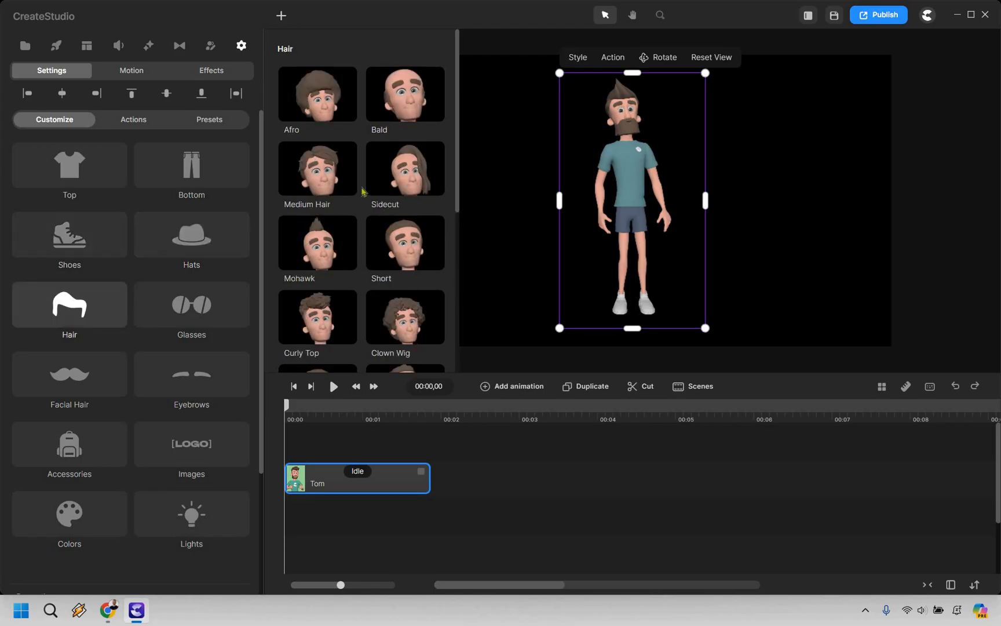
scroll("down", 3)
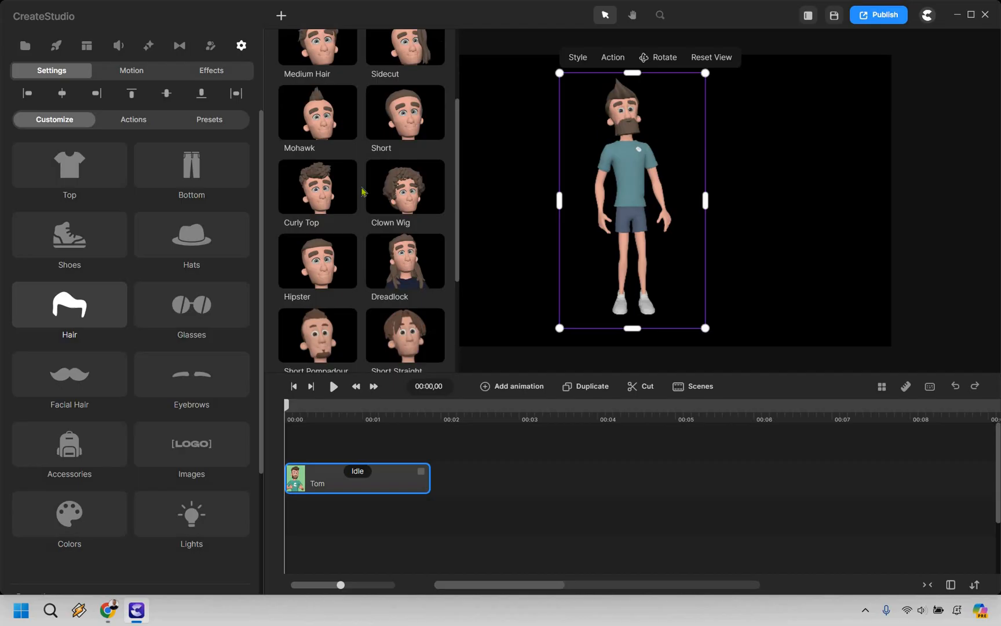
scroll("down", 3)
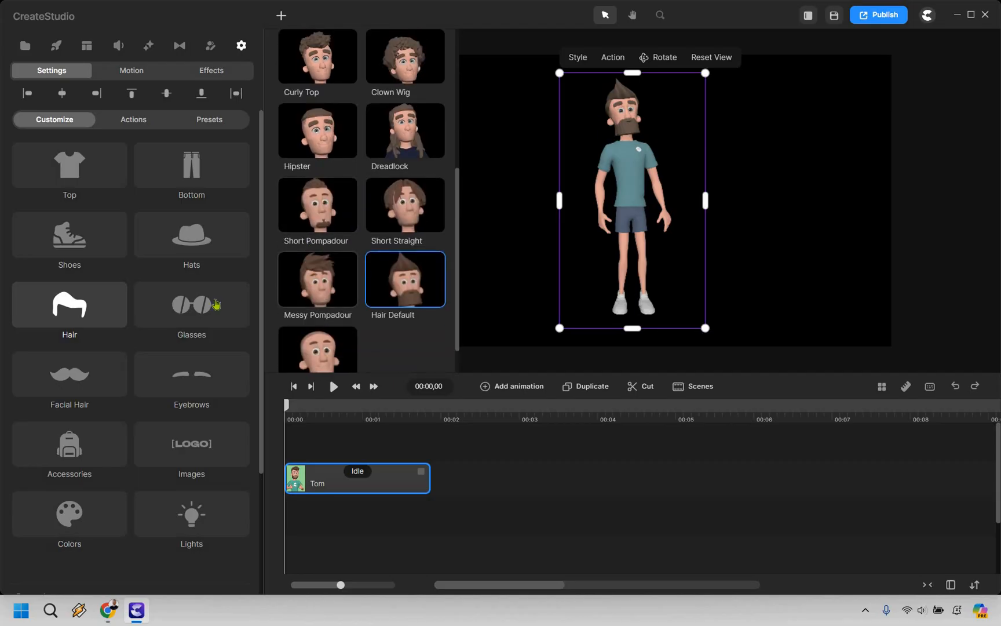
left_click(191, 305)
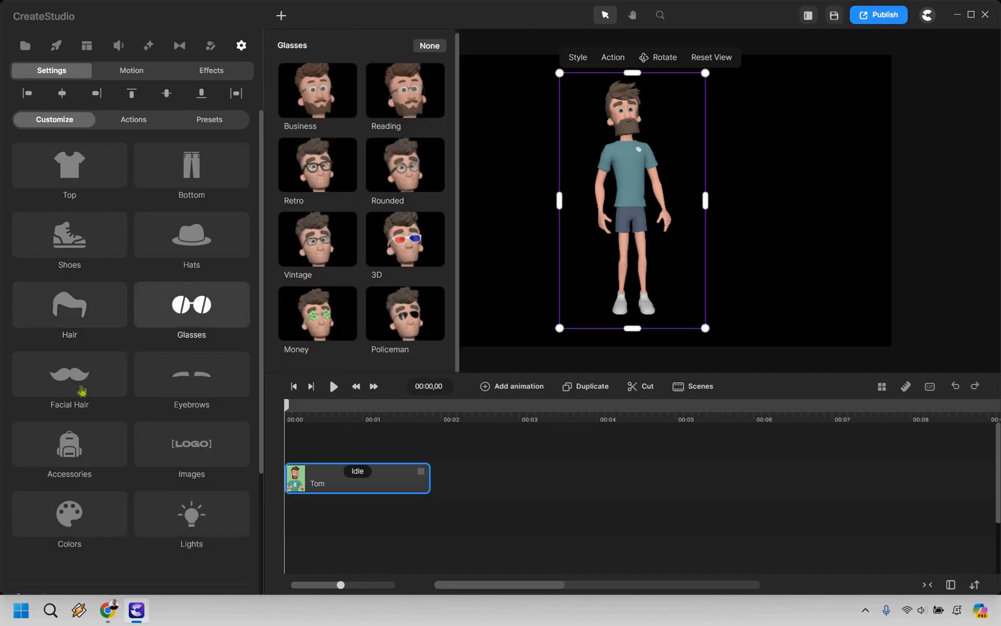
Remove Tom's beard in Facial Hair so he is clean-shaven.
left_click(70, 374)
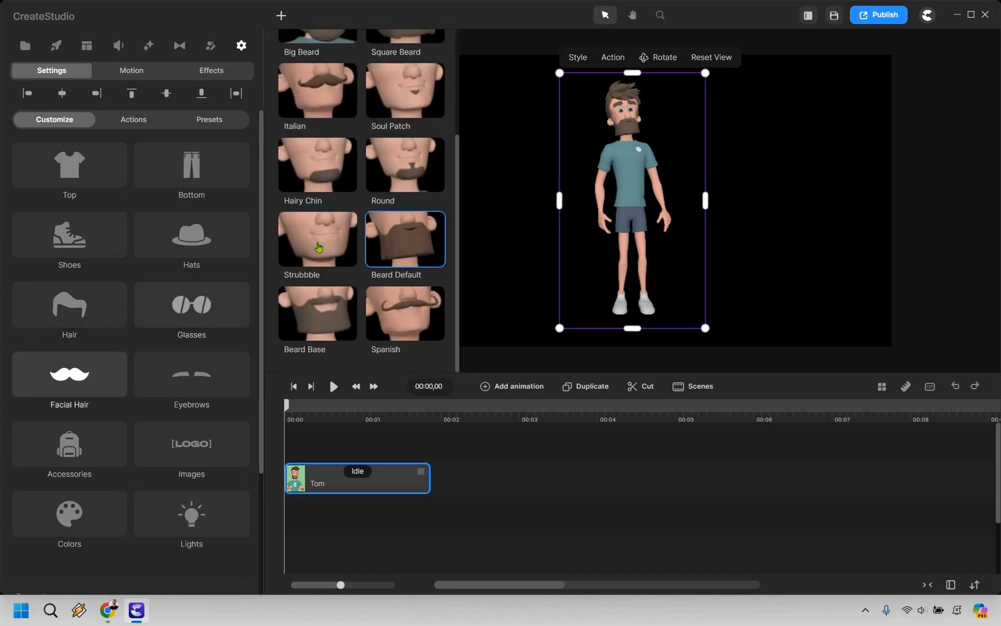
left_click(317, 238)
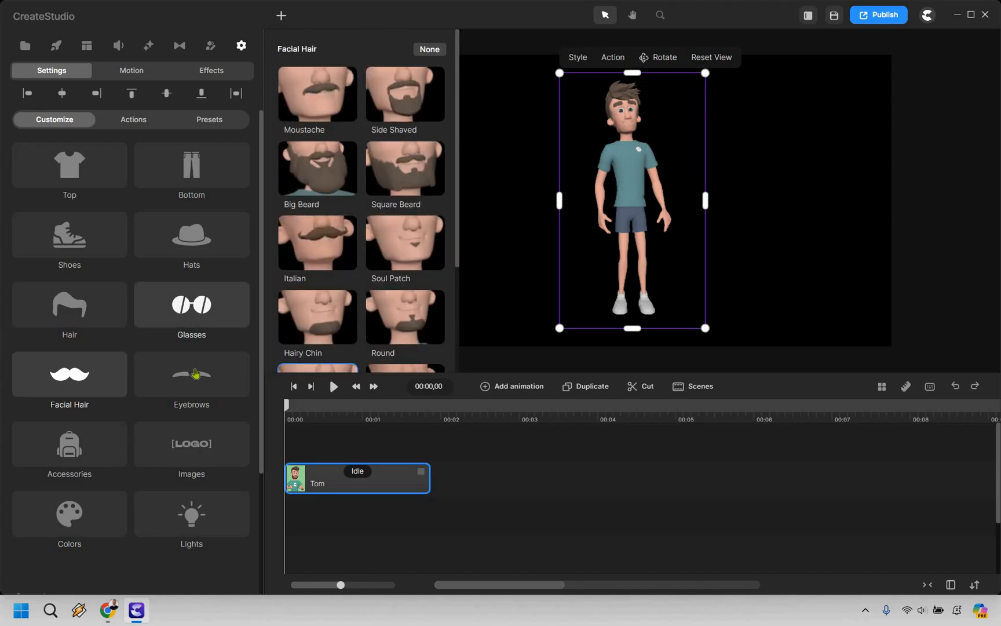
left_click(191, 375)
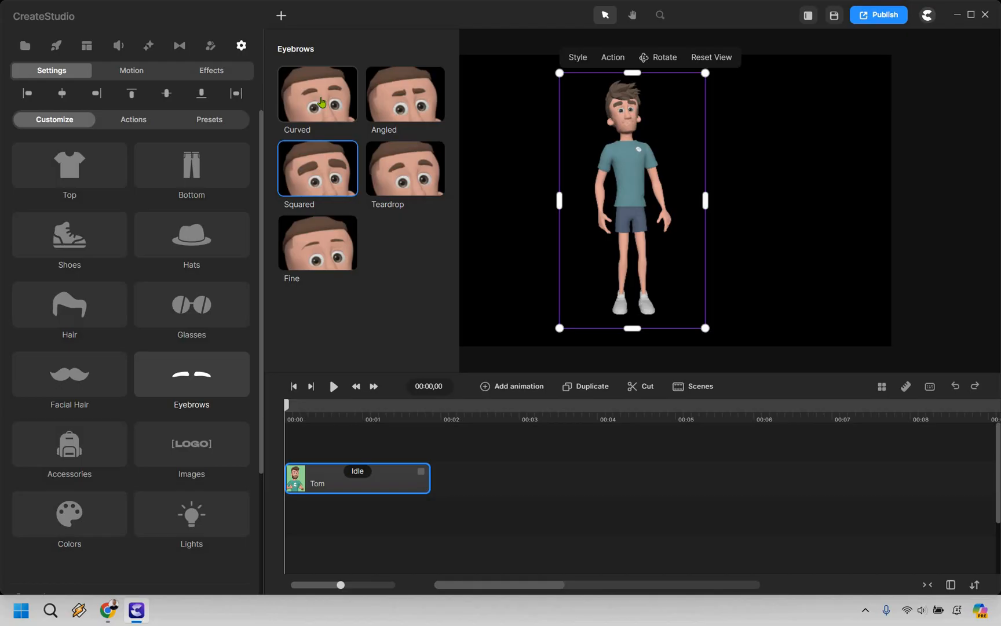
Give Tom Curved eyebrows and look through his accessory choices.
left_click(317, 93)
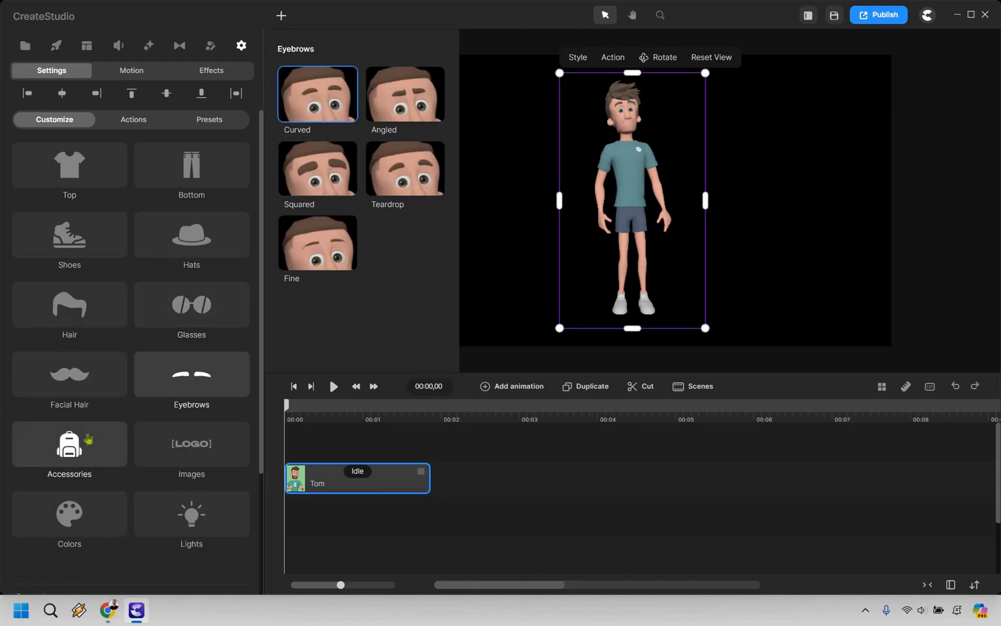
left_click(70, 444)
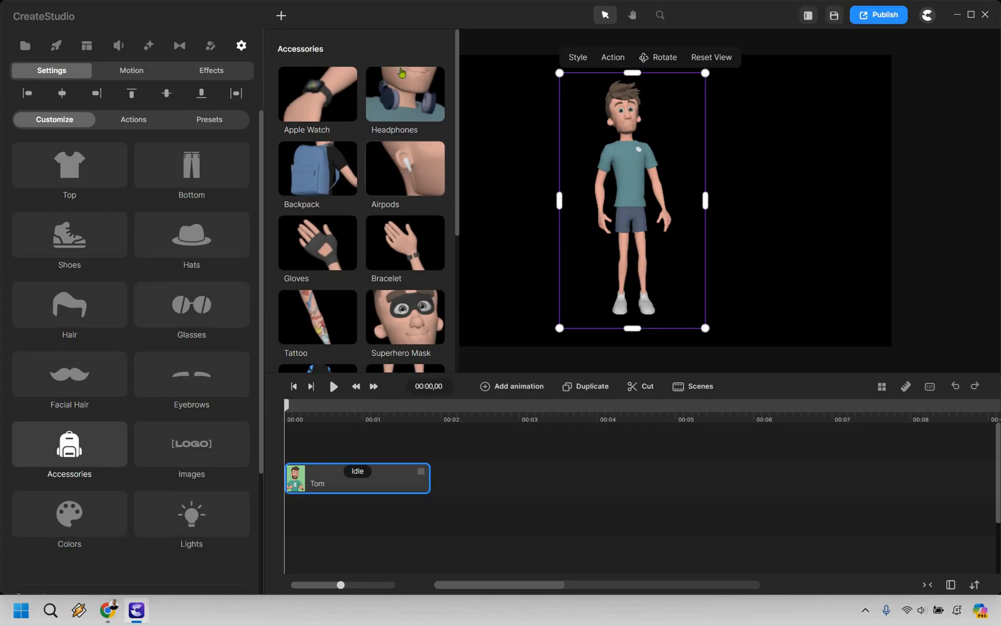
mouse_move(411, 51)
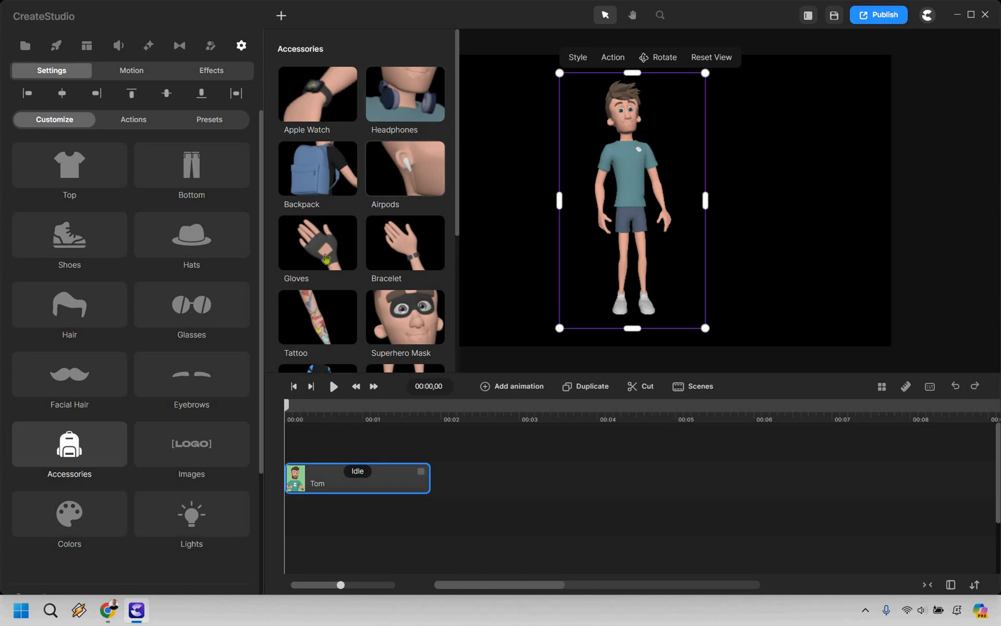
scroll("down", 3)
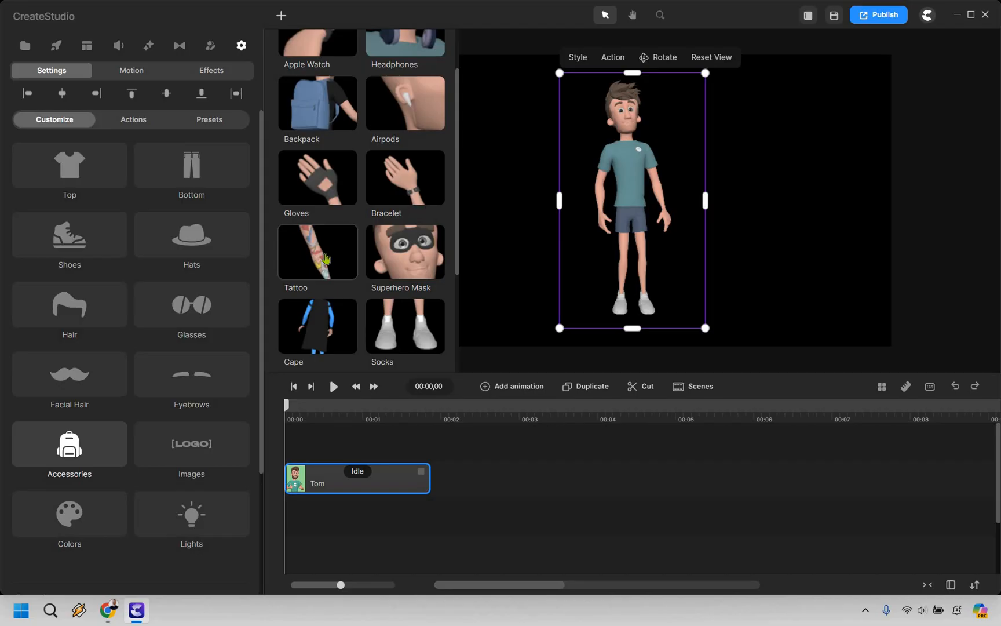
scroll("down", 3)
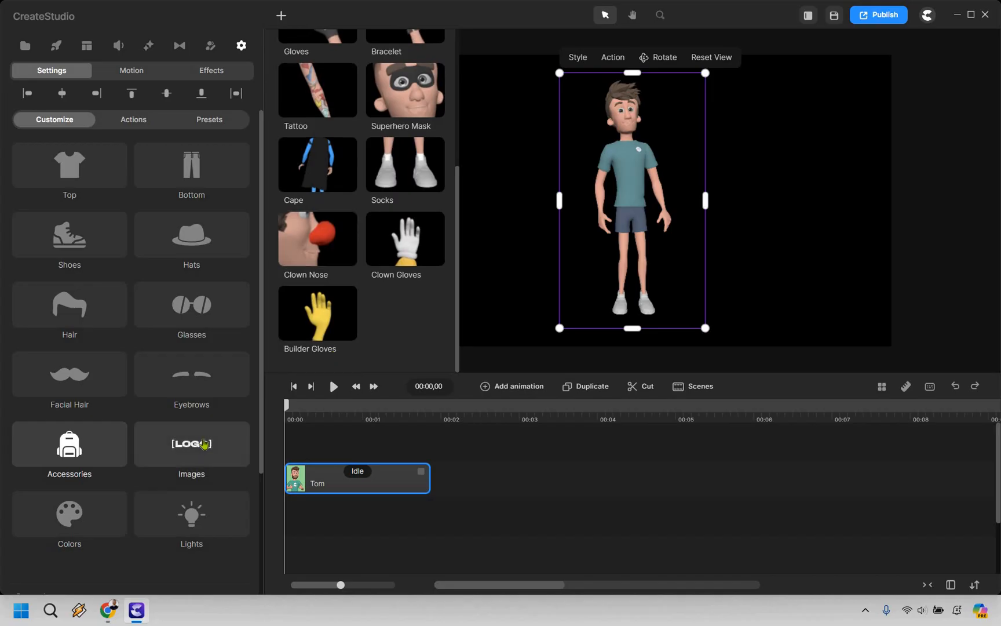
Review Tom's image-replacement, colour and lighting settings, leaving them unchanged.
left_click(191, 443)
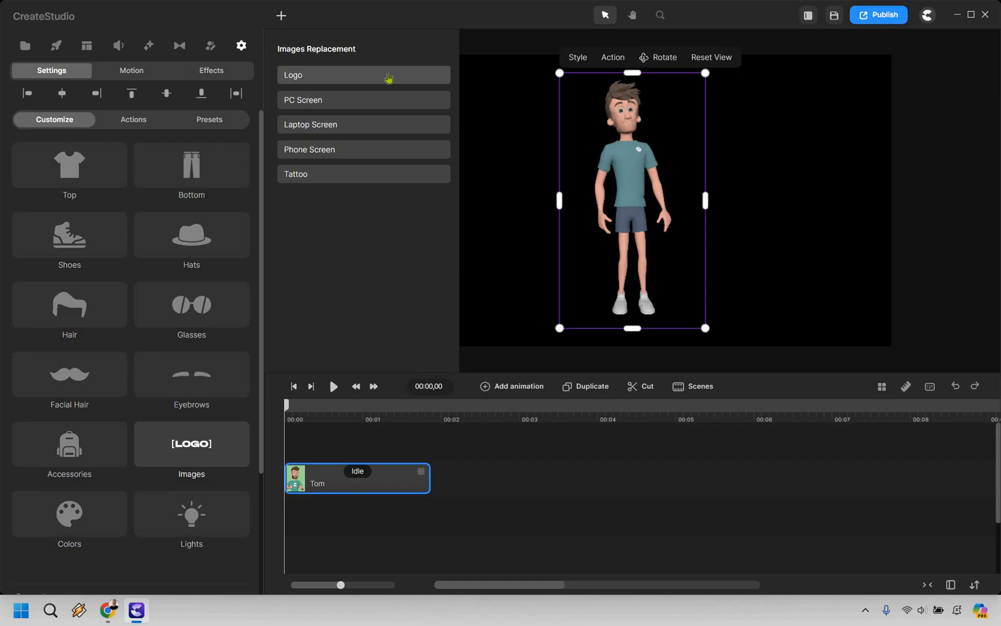
mouse_move(86, 499)
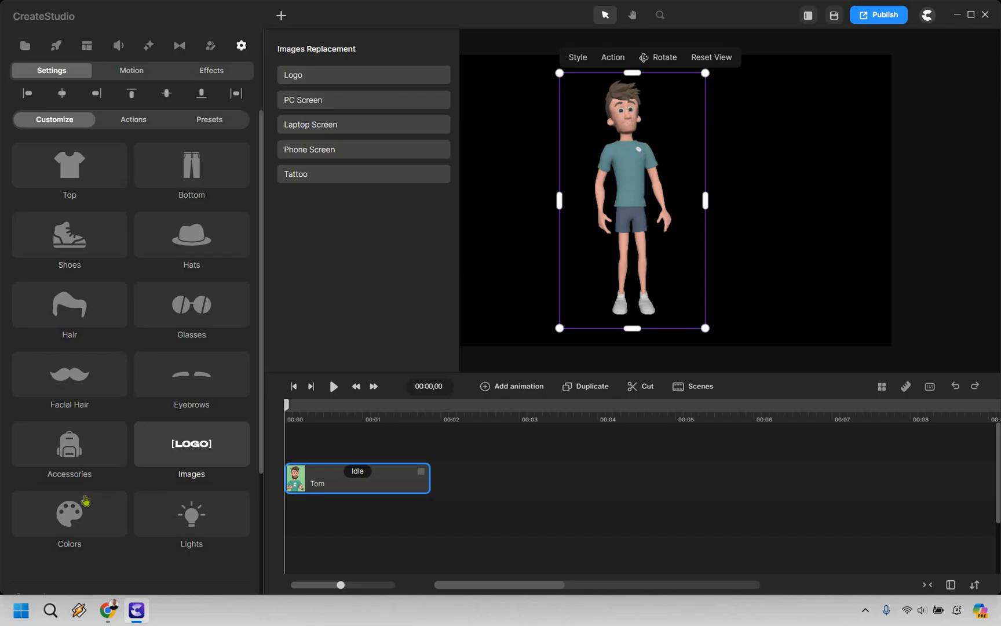
left_click(70, 515)
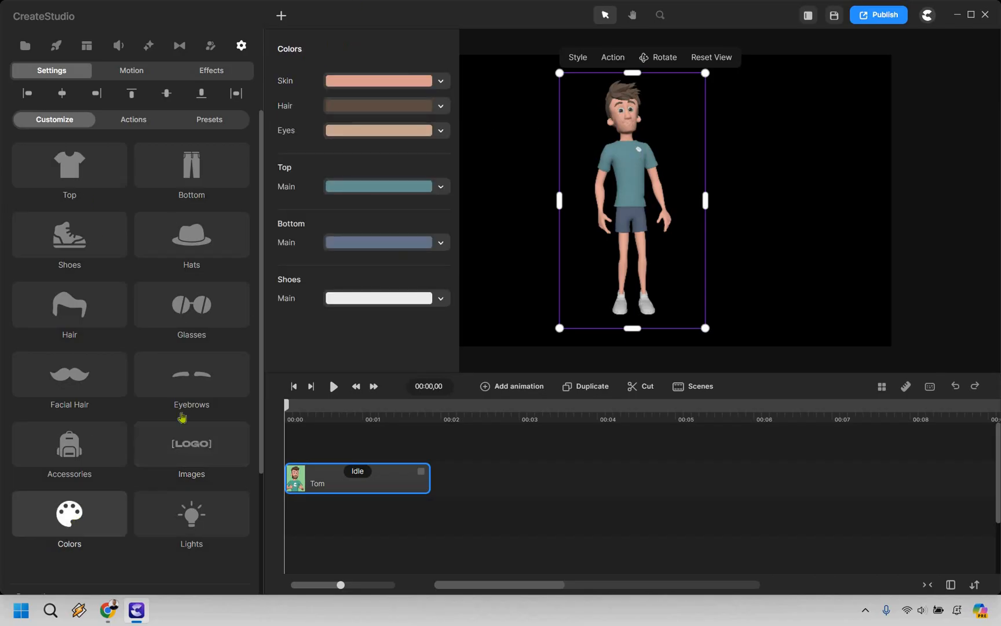
left_click(191, 515)
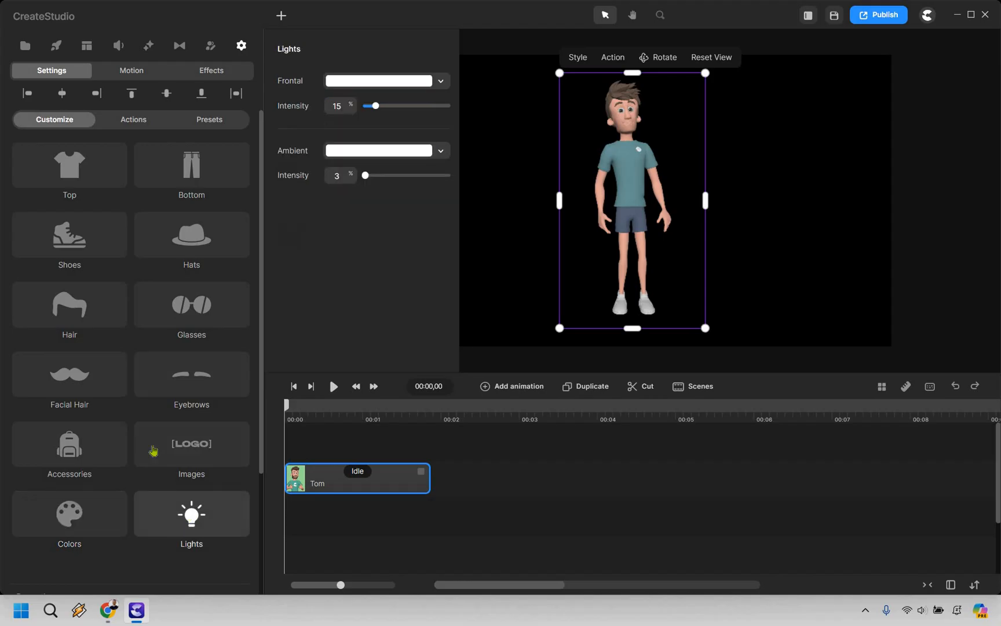
left_click(69, 164)
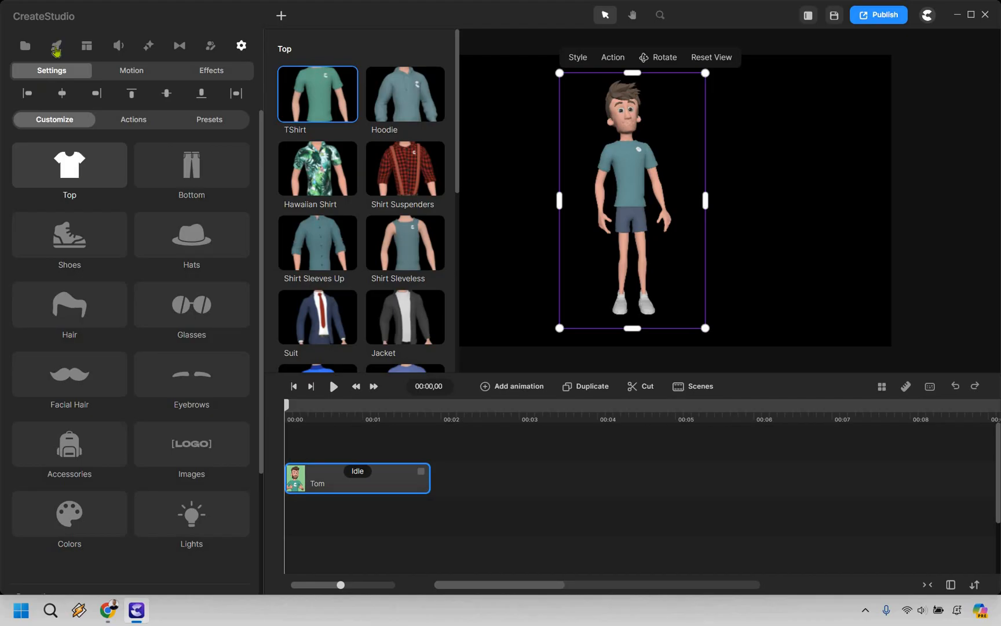
Add the sunset Countryside scene from the Scenes library as the background behind Tom.
left_click(56, 45)
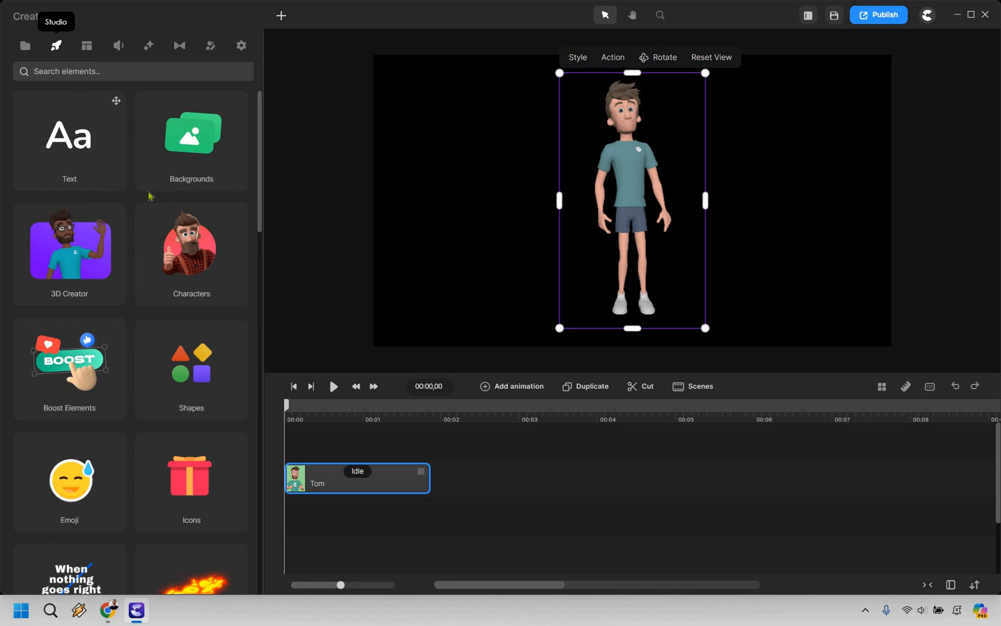
left_click(190, 139)
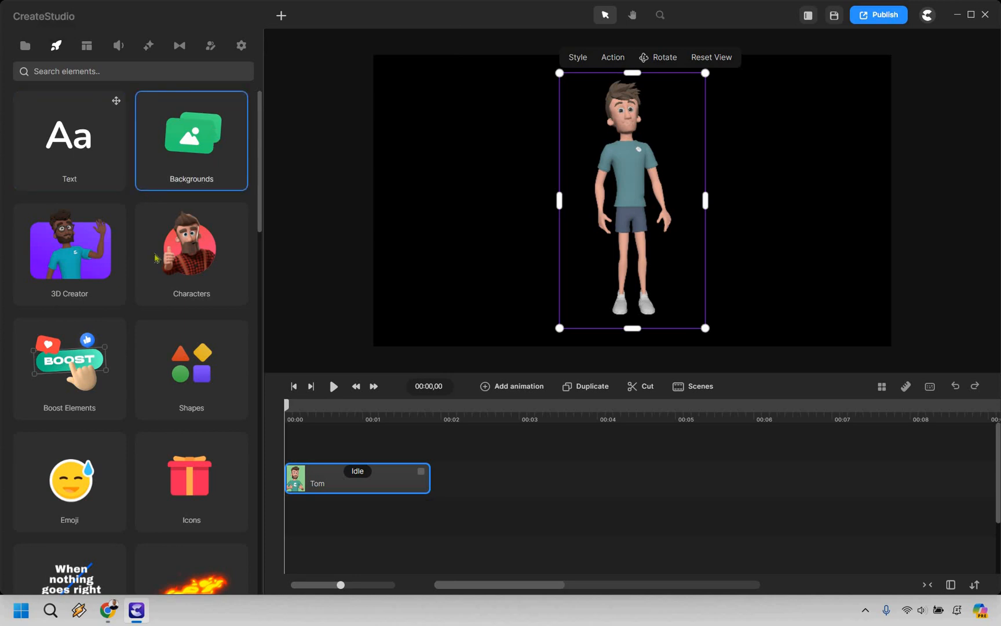
left_click(191, 140)
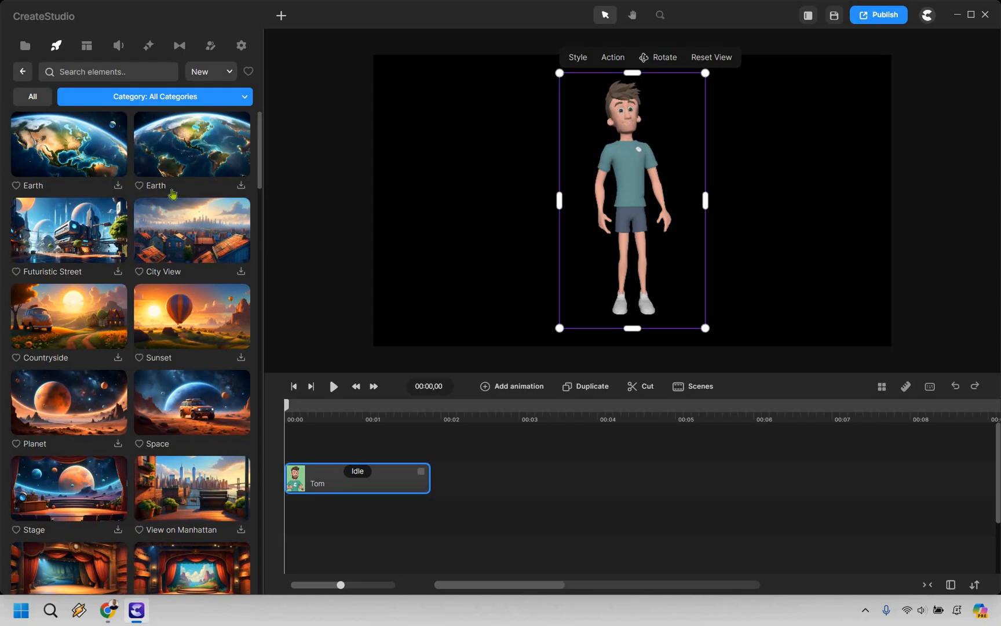
scroll("down", 3)
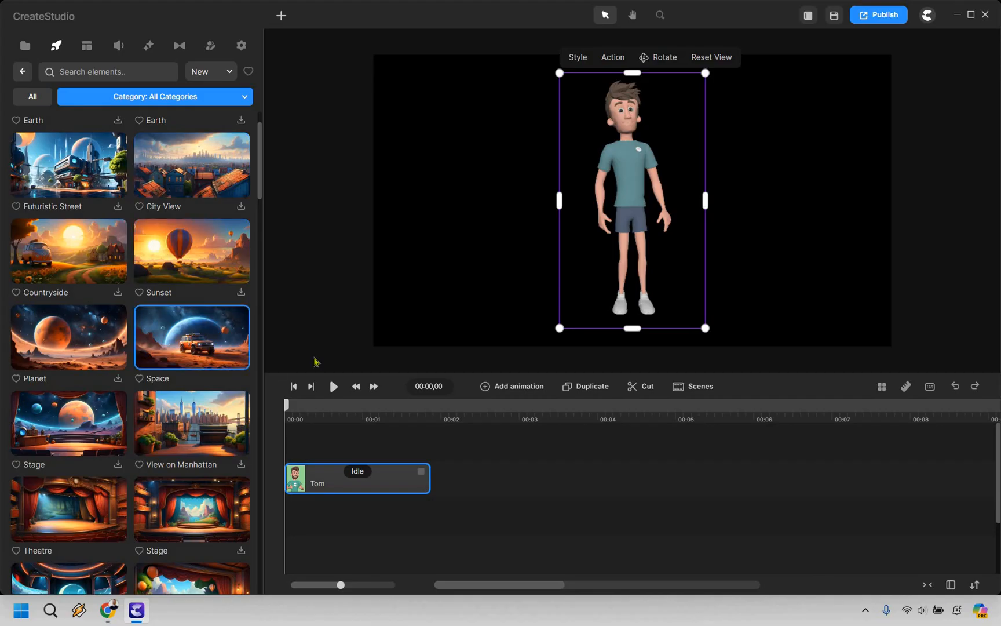
mouse_move(118, 298)
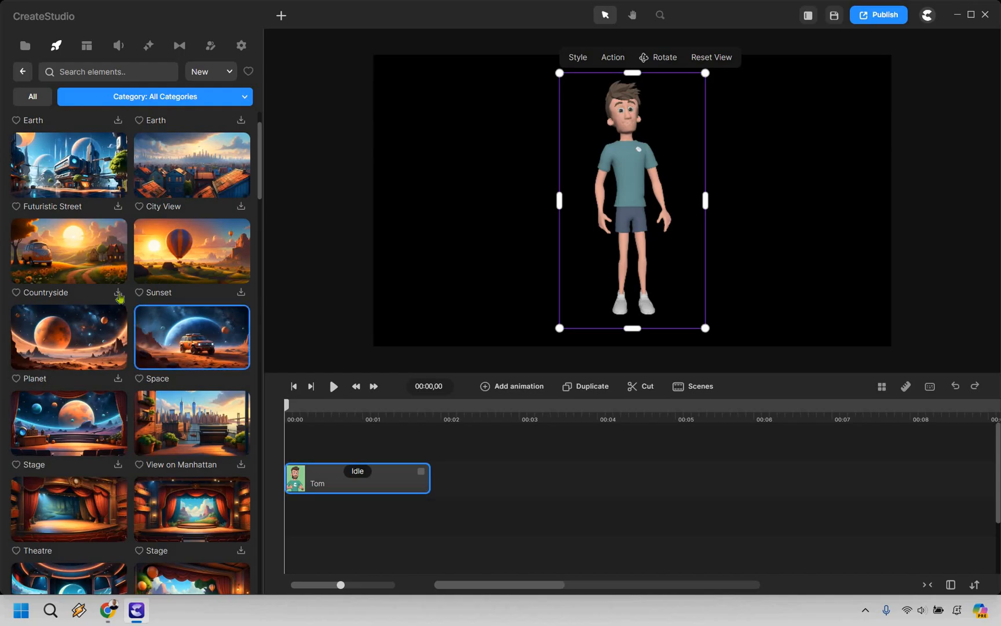
left_click(118, 294)
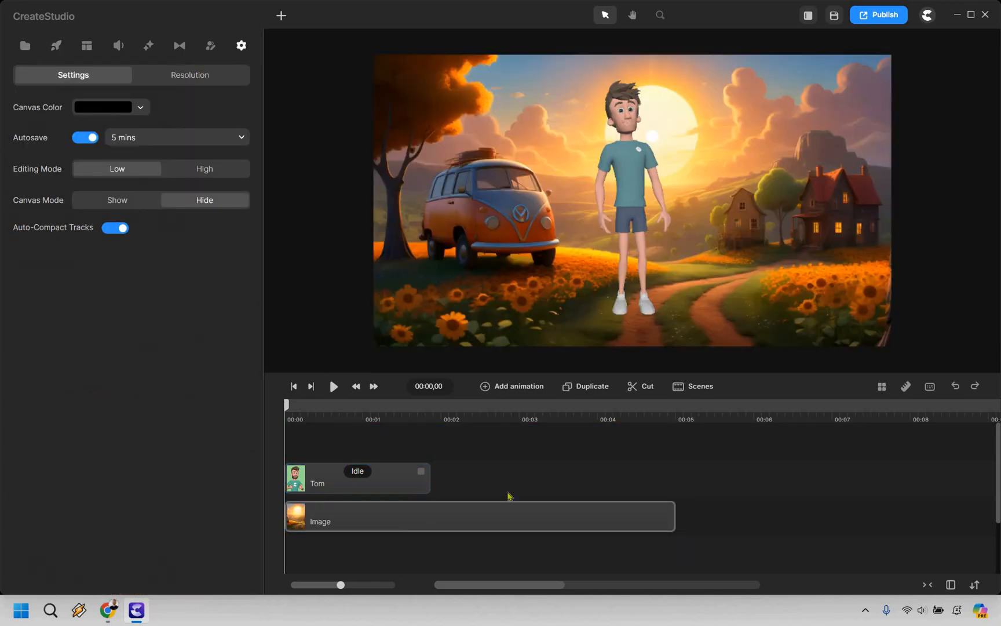
Select Tom on the canvas and scale him down to stand on the path.
left_click(630, 203)
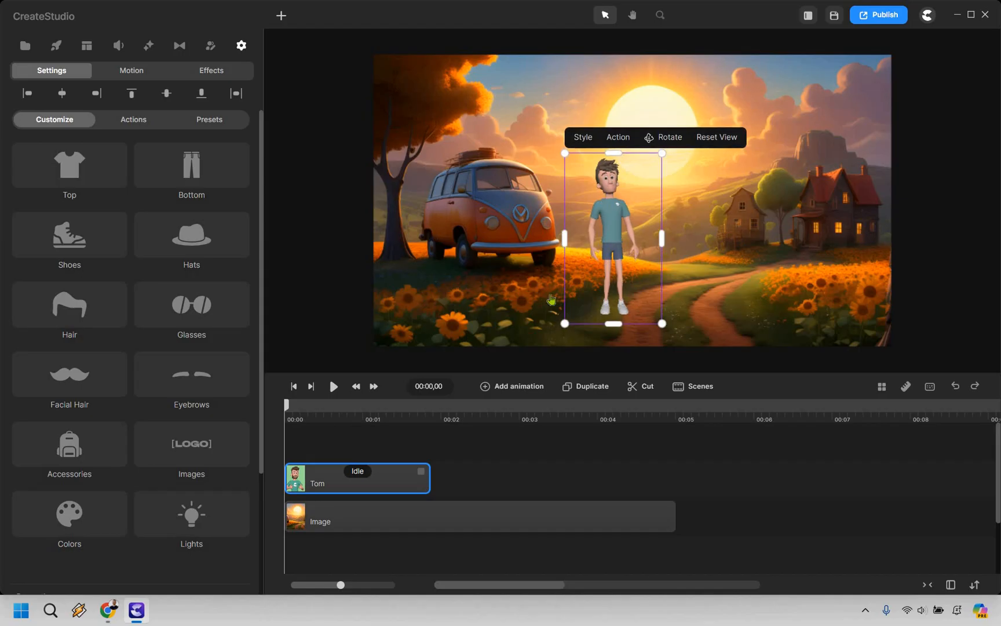
mouse_move(382, 480)
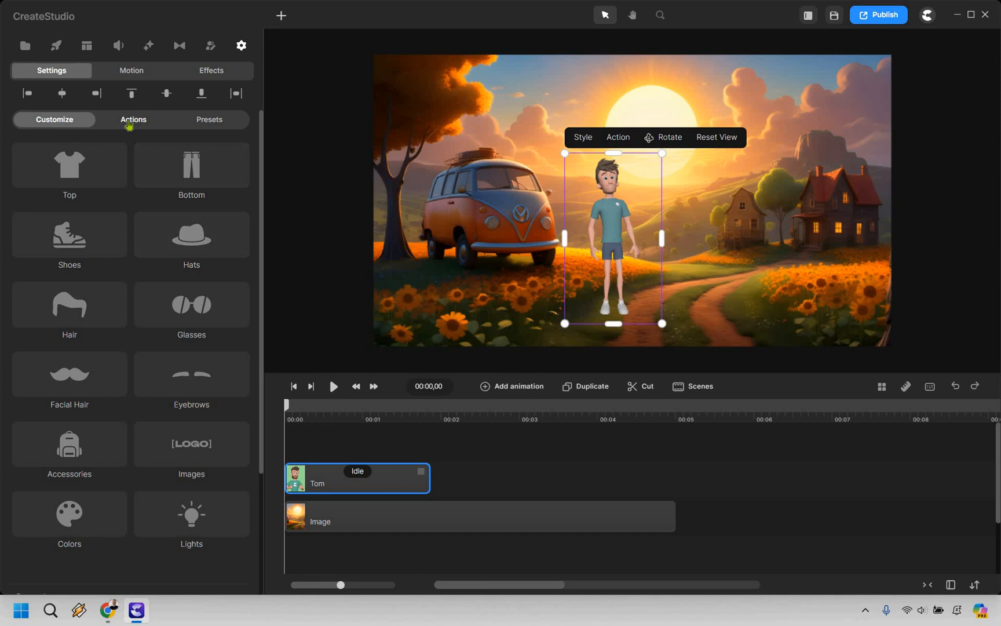
Replace Tom's Idle action with Walking via Add new Action.
left_click(133, 120)
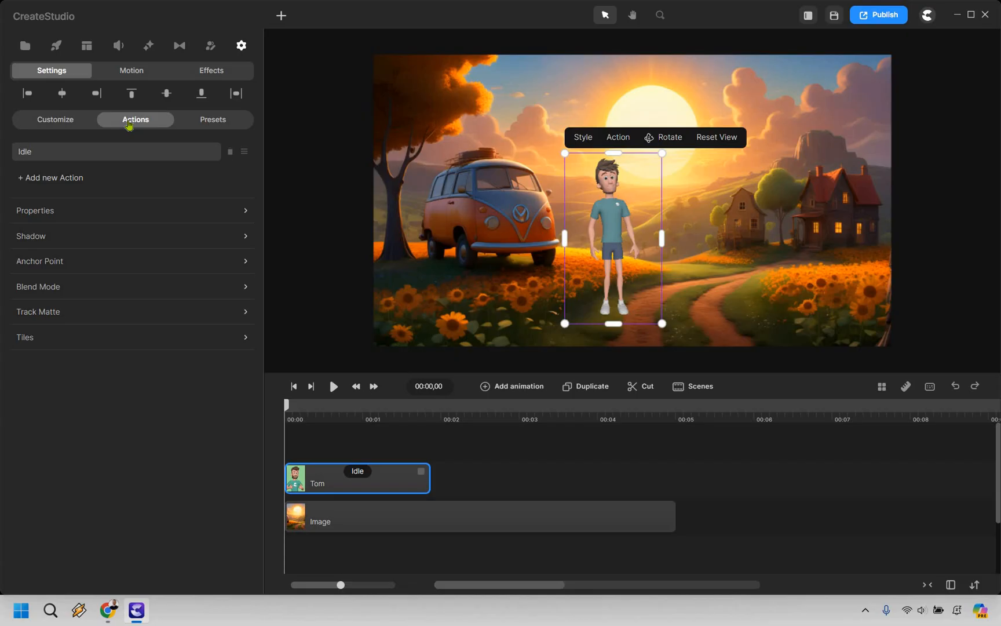
mouse_move(191, 160)
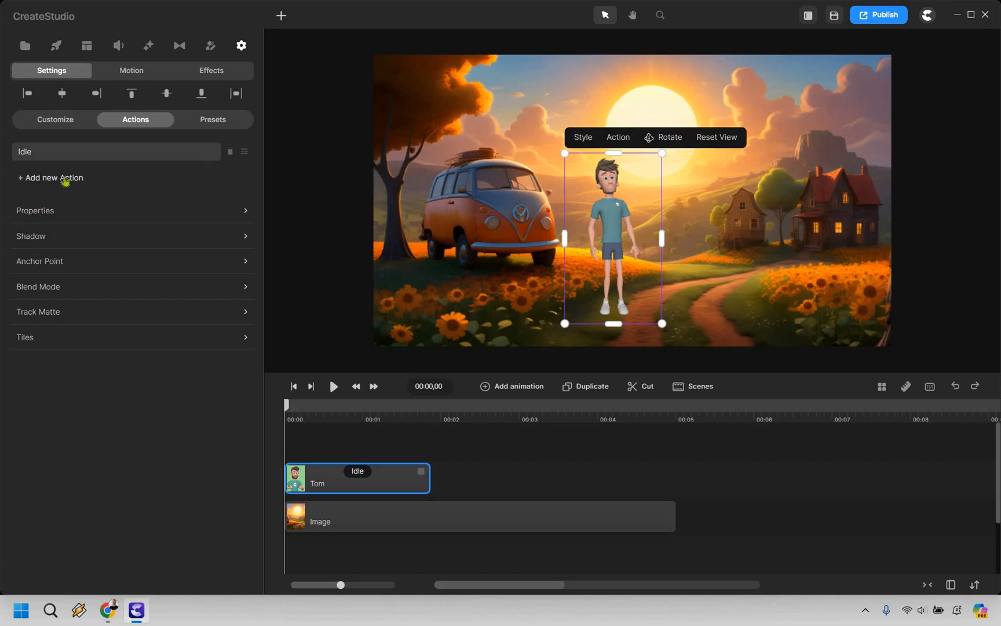
left_click(53, 179)
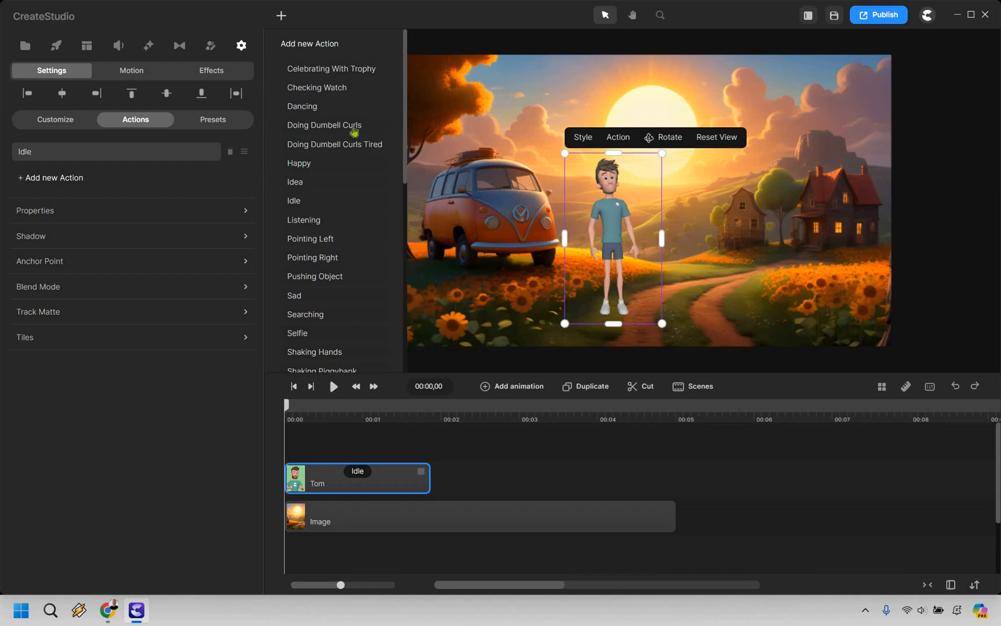
scroll("down", 3)
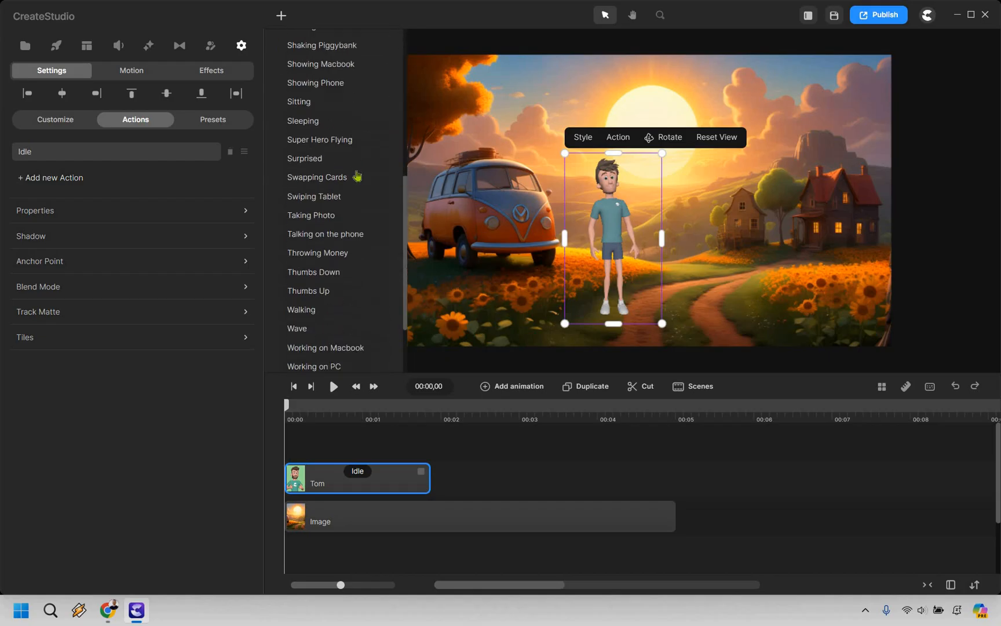
scroll("down", 3)
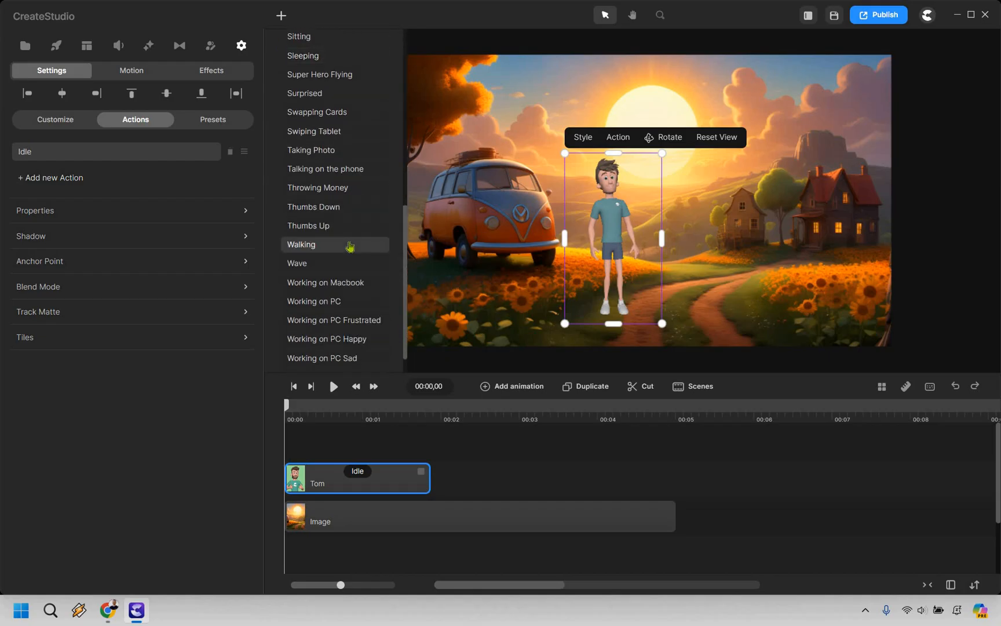
left_click(303, 244)
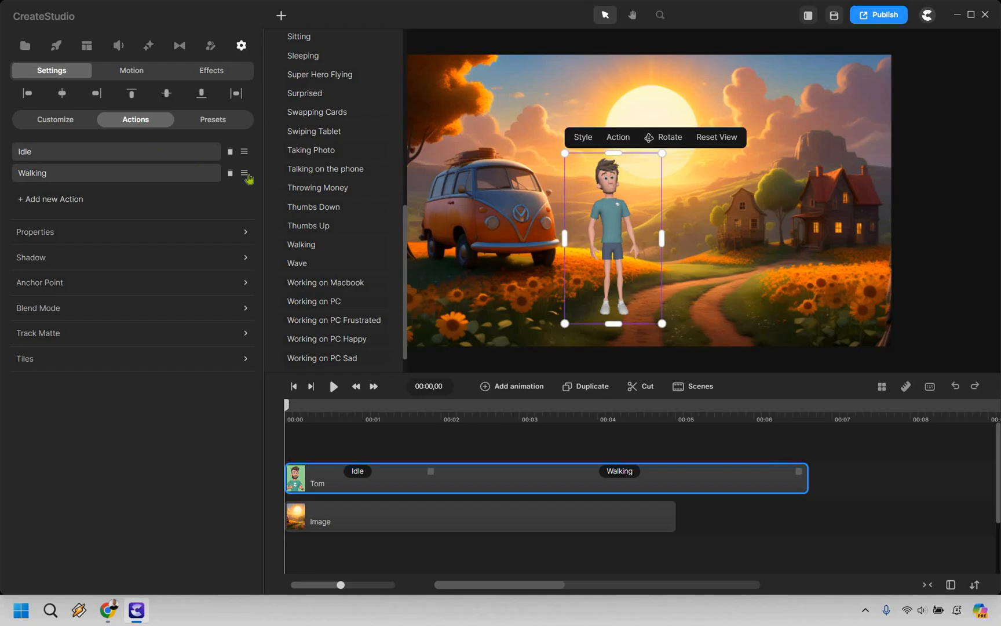
left_click(231, 152)
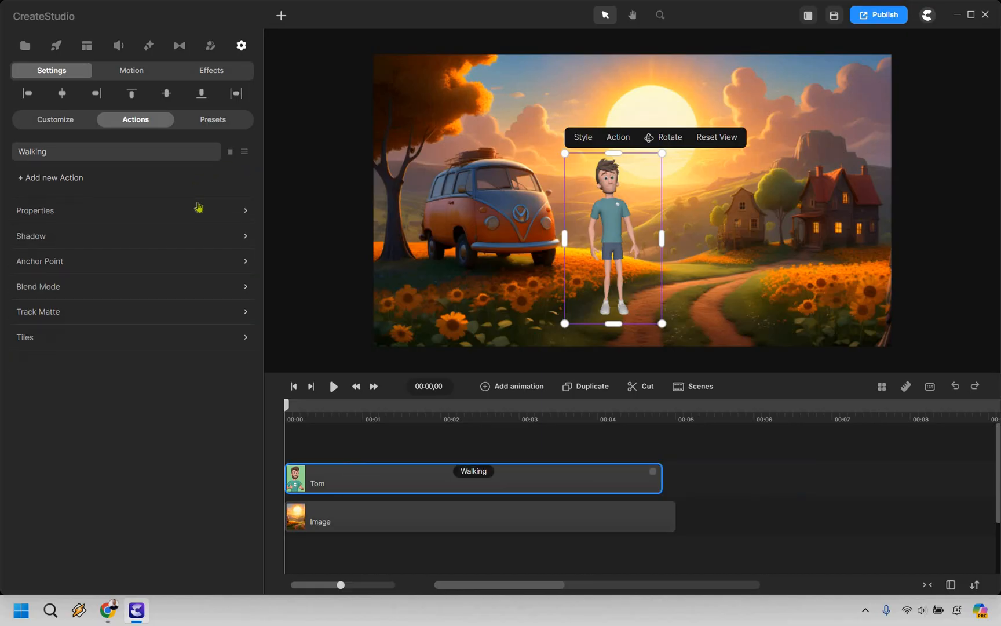
mouse_move(421, 443)
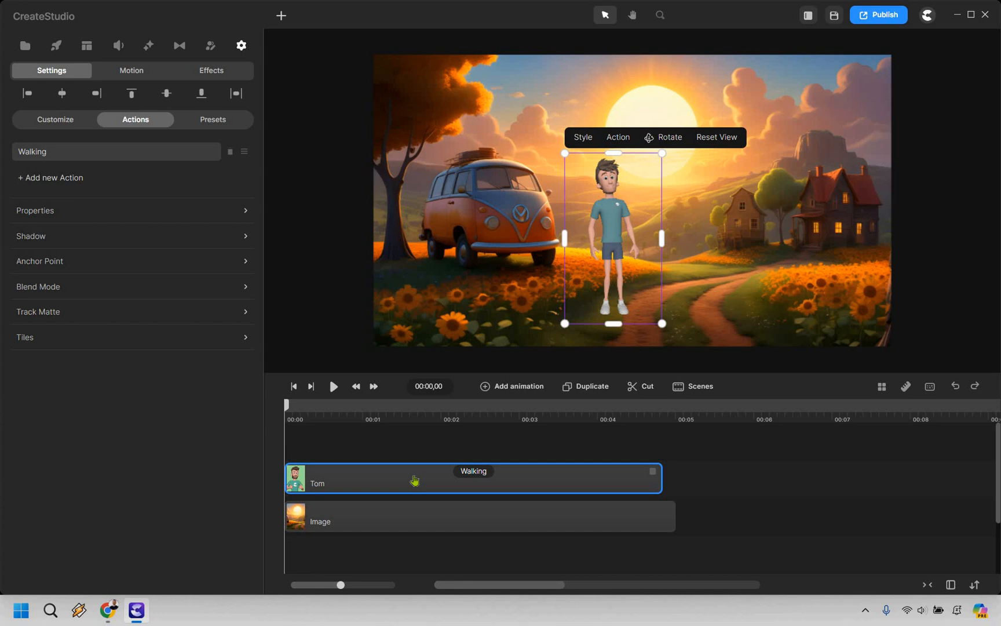
Add a movement animation to Tom's clip starting him off the left edge.
right_click(415, 479)
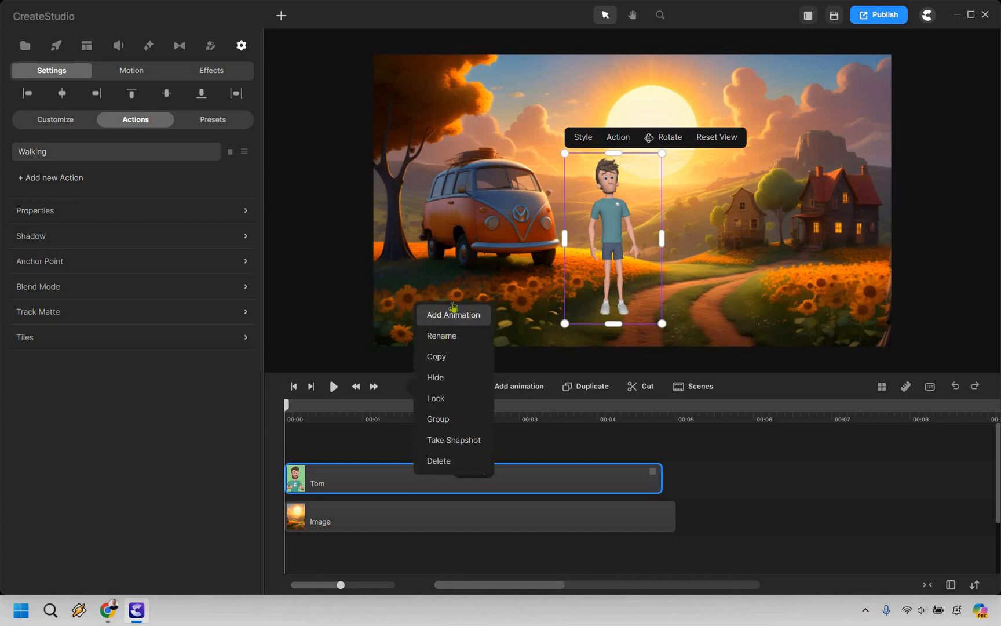
left_click(453, 315)
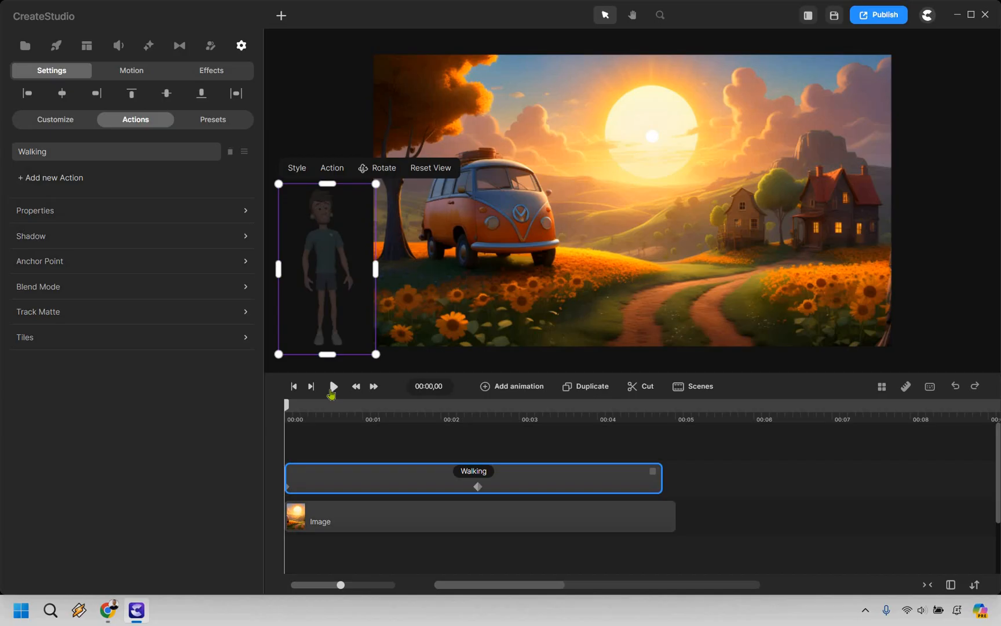
Set a keyframe around 1.5 s placing Tom mid-path and preview his walk-in.
left_click(332, 386)
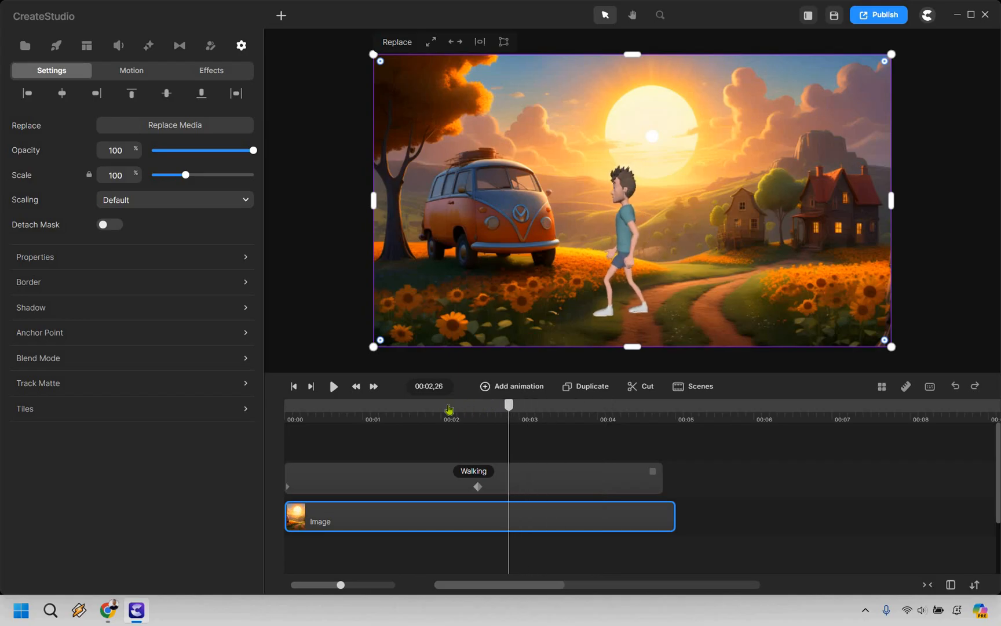
left_click_drag(507, 405, 436, 404)
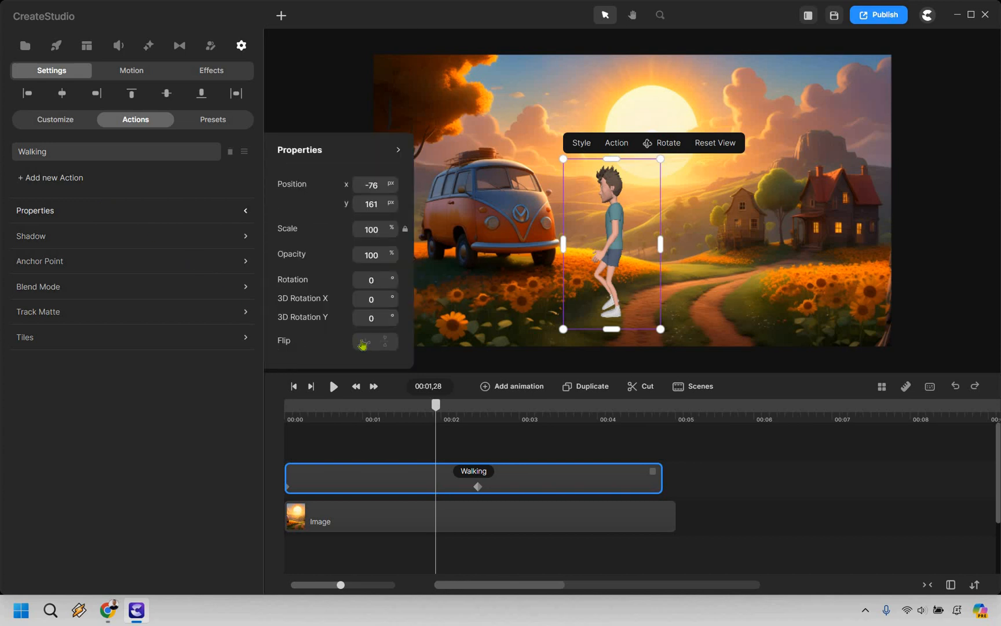
left_click(363, 342)
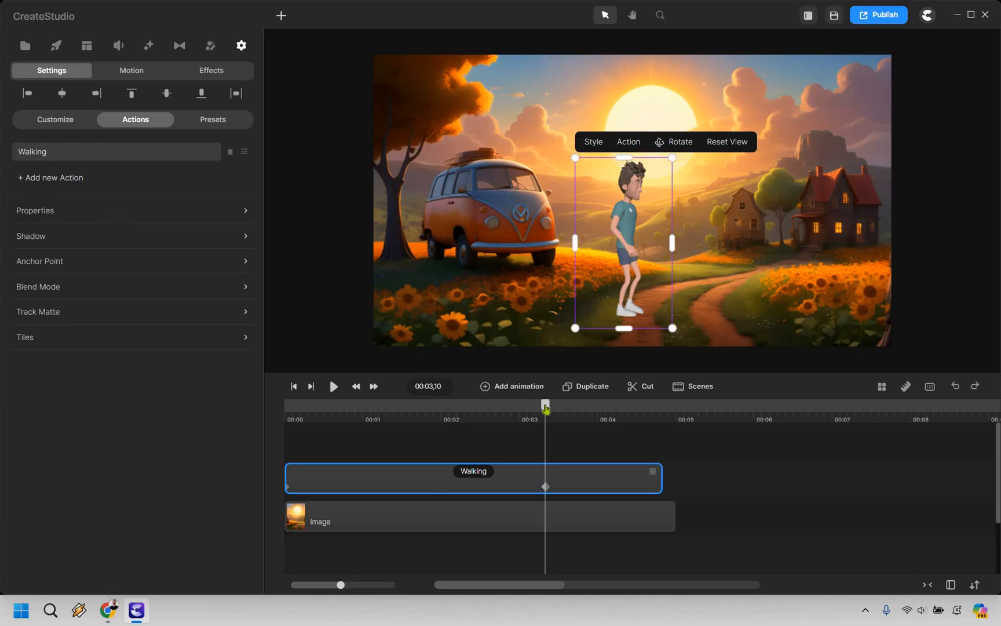
mouse_move(259, 406)
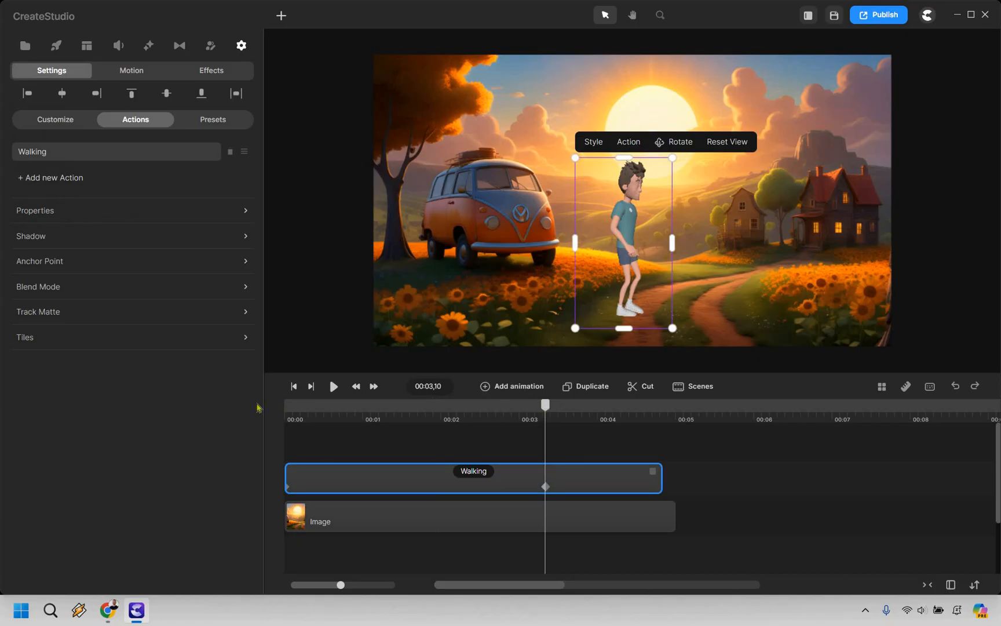
left_click(333, 386)
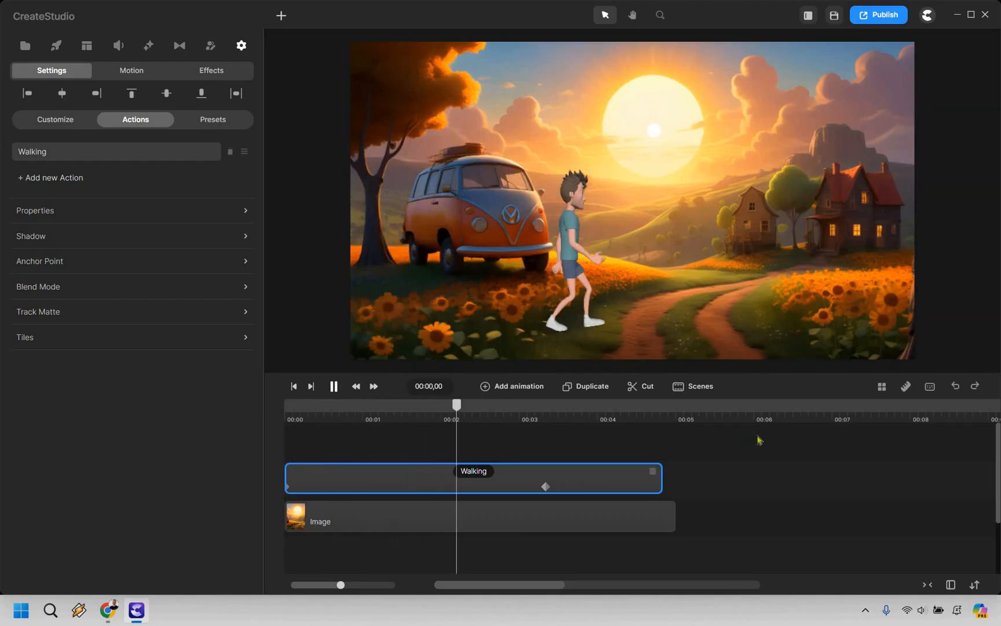
left_click(334, 386)
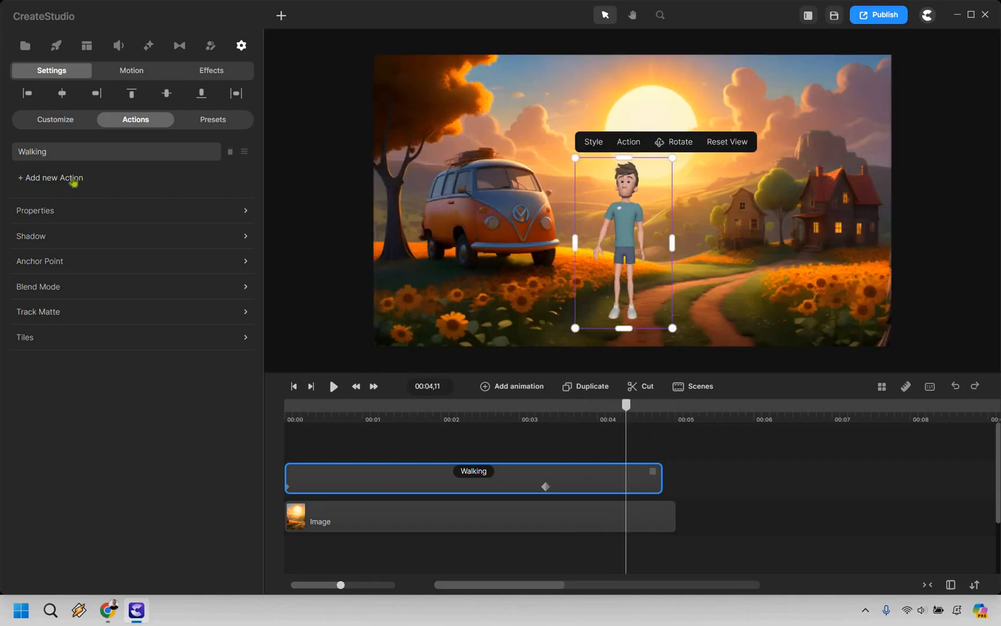
Add a Dancing action after Walking so Tom dances once he stops.
left_click(54, 178)
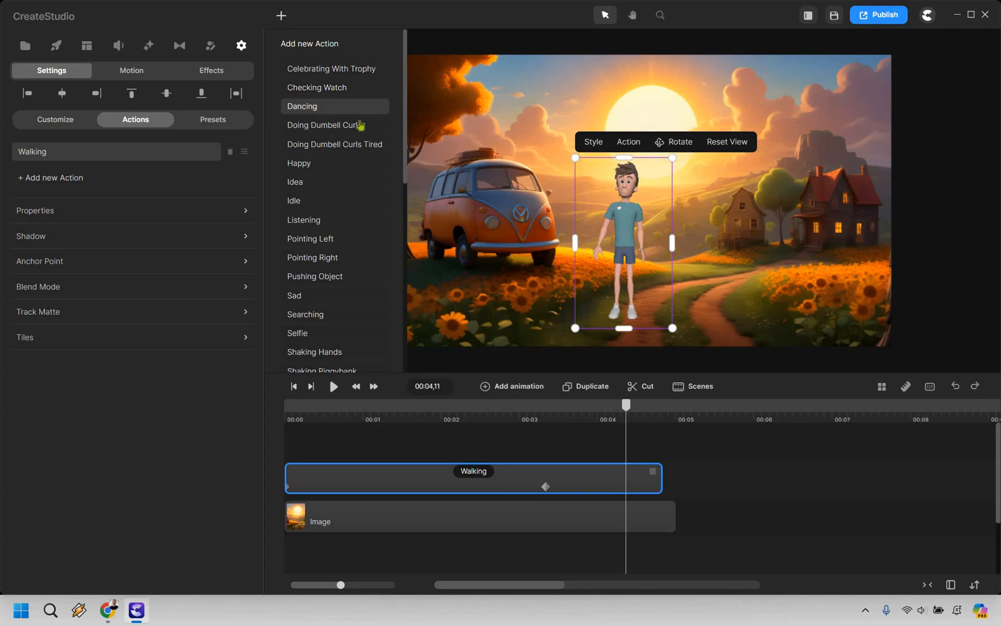
scroll("down", 3)
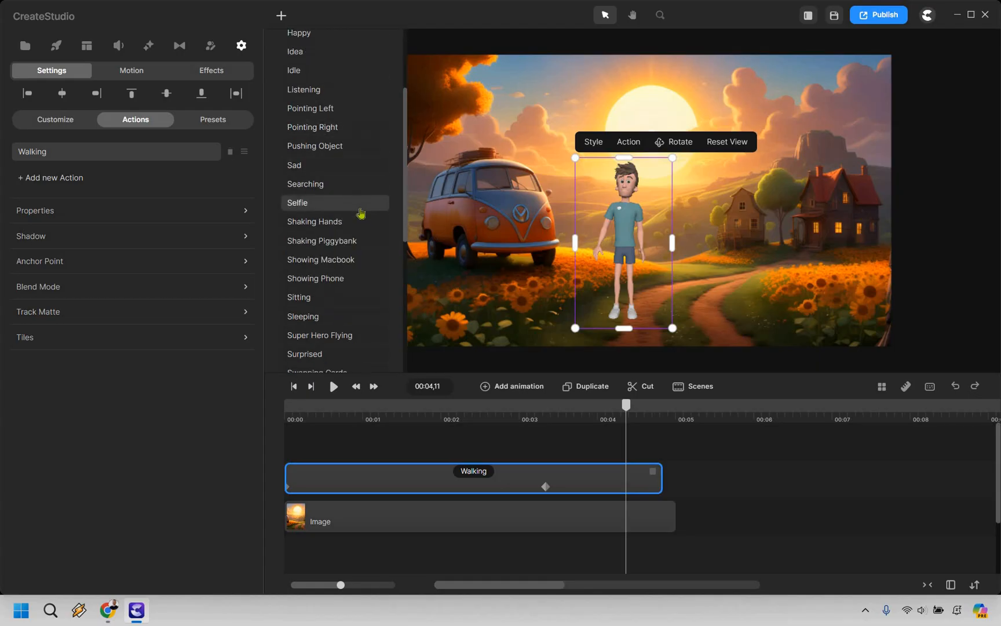
scroll("down", 3)
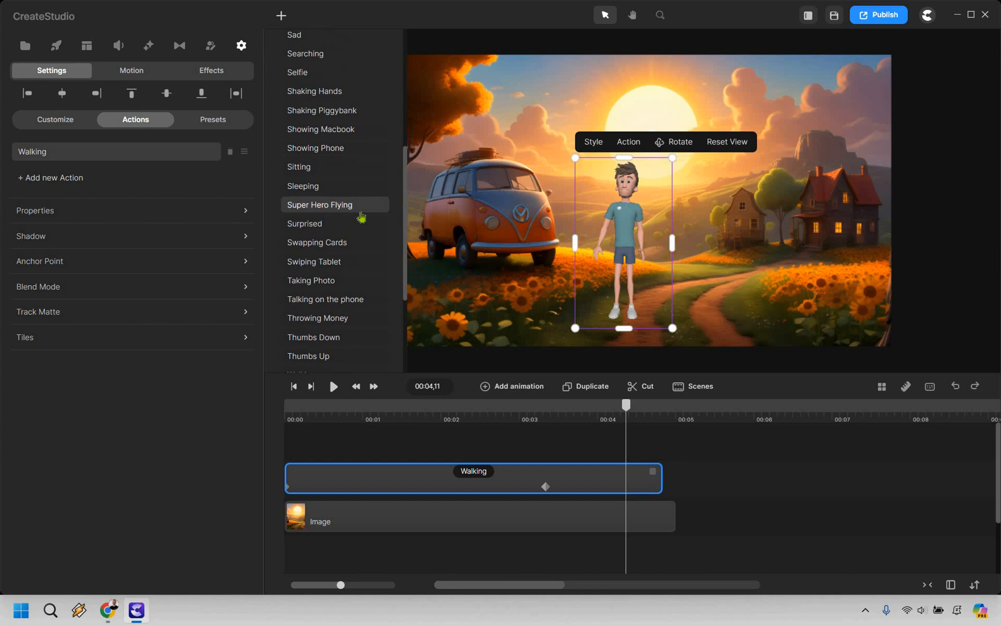
scroll("down", 3)
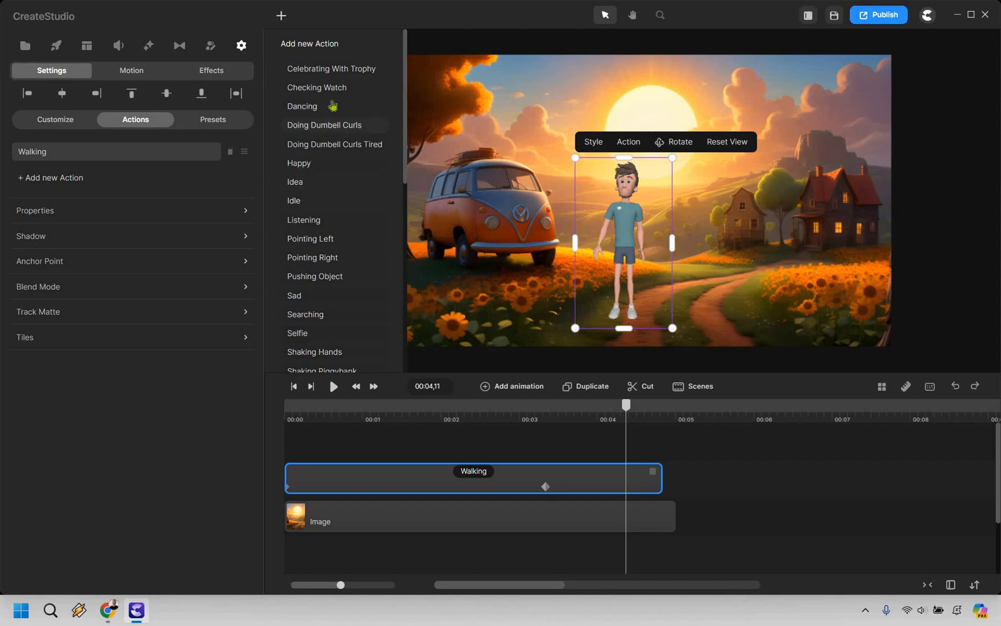
left_click(303, 105)
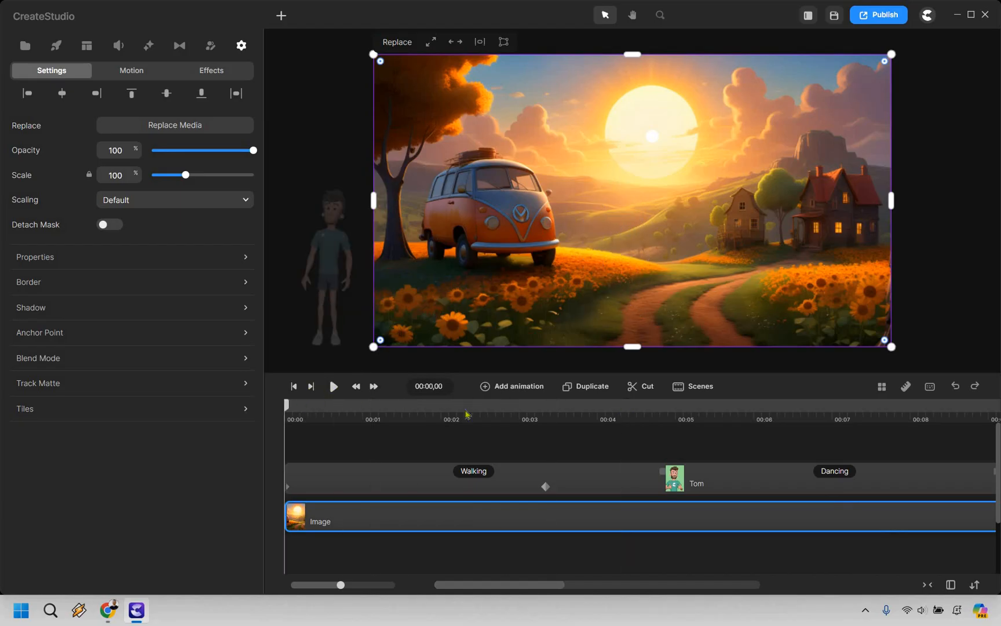
left_click(332, 386)
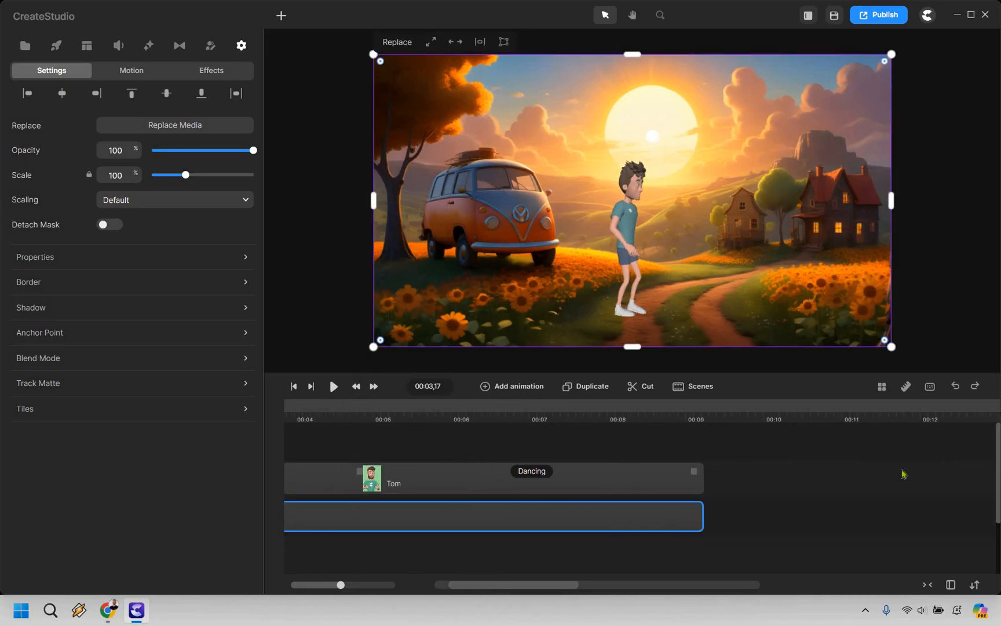
left_click(332, 386)
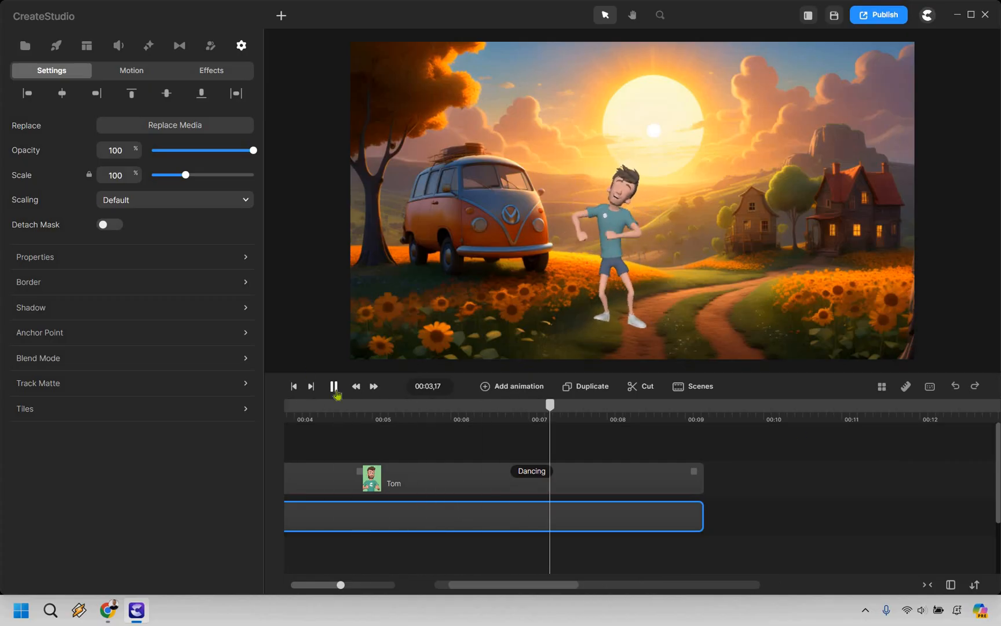
left_click(333, 385)
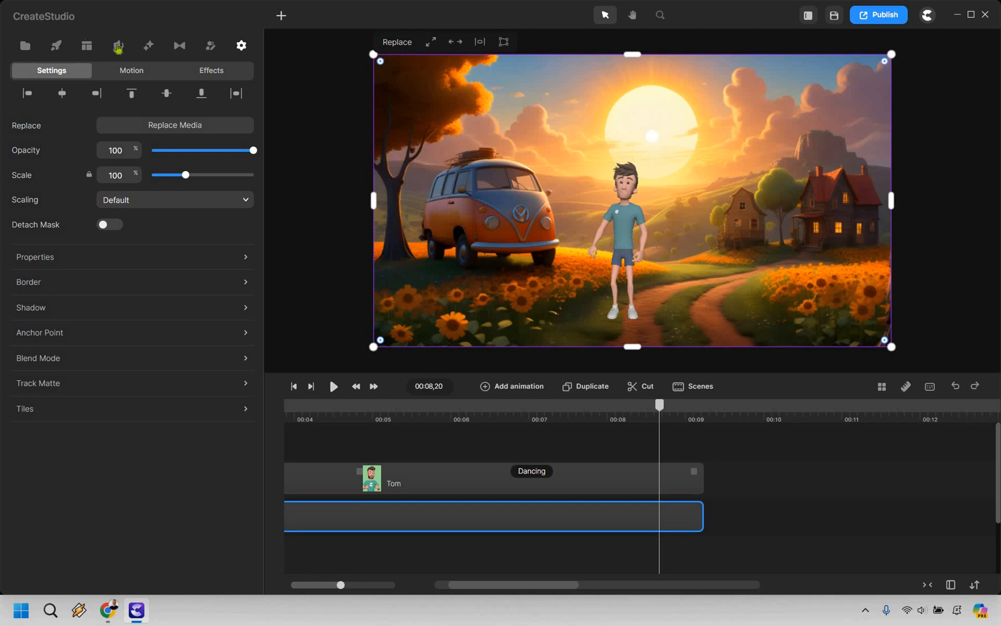
Switch the audio library to generating speech from a script.
left_click(117, 45)
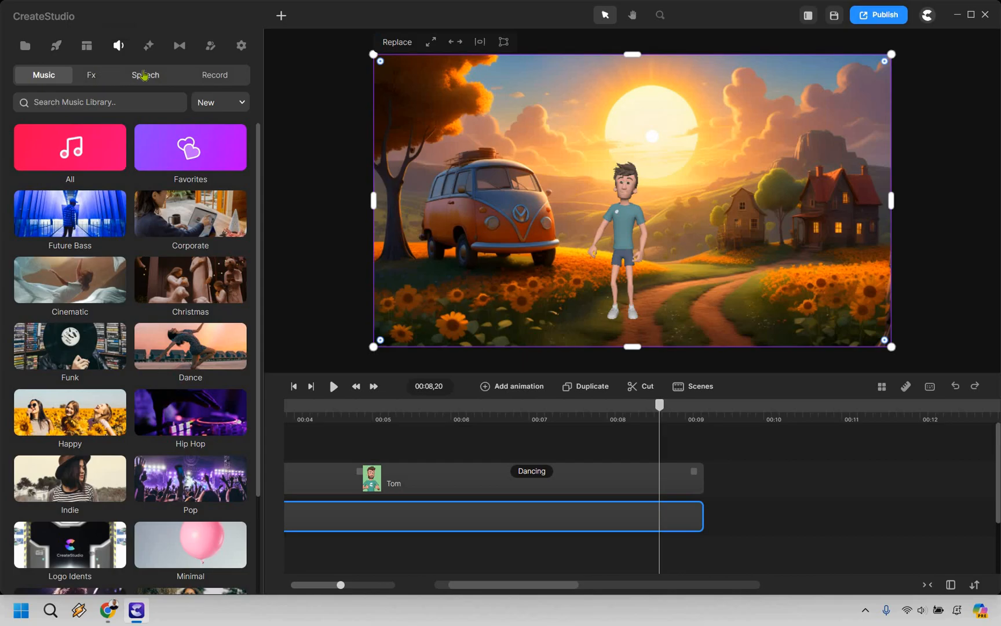
left_click(144, 75)
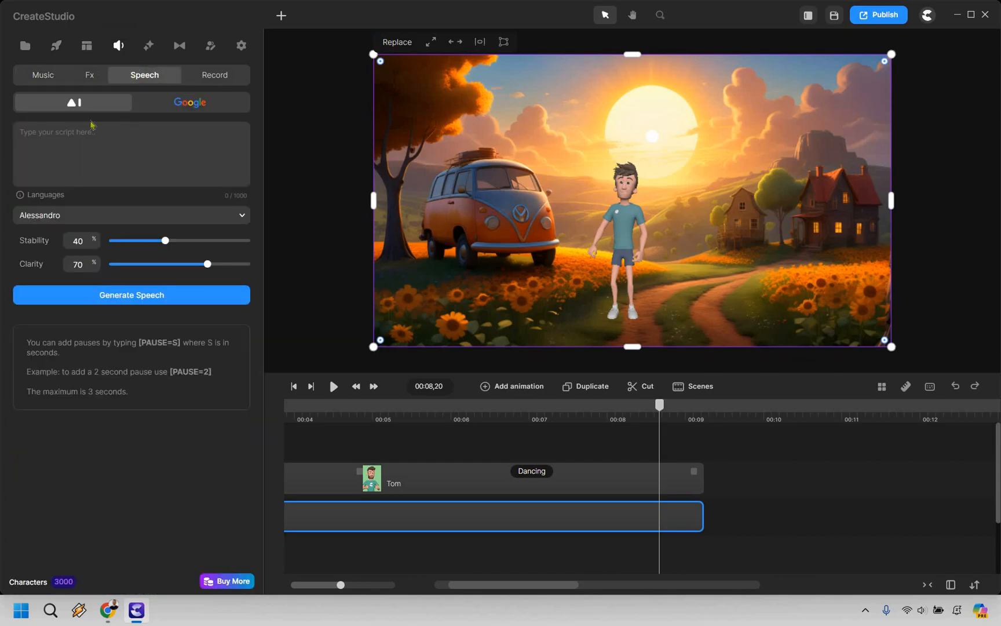
mouse_move(109, 355)
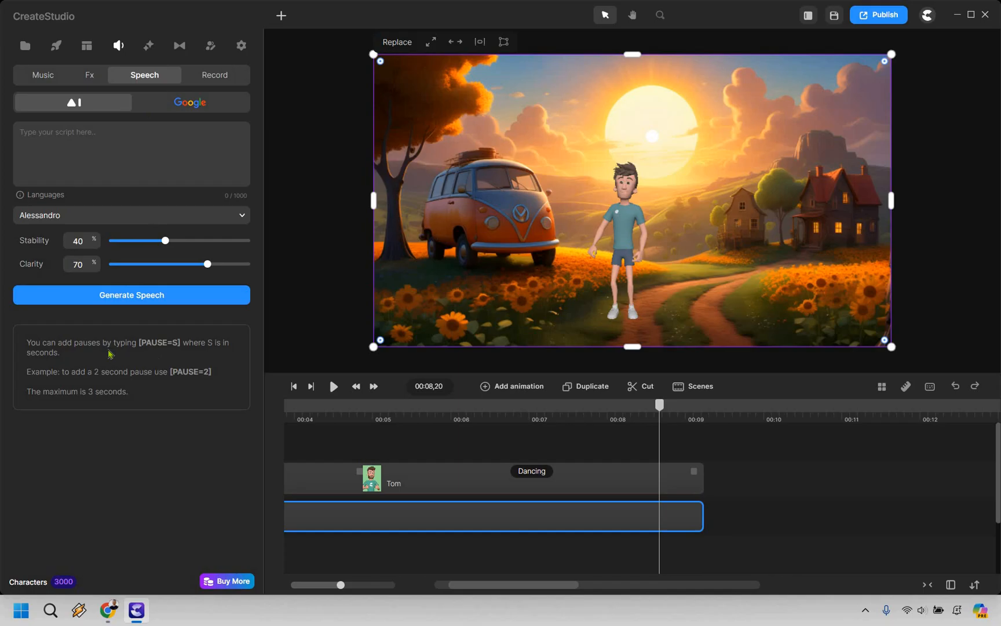
mouse_move(219, 562)
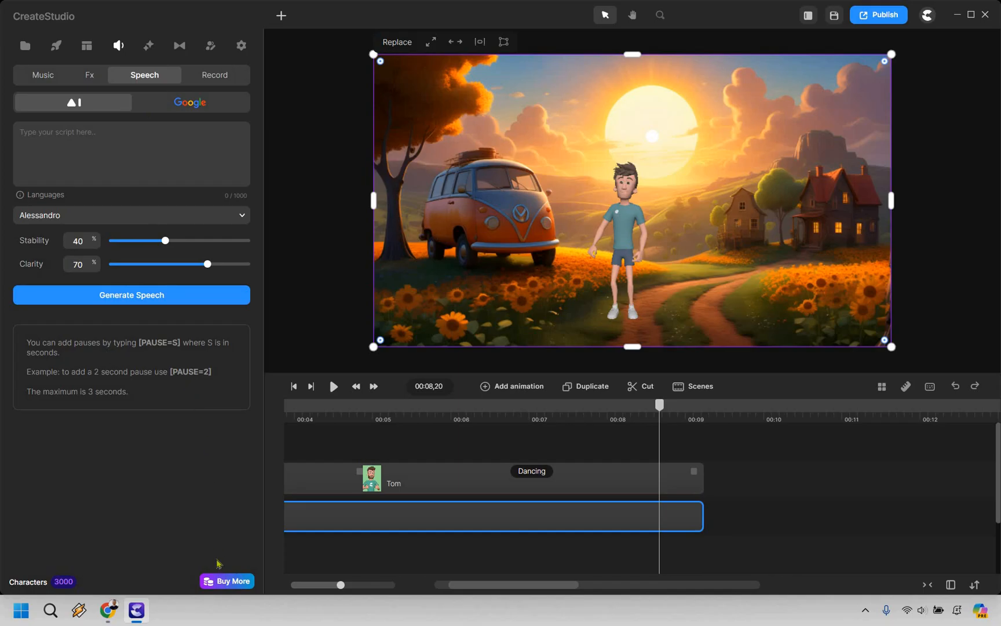
mouse_move(198, 539)
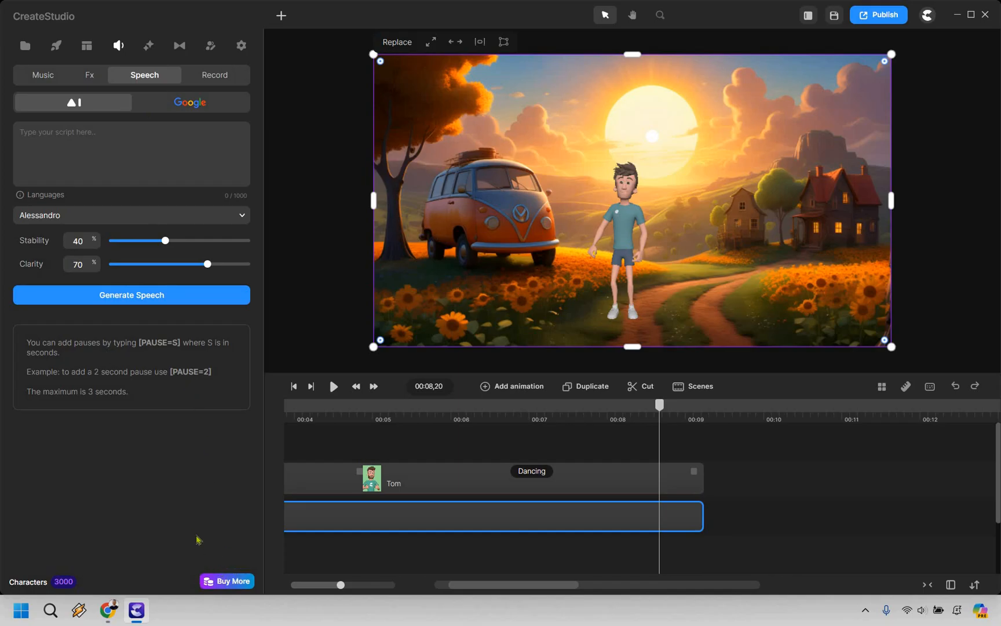
mouse_move(193, 530)
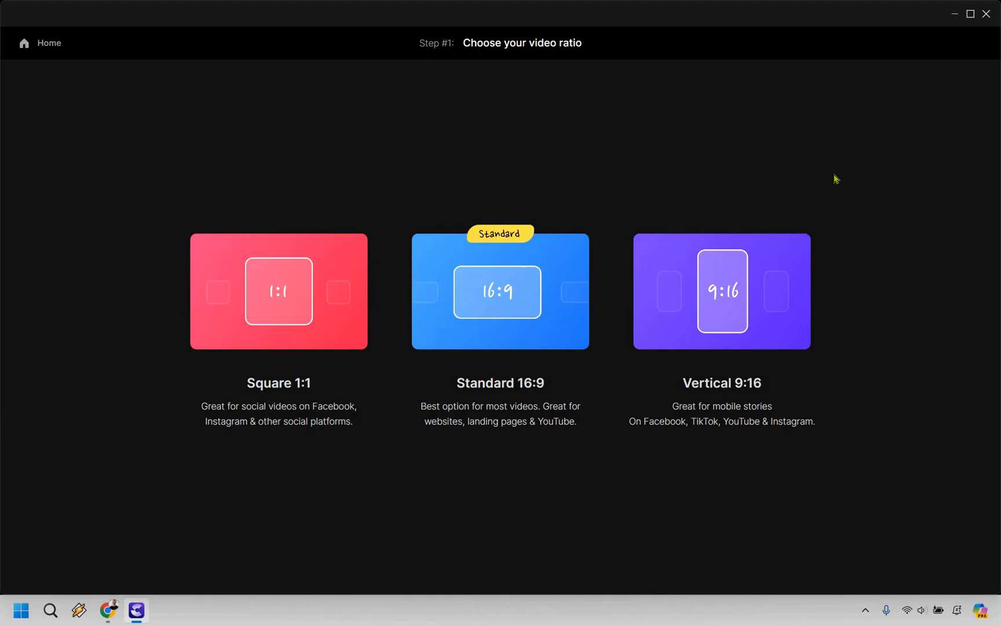
mouse_move(246, 230)
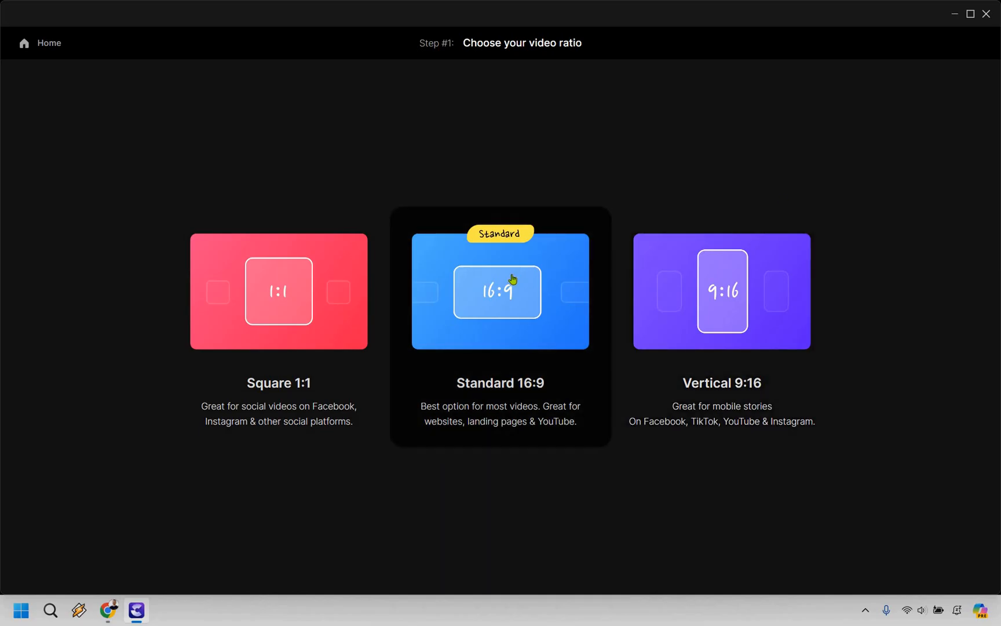
Choose the Standard 16:9 widescreen ratio for the new video.
left_click(500, 292)
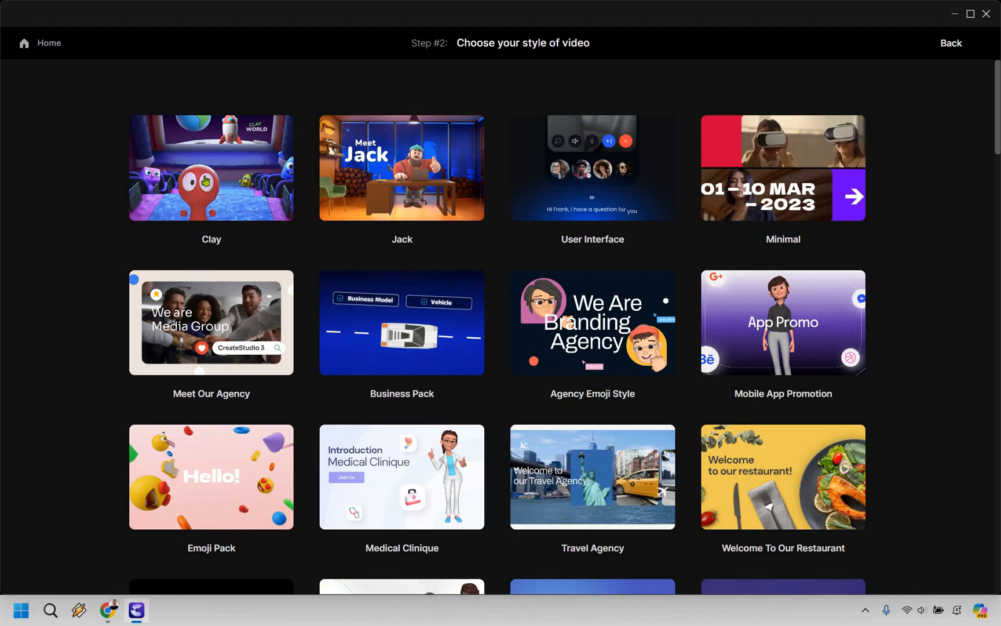
Scroll down the style gallery to find the Business Promo template featuring Steve.
left_click(402, 168)
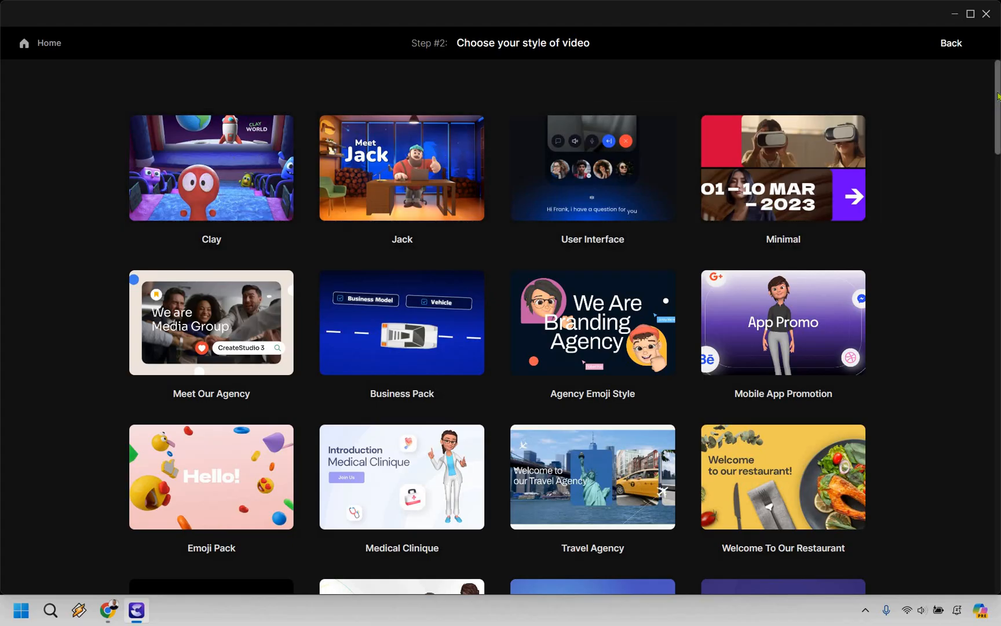
scroll("down", 3)
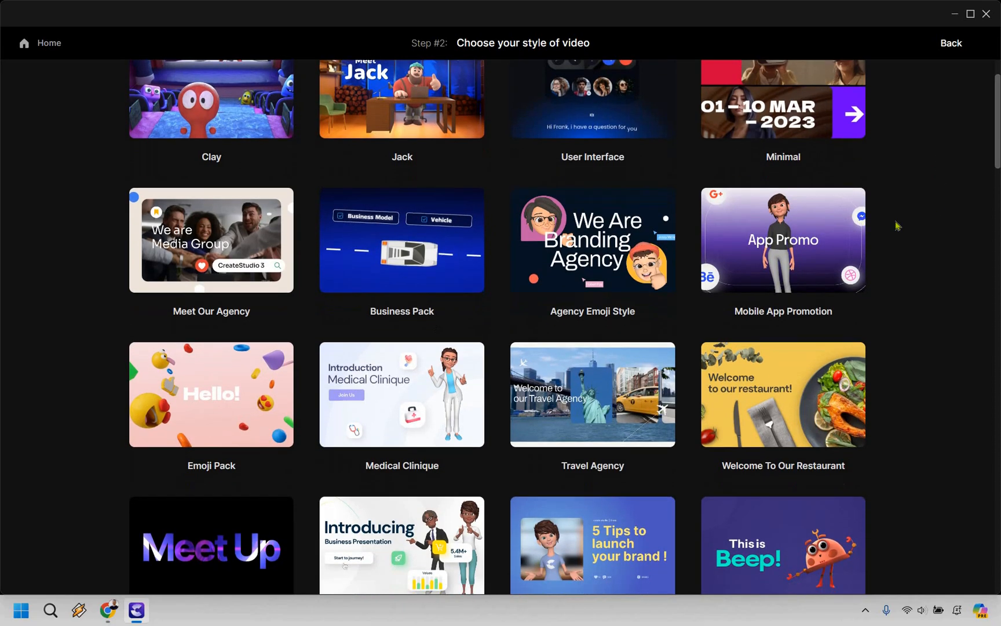
scroll("down", 3)
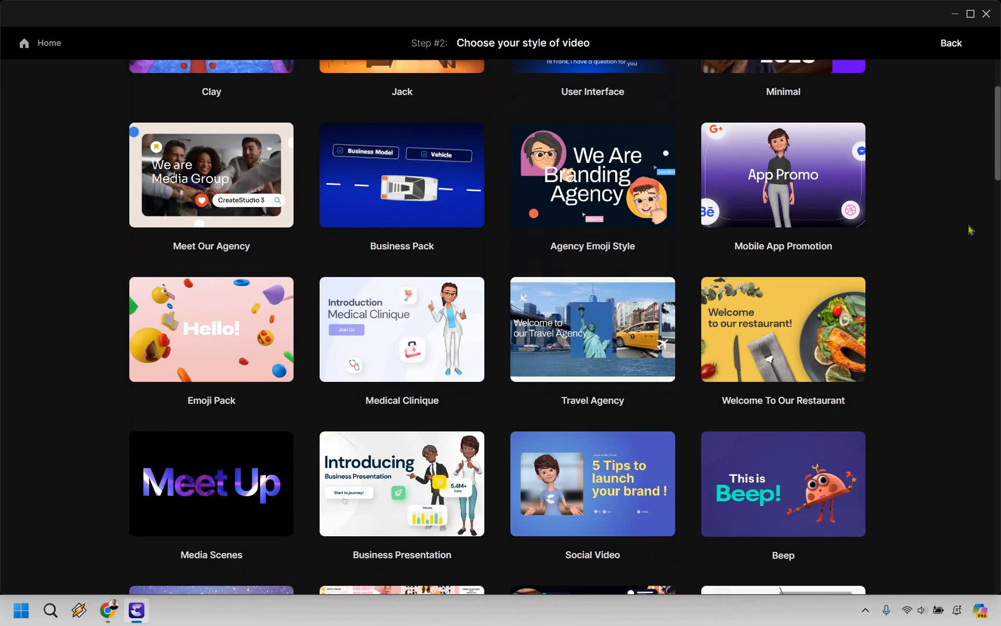
scroll("down", 3)
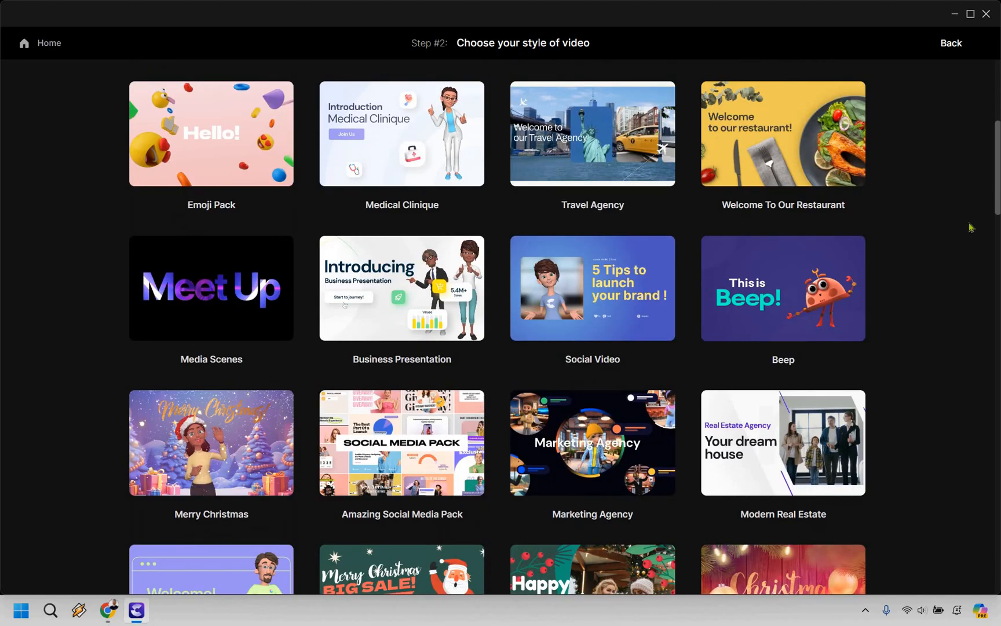
scroll("down", 3)
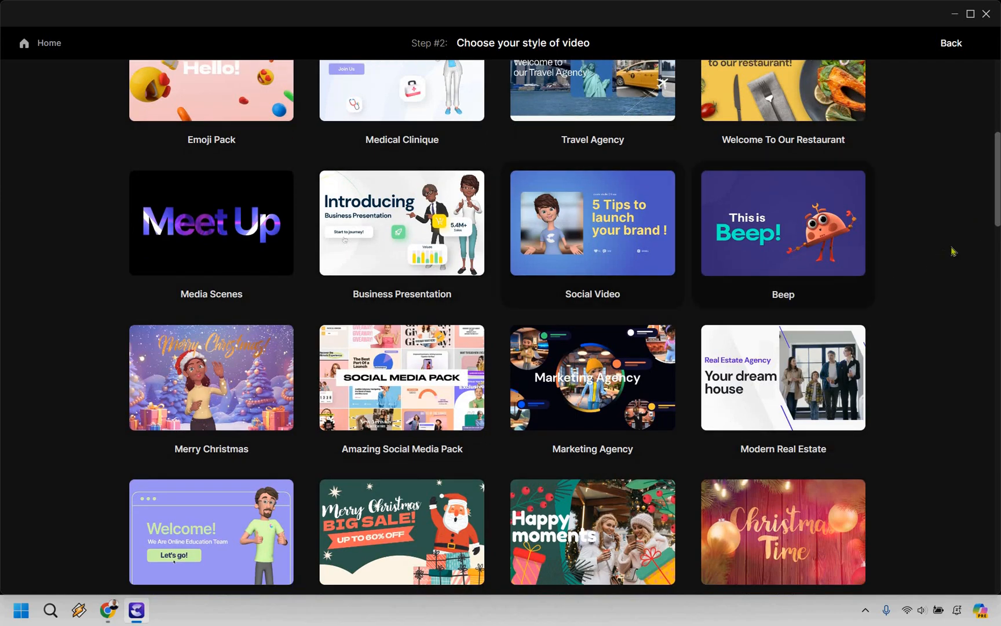
scroll("down", 3)
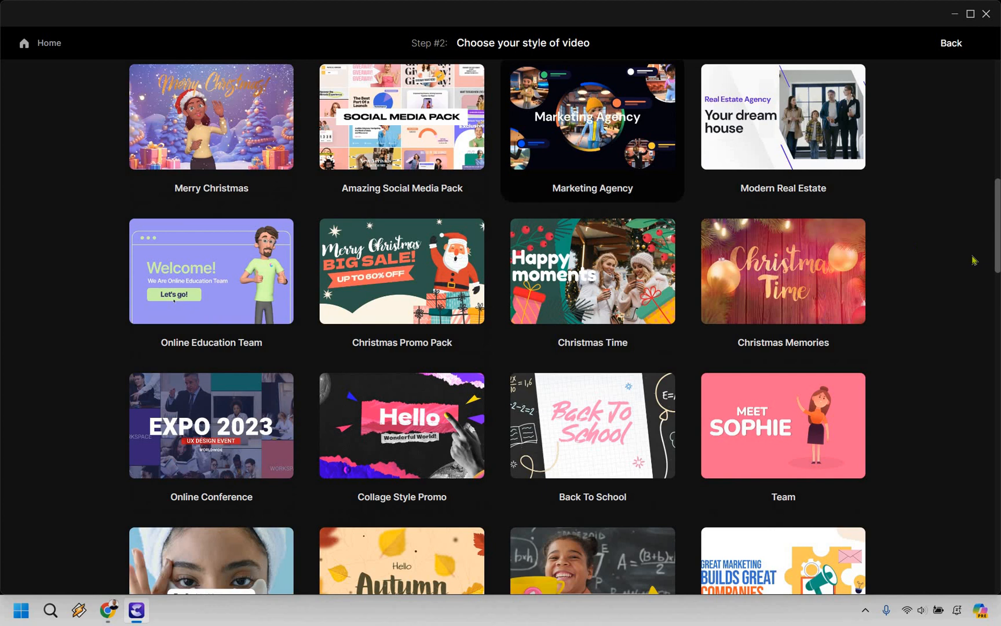
scroll("down", 3)
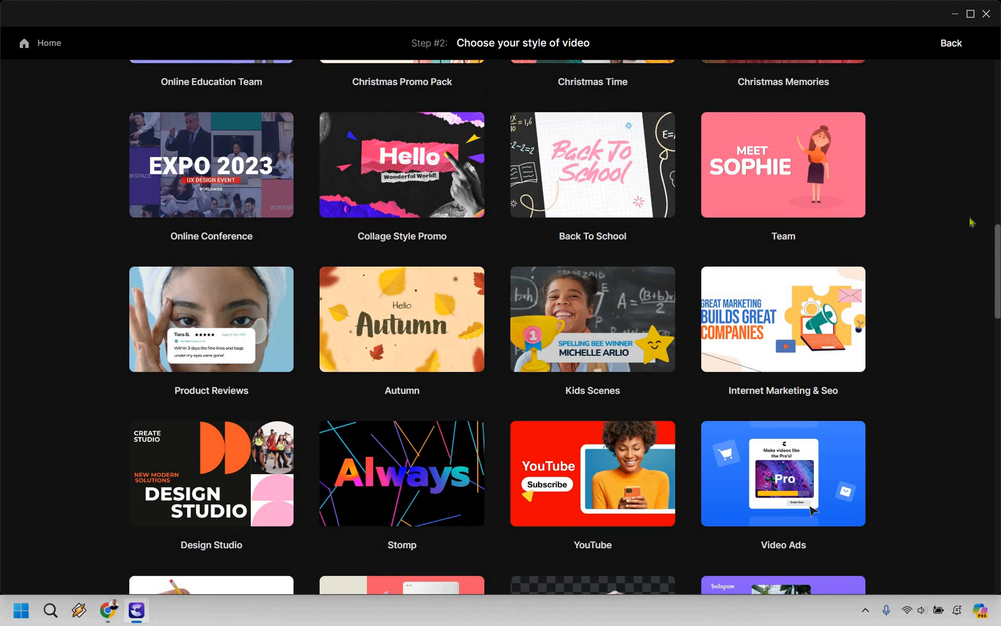
scroll("down", 3)
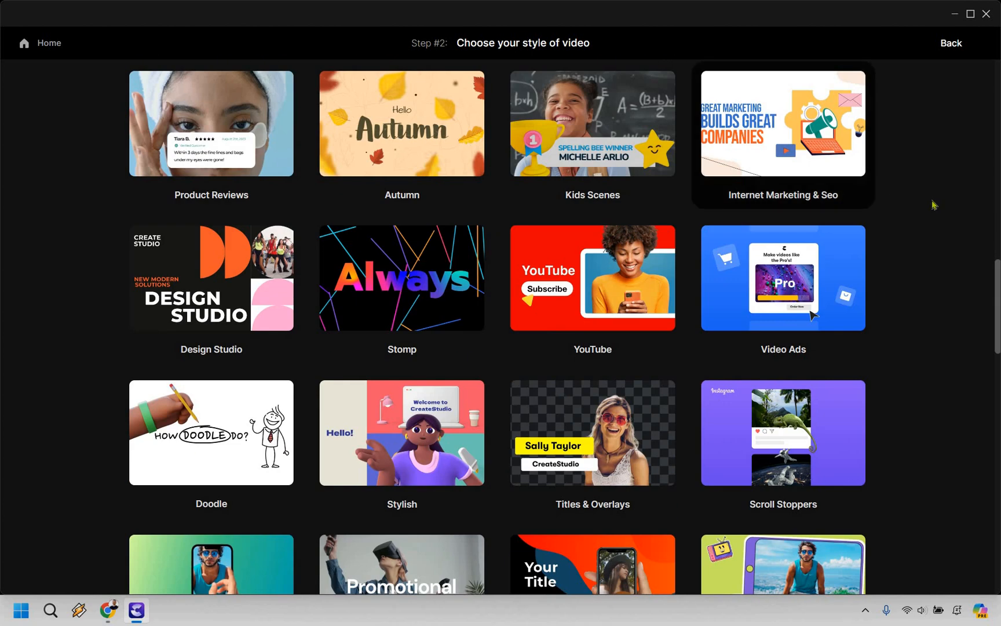
scroll("down", 3)
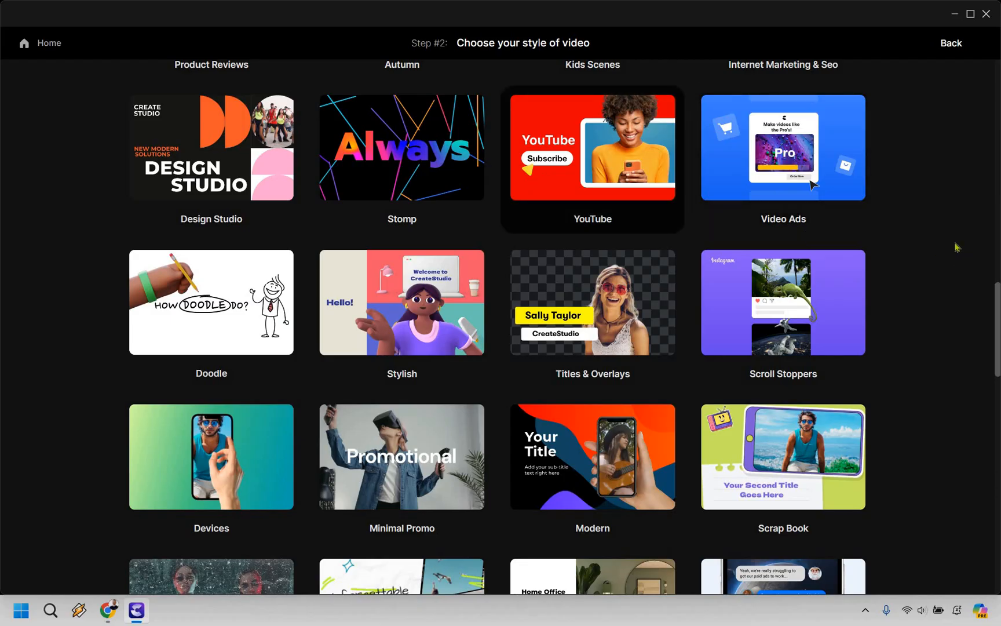
scroll("down", 3)
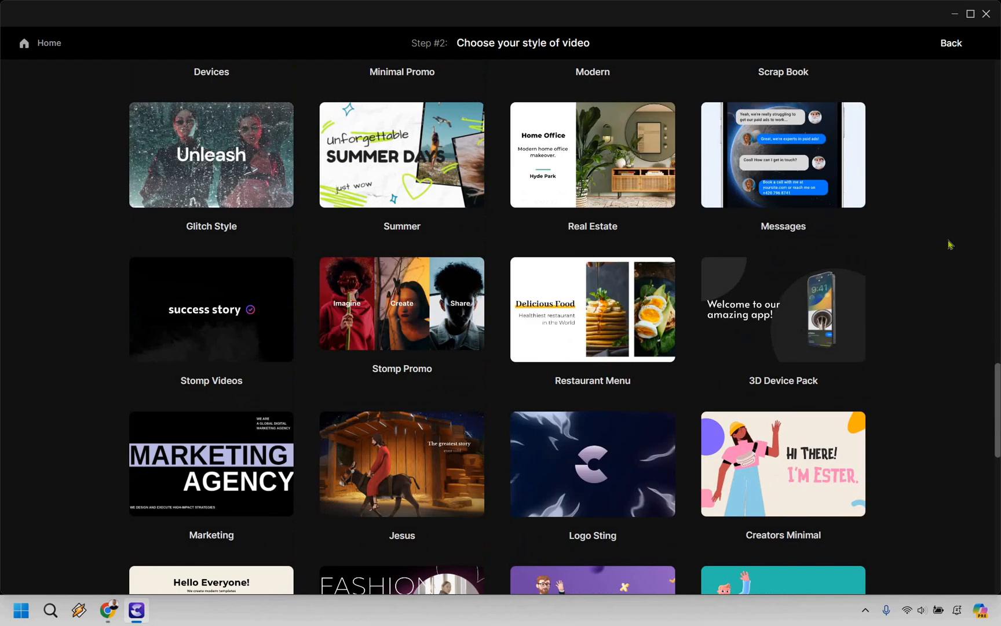
scroll("down", 3)
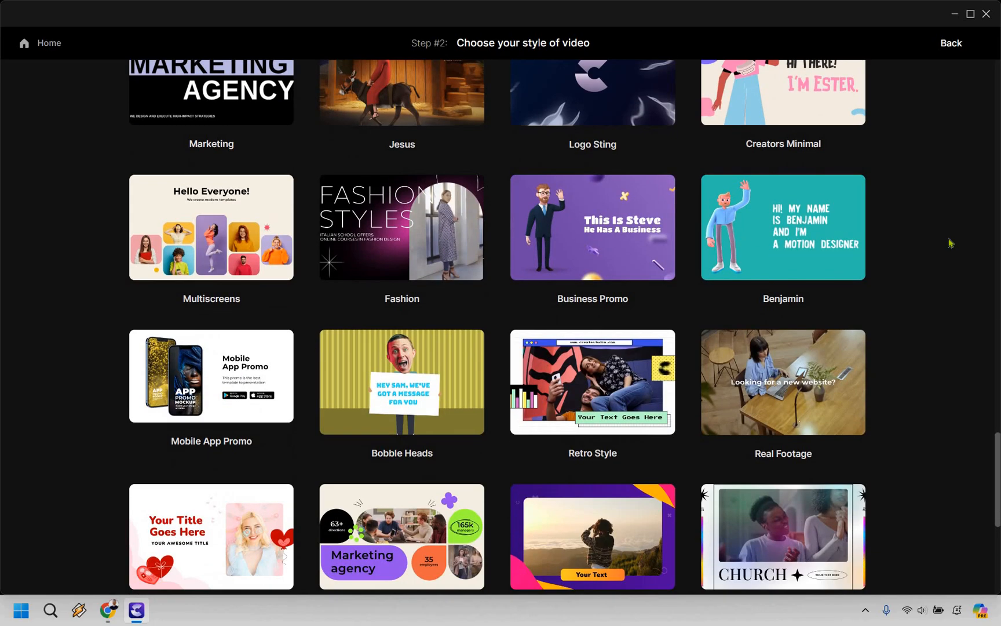
scroll("down", 3)
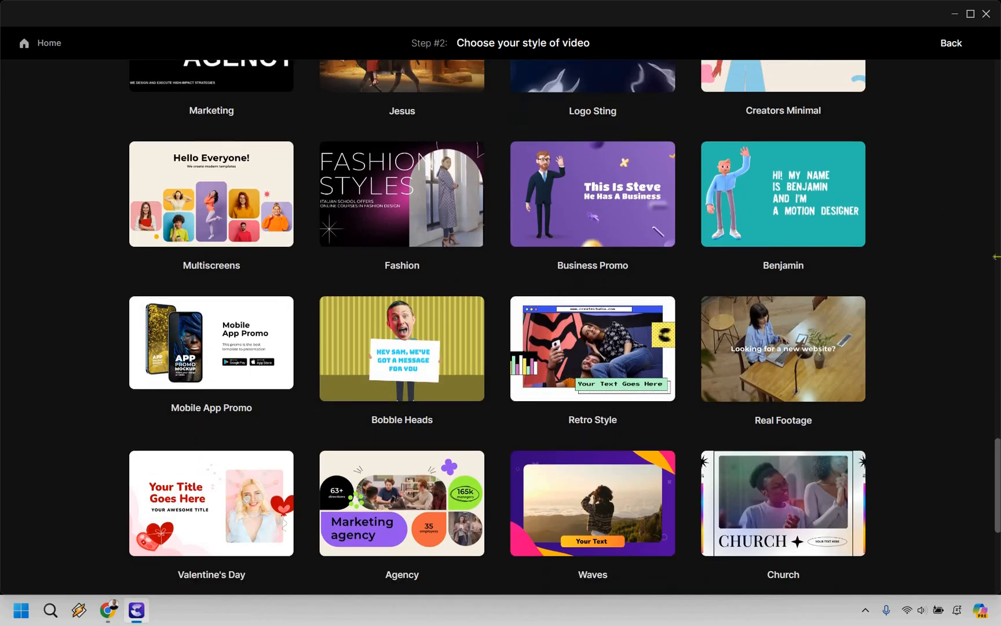
scroll("down", 3)
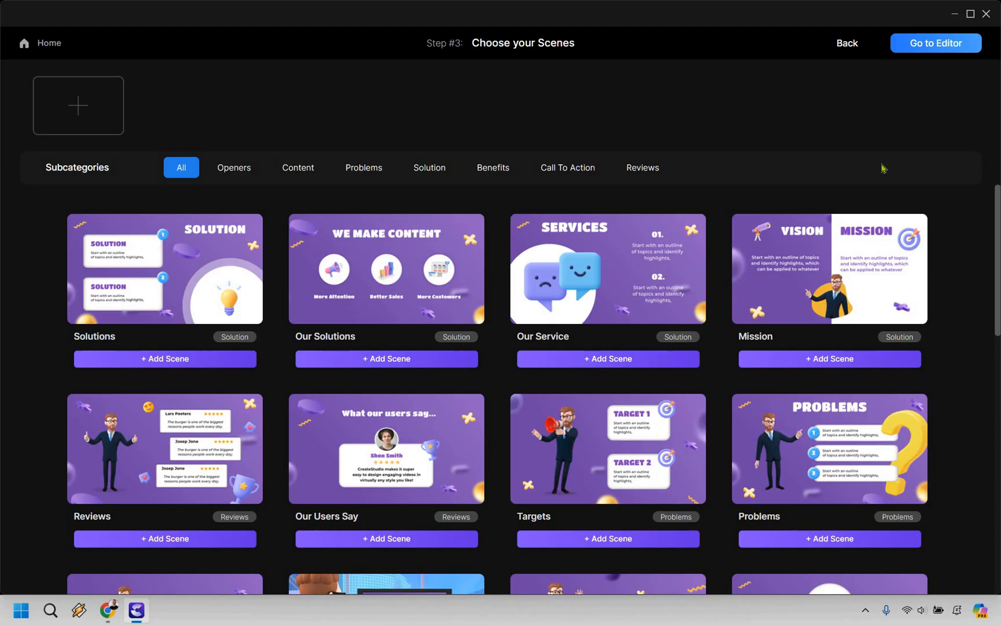
mouse_move(223, 172)
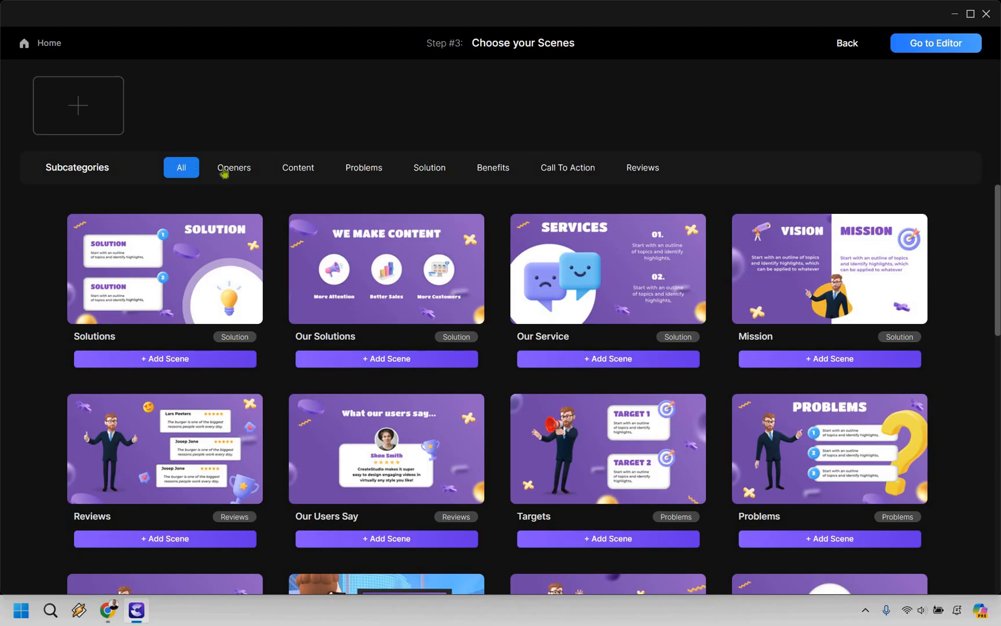
mouse_move(796, 171)
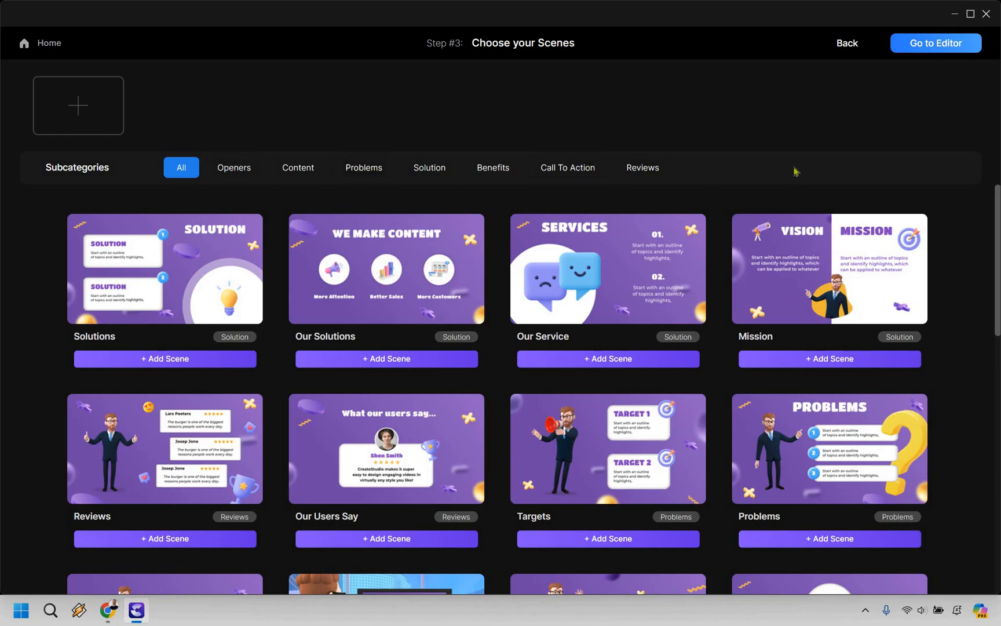
mouse_move(281, 189)
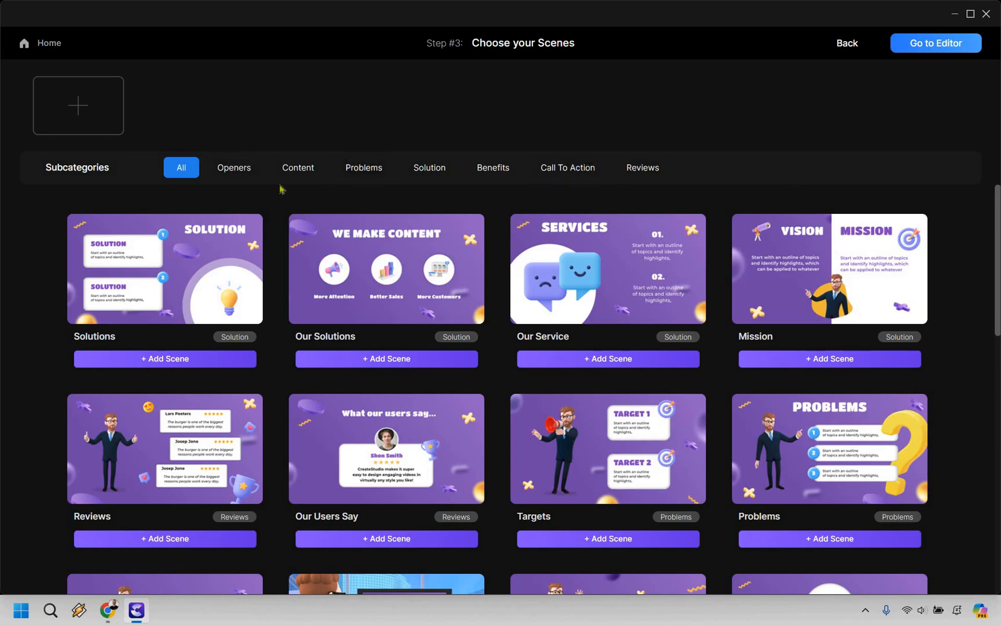
Add the Intro scene from the openers and the Problem scene from the content scenes.
left_click(234, 167)
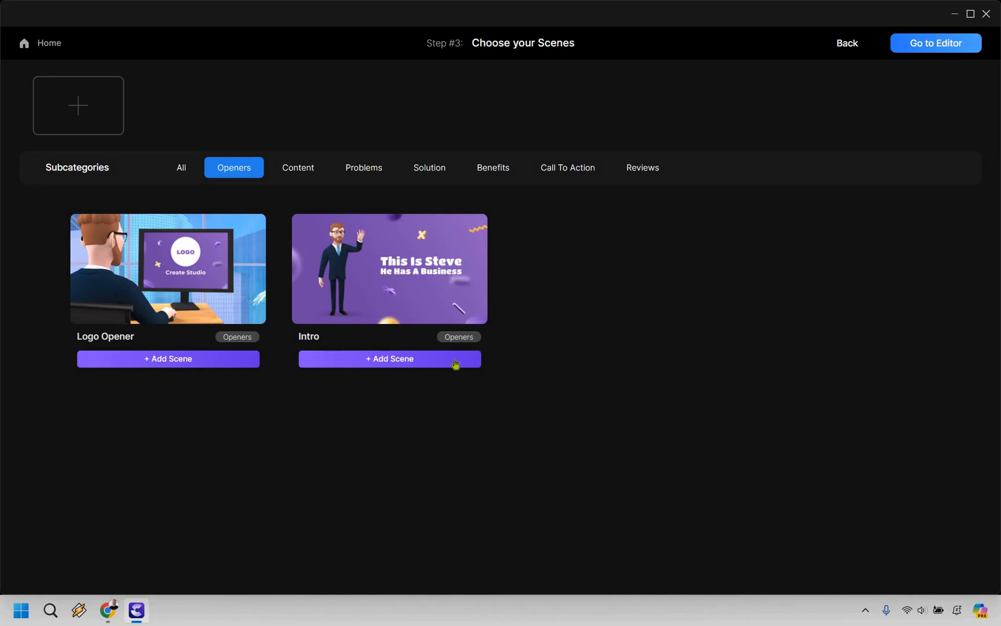
left_click(389, 358)
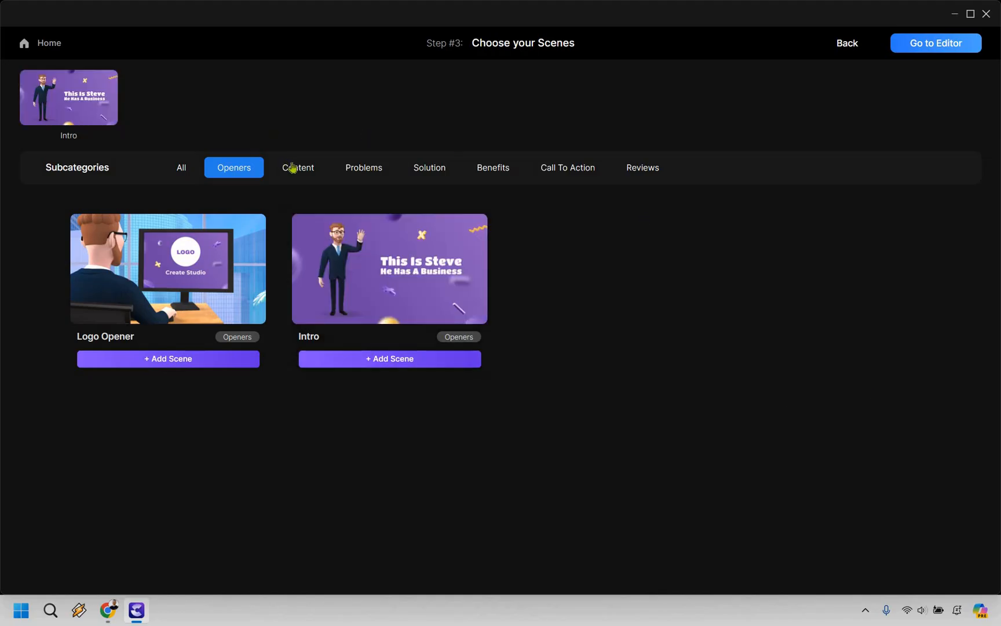
left_click(297, 167)
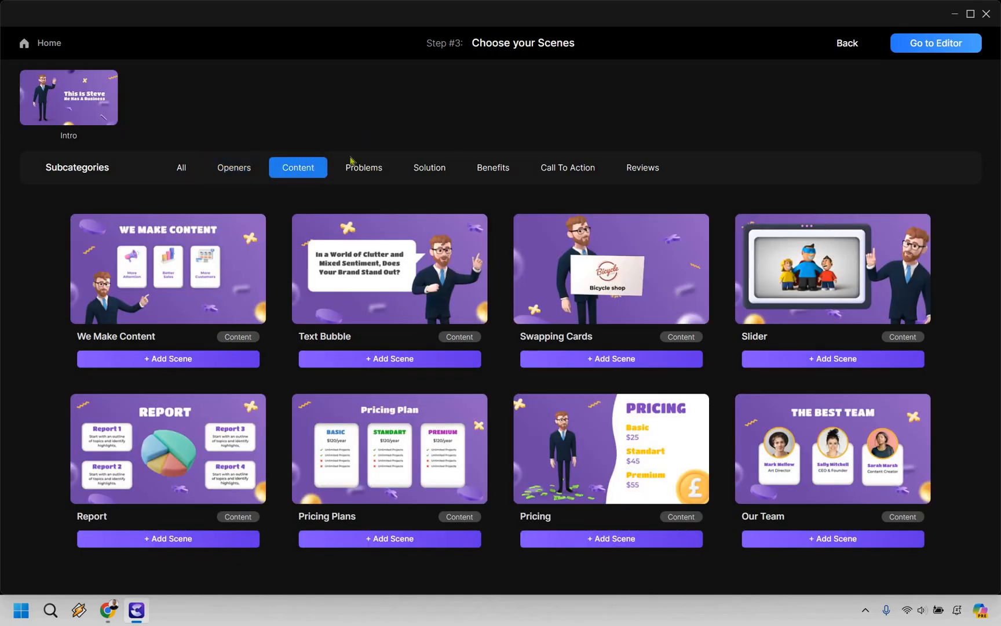
mouse_move(196, 101)
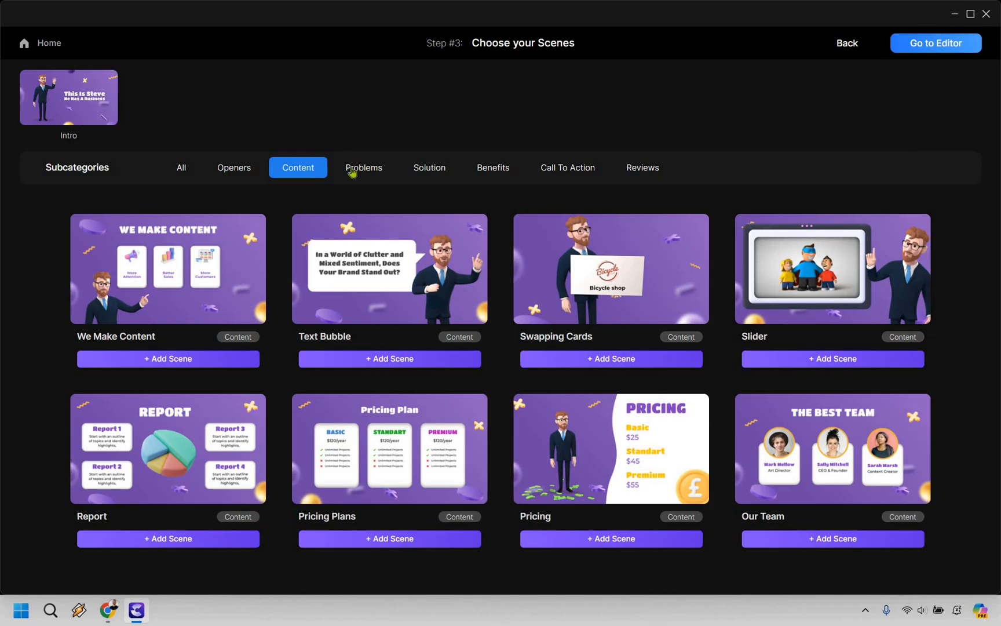
left_click(363, 167)
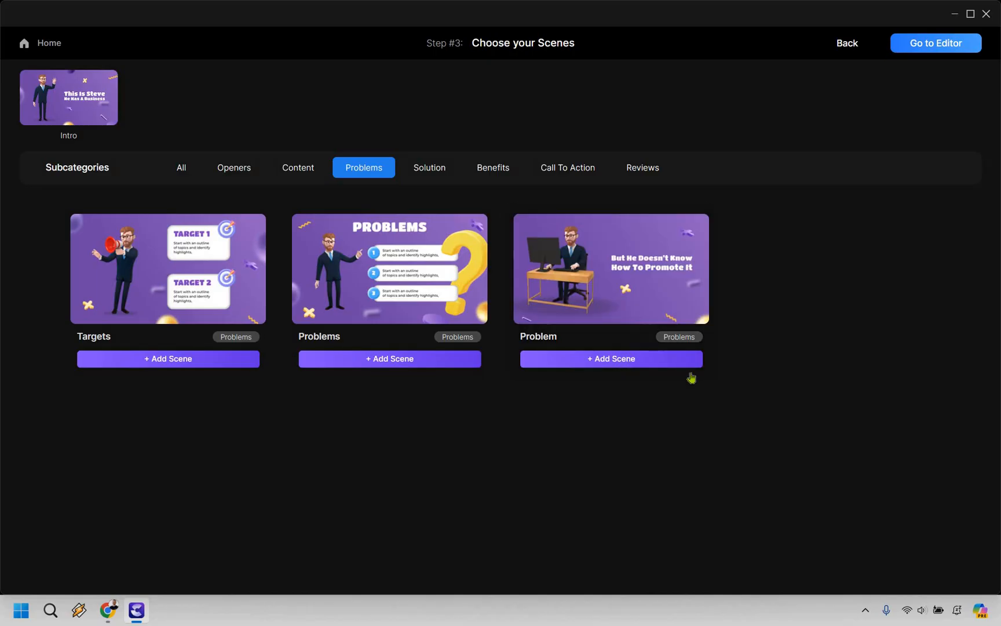
left_click(609, 358)
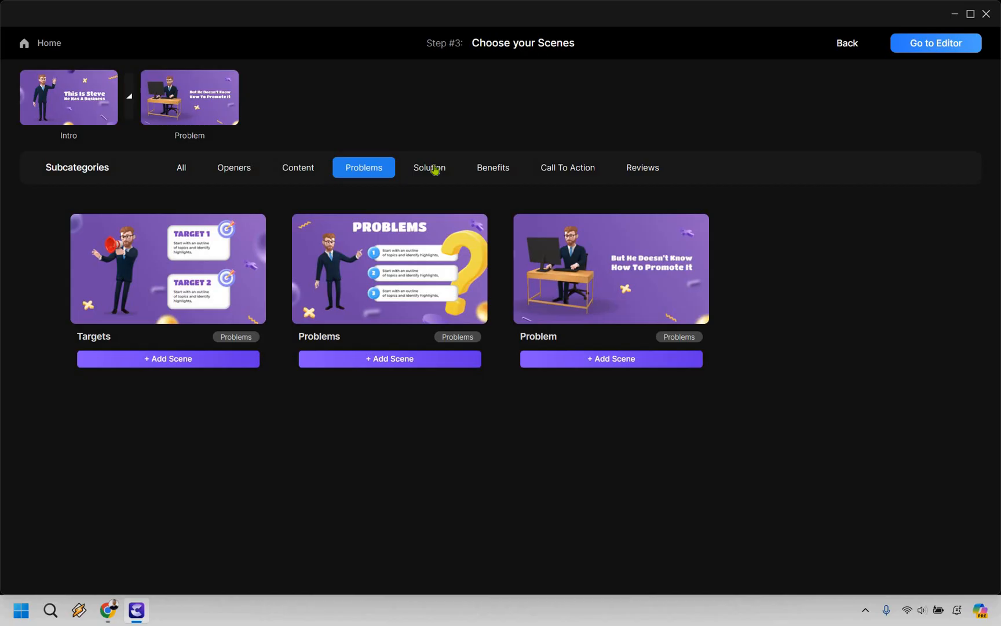
Add the Our Service solution scene and the Targets benefits scene.
left_click(429, 167)
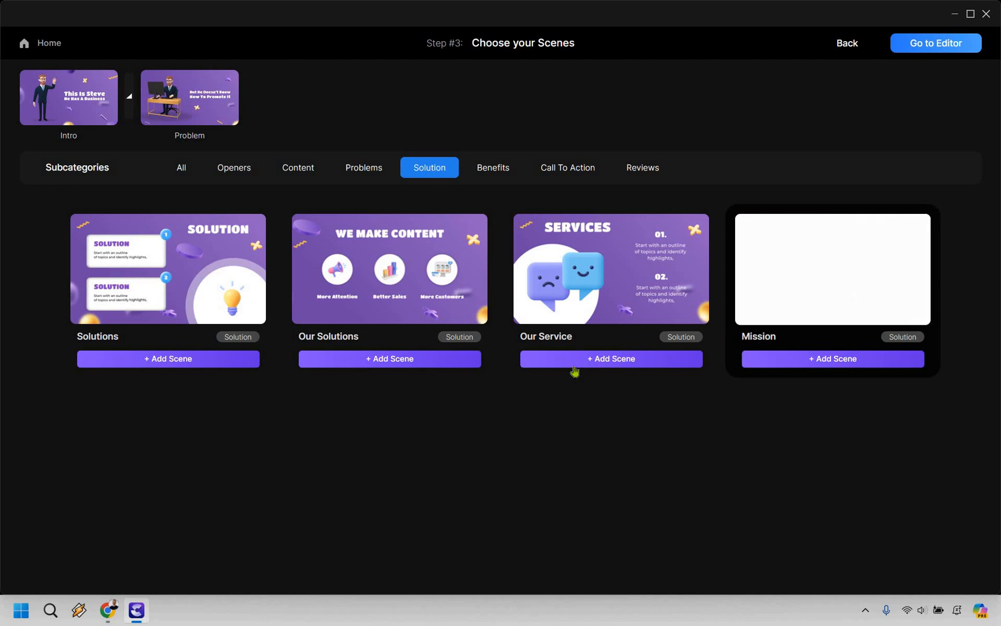
mouse_move(540, 255)
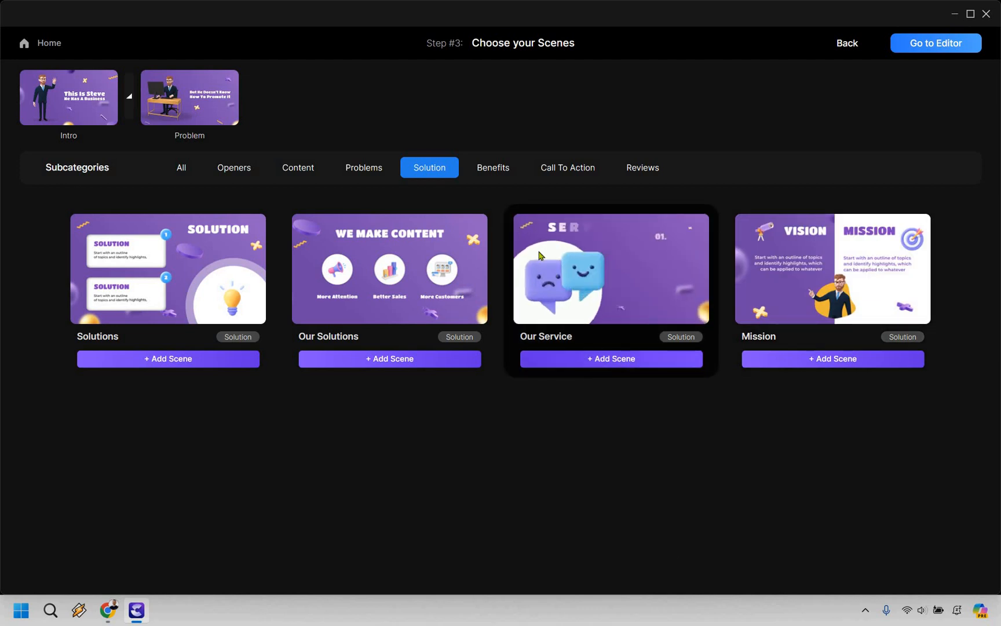
left_click(609, 359)
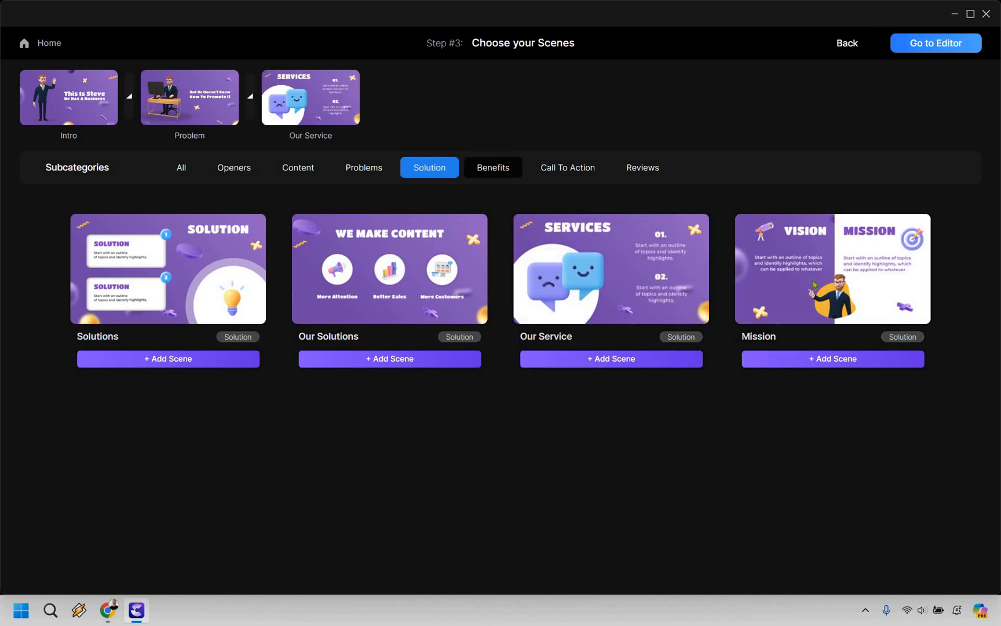
left_click(493, 166)
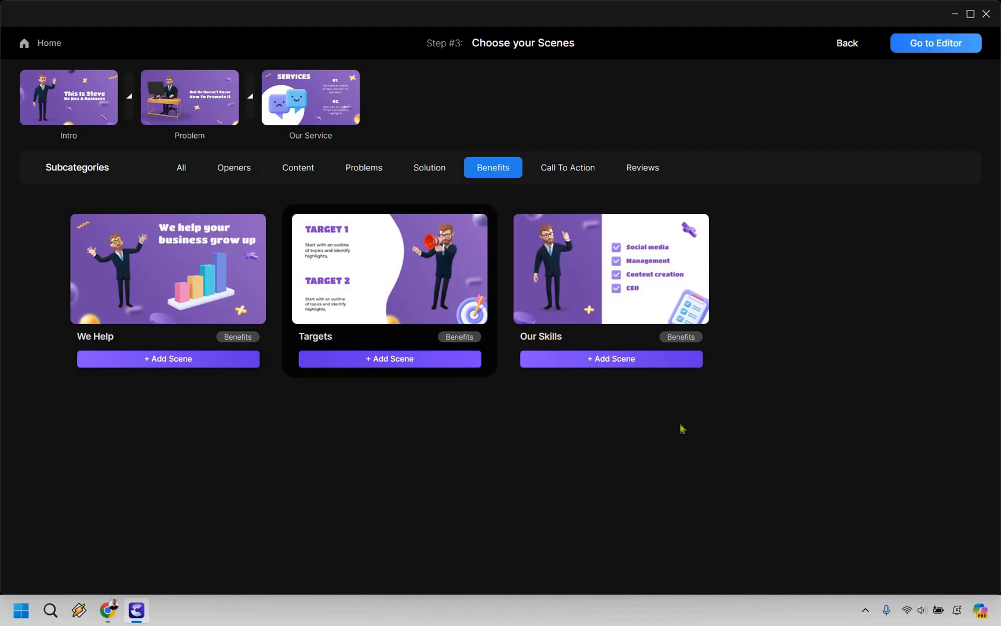
left_click(389, 358)
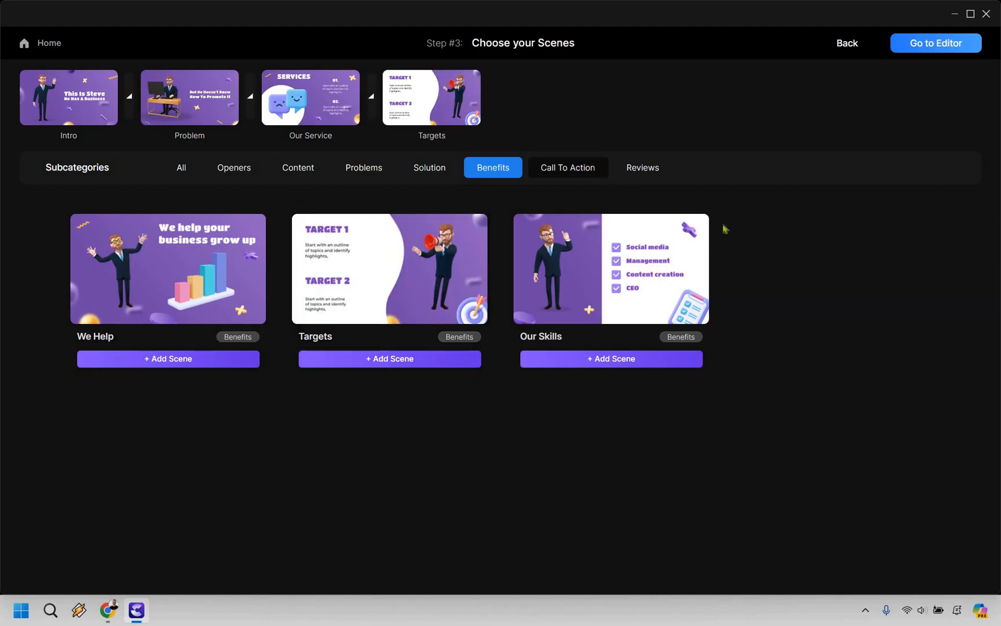
Add the Contact Us call-to-action scene and browse the review scene templates.
left_click(566, 167)
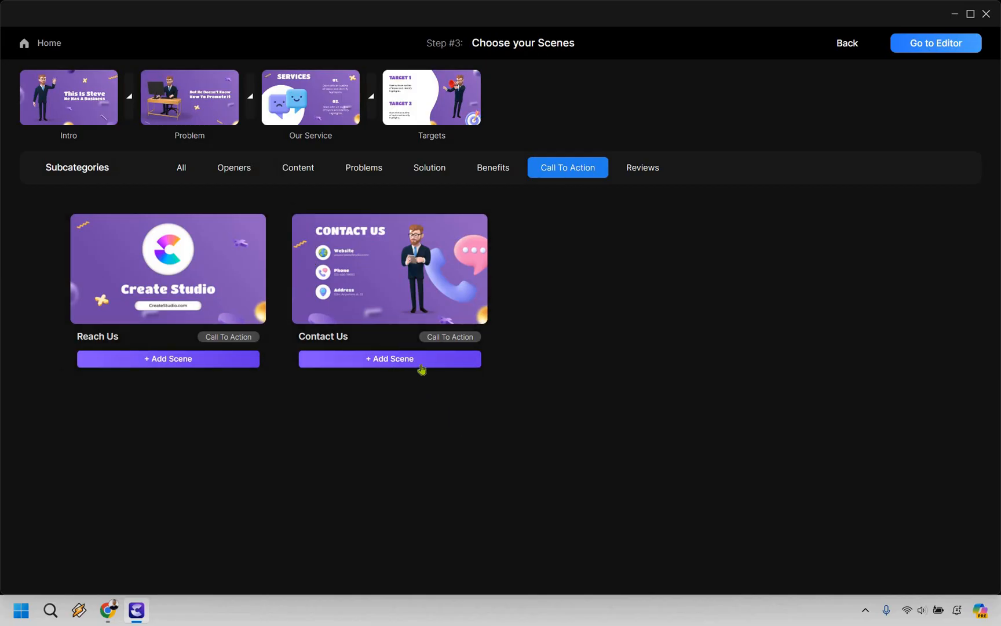
left_click(388, 358)
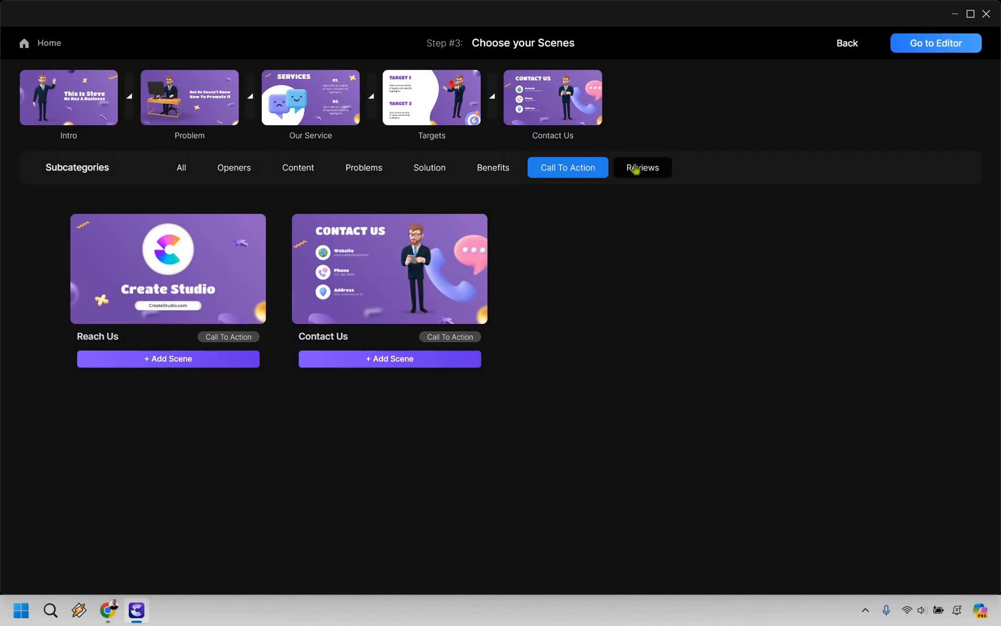
left_click(642, 167)
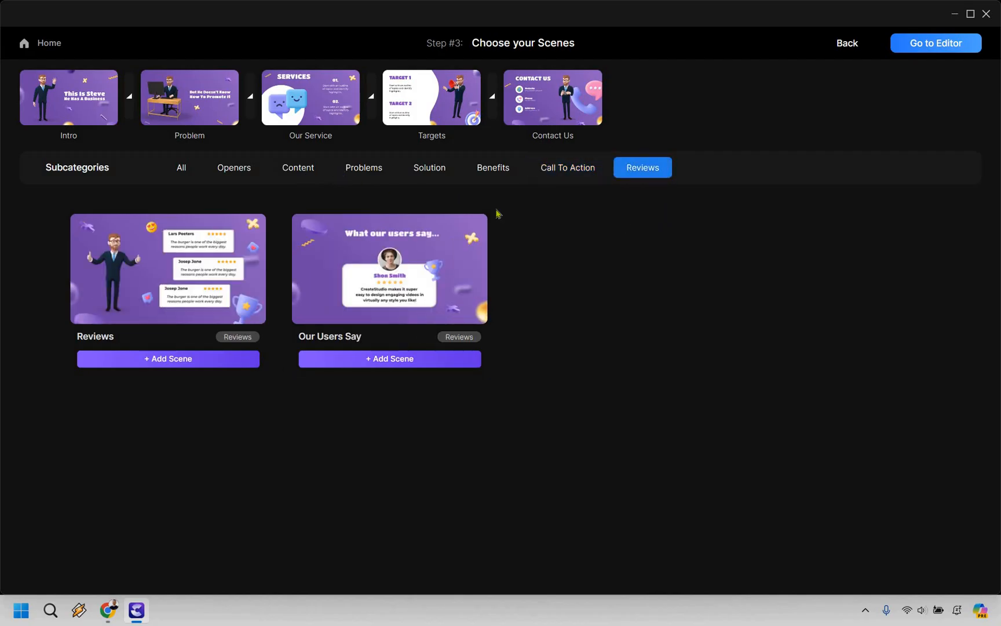
left_click(296, 167)
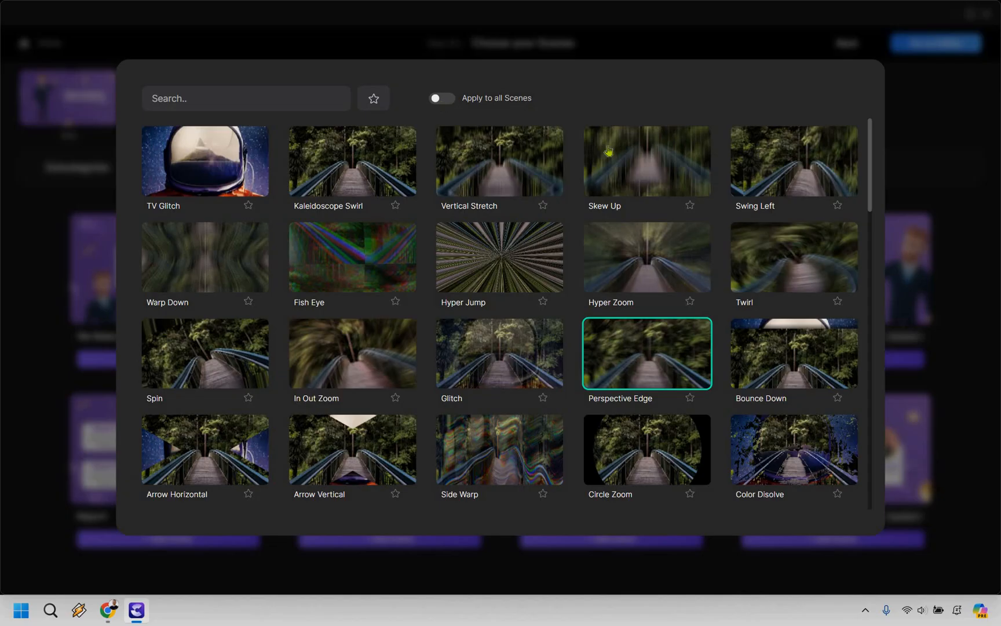
Choose a transition effect between scenes and go on to the editor.
left_click(440, 98)
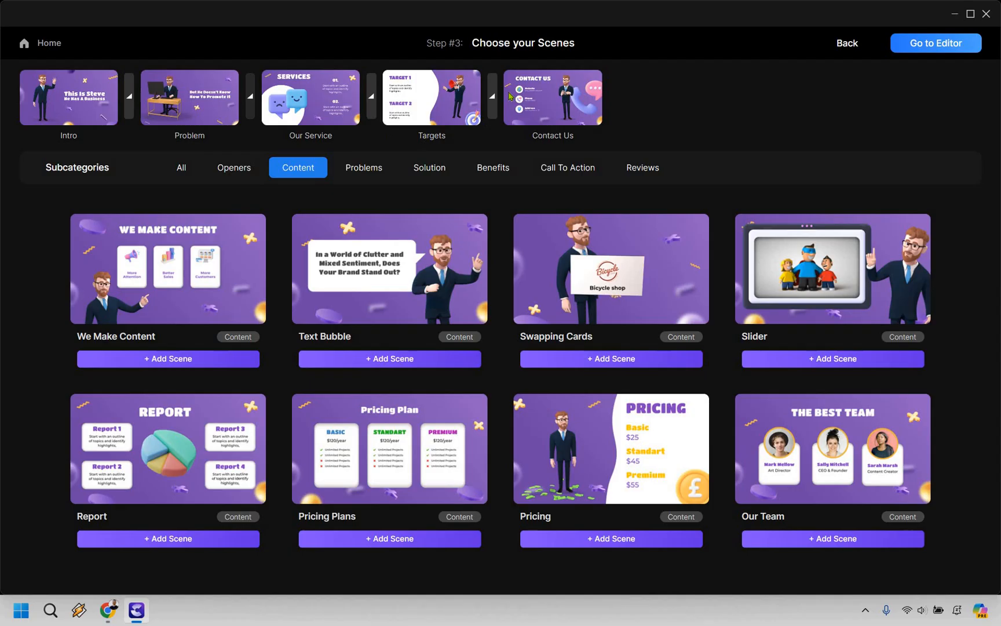
mouse_move(743, 105)
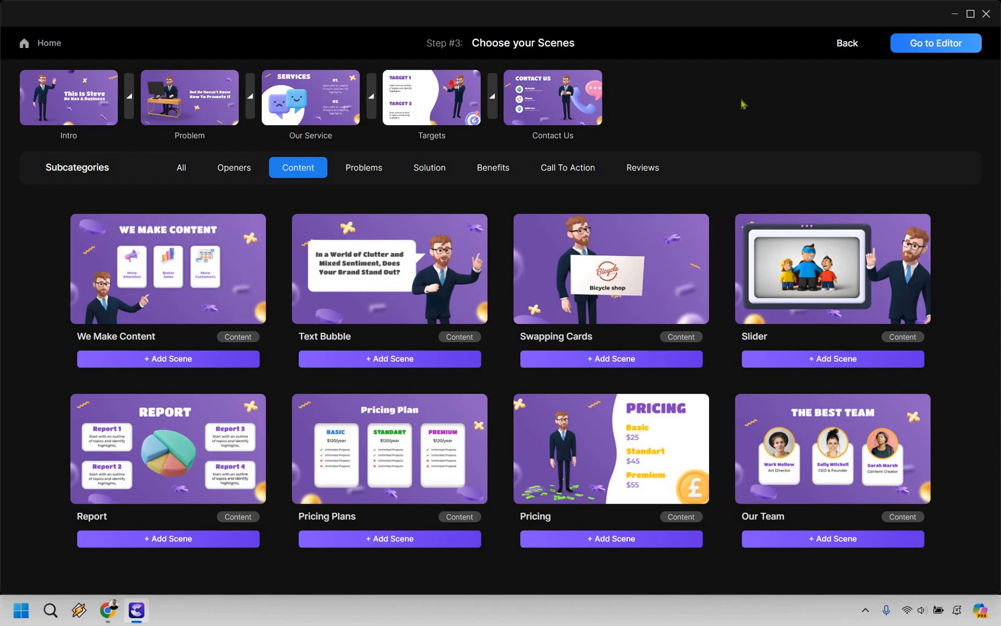
mouse_move(920, 51)
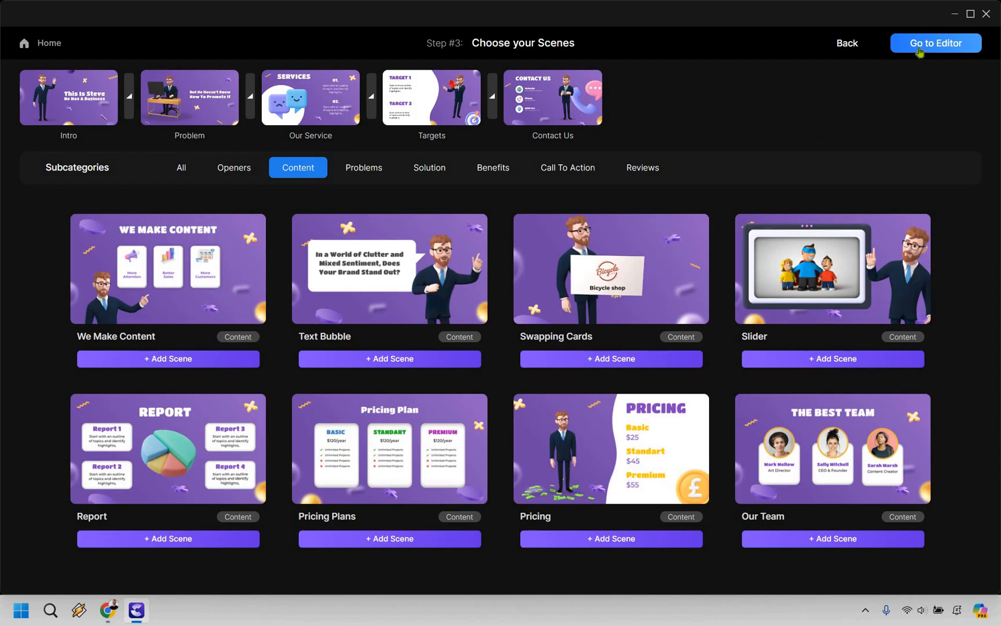
left_click(935, 43)
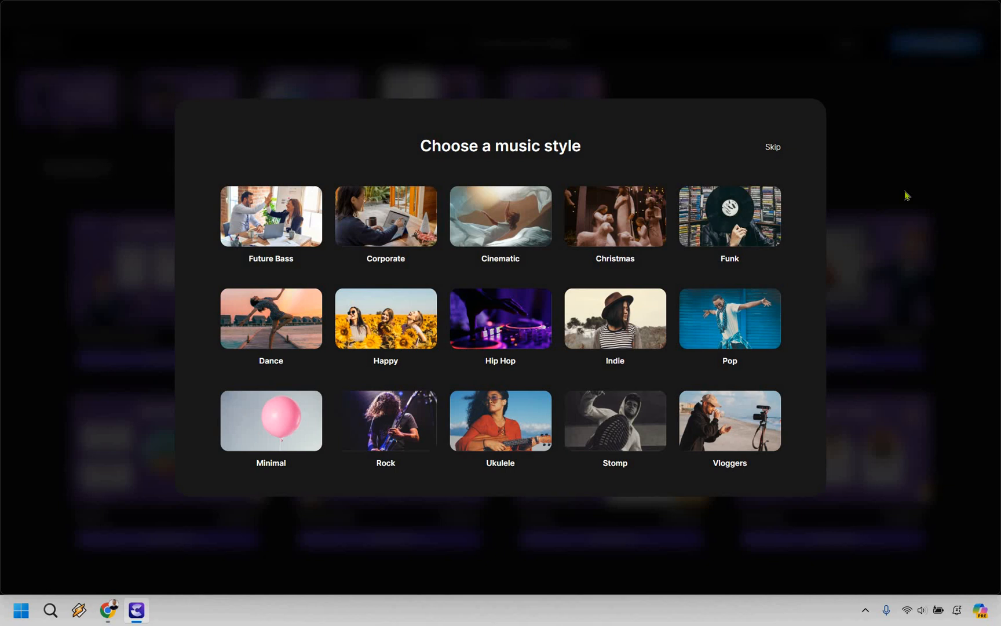
mouse_move(416, 280)
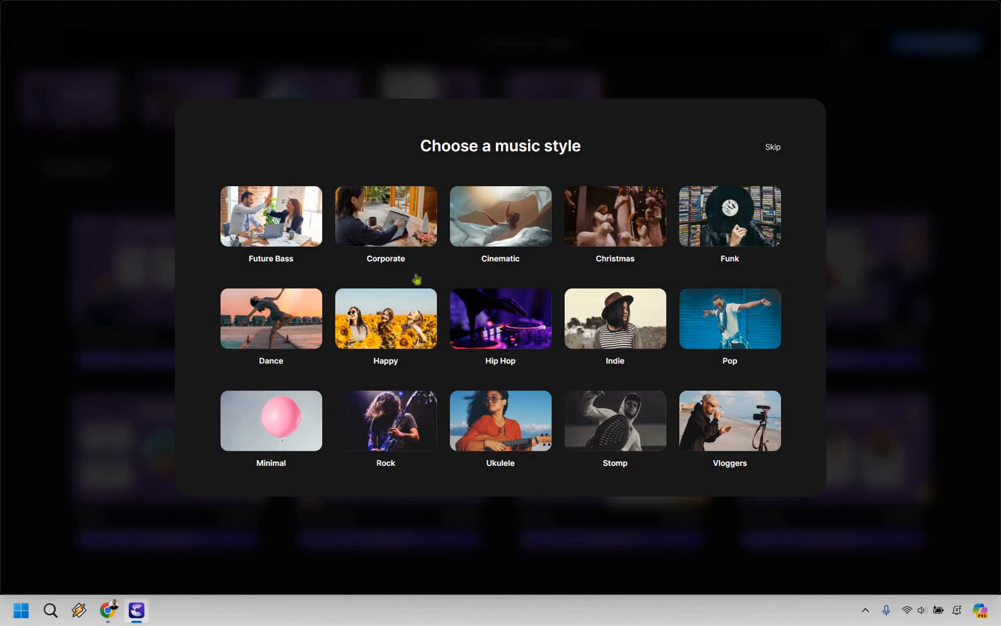
mouse_move(851, 224)
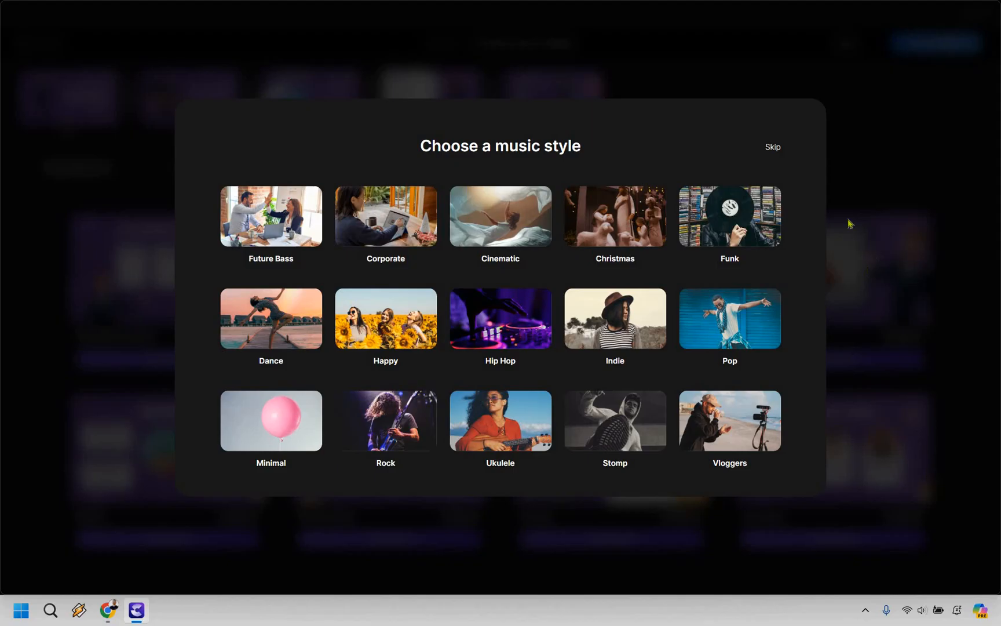
mouse_move(777, 159)
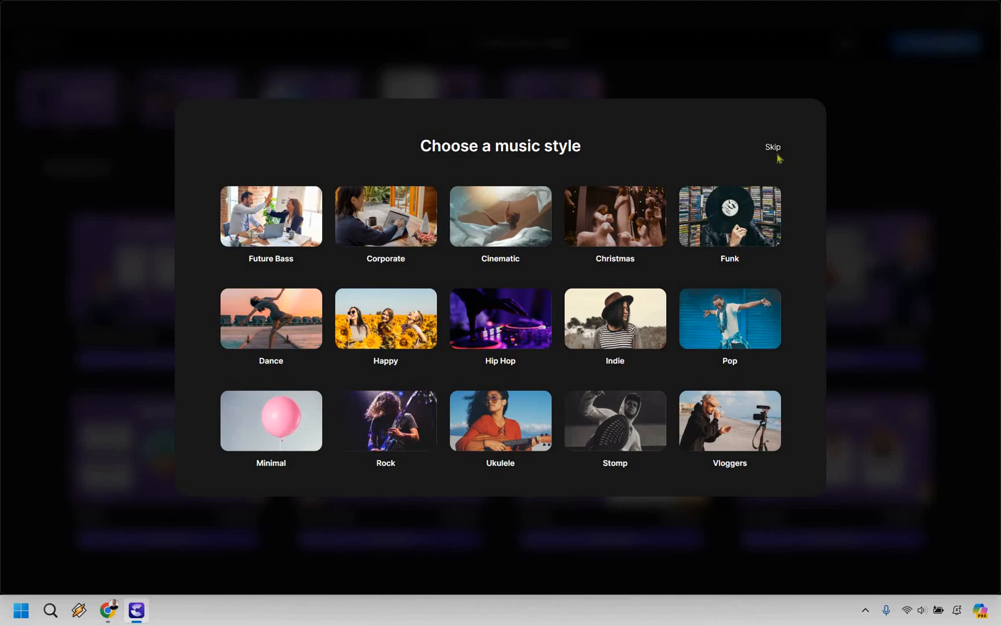
Skip the music style chooser so the project opens in the editor.
left_click(773, 147)
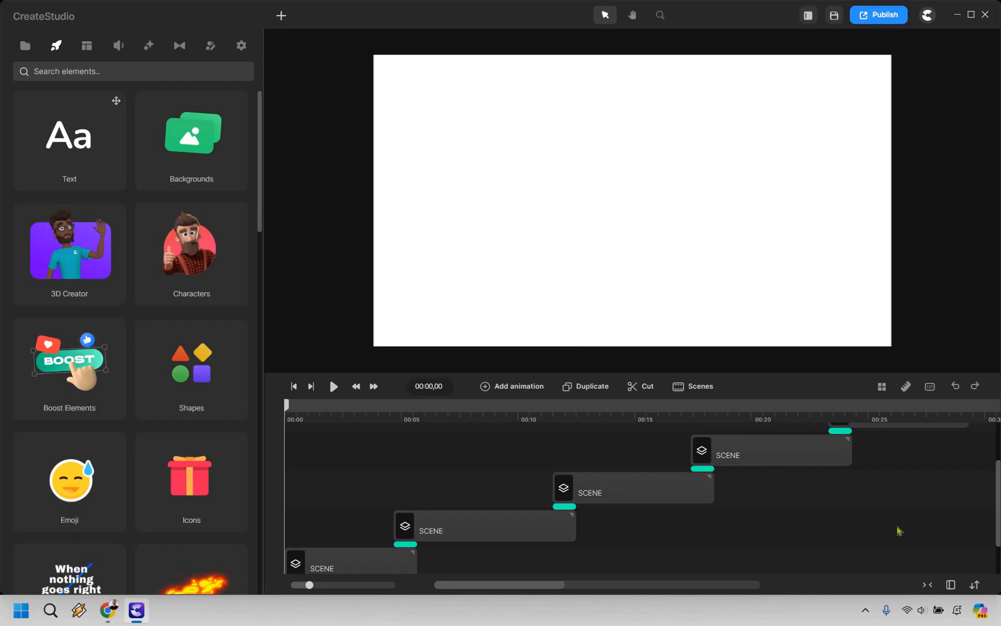
mouse_move(998, 487)
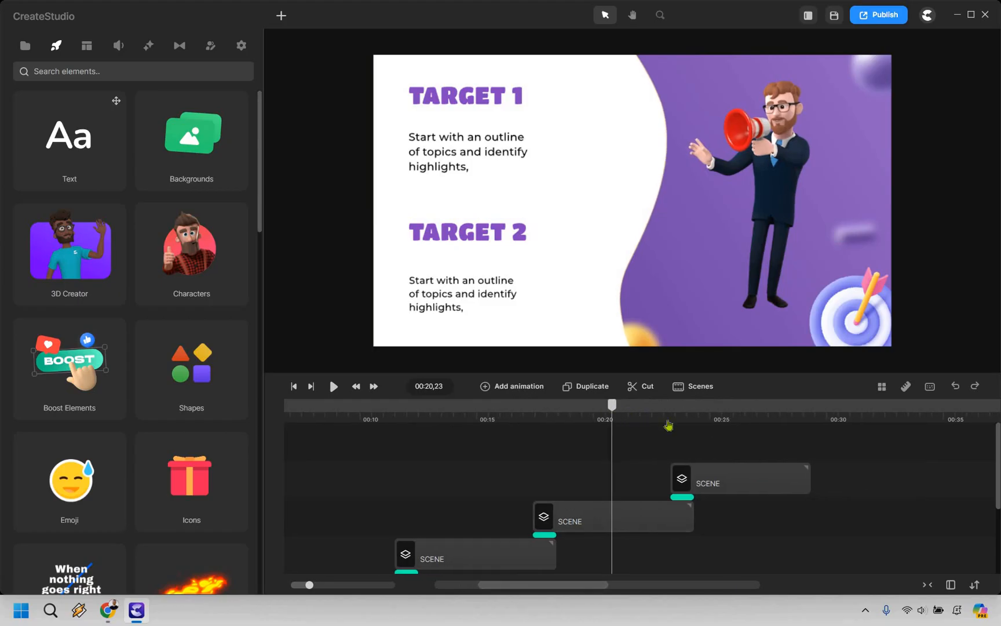
Preview the timeline and select the opening Steve scene to edit its text.
left_click(708, 406)
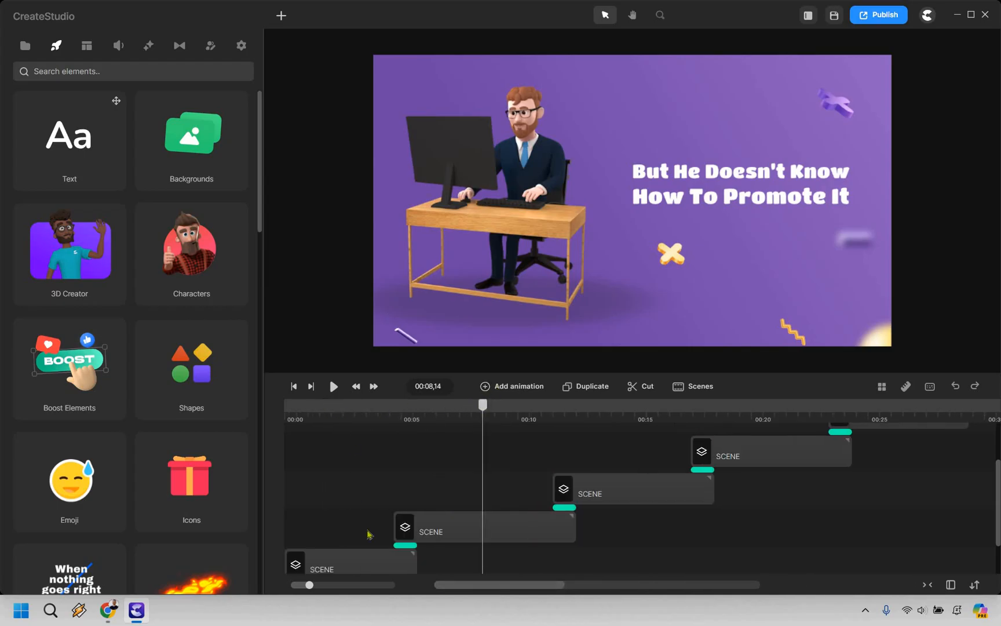
left_click(350, 528)
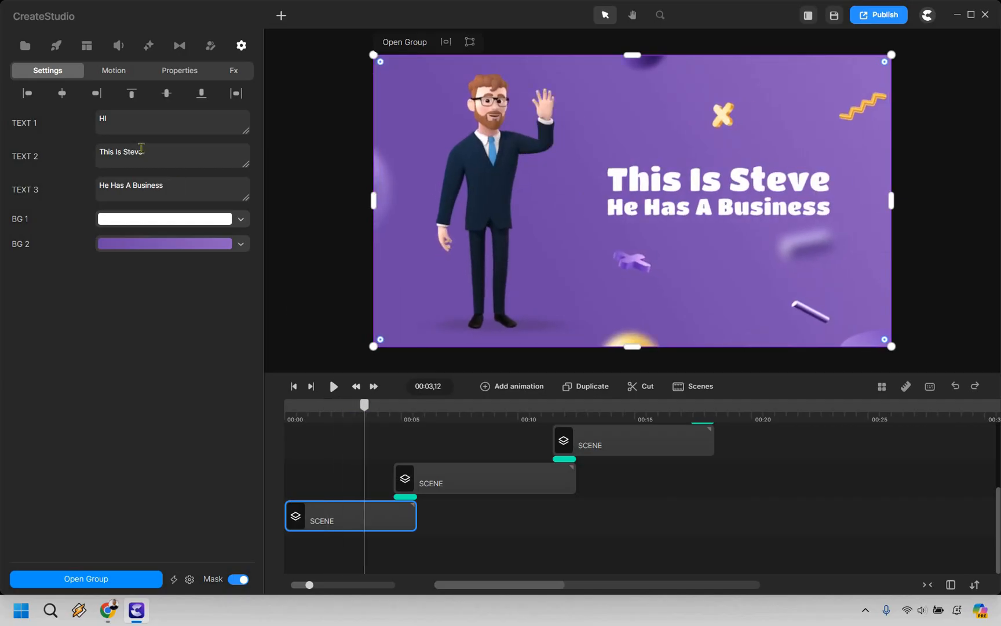
Replace Steve with James in the intro headline and select the next scene for editing.
double_click(132, 152)
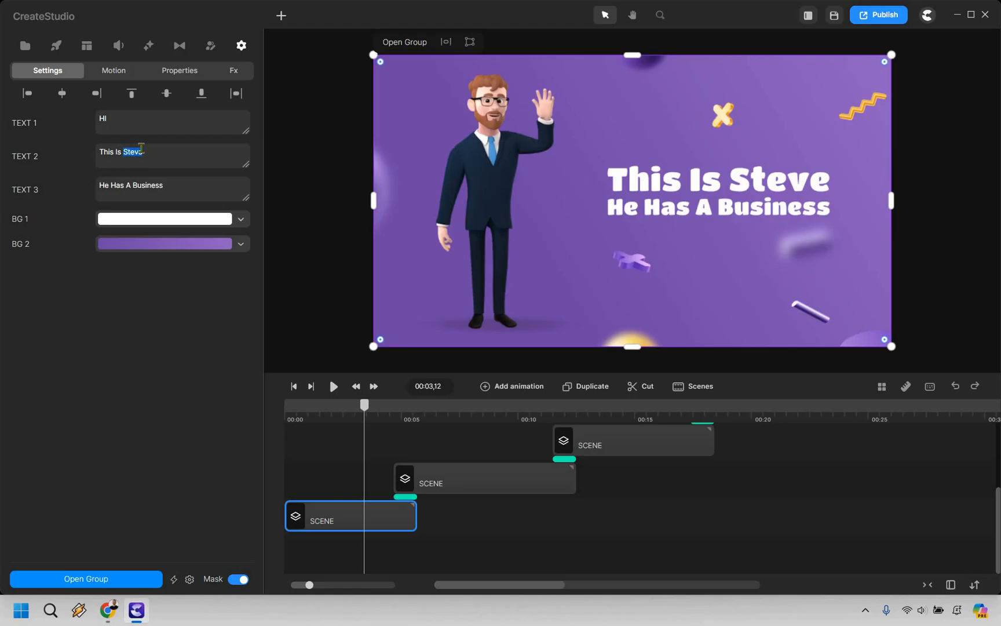
type("James")
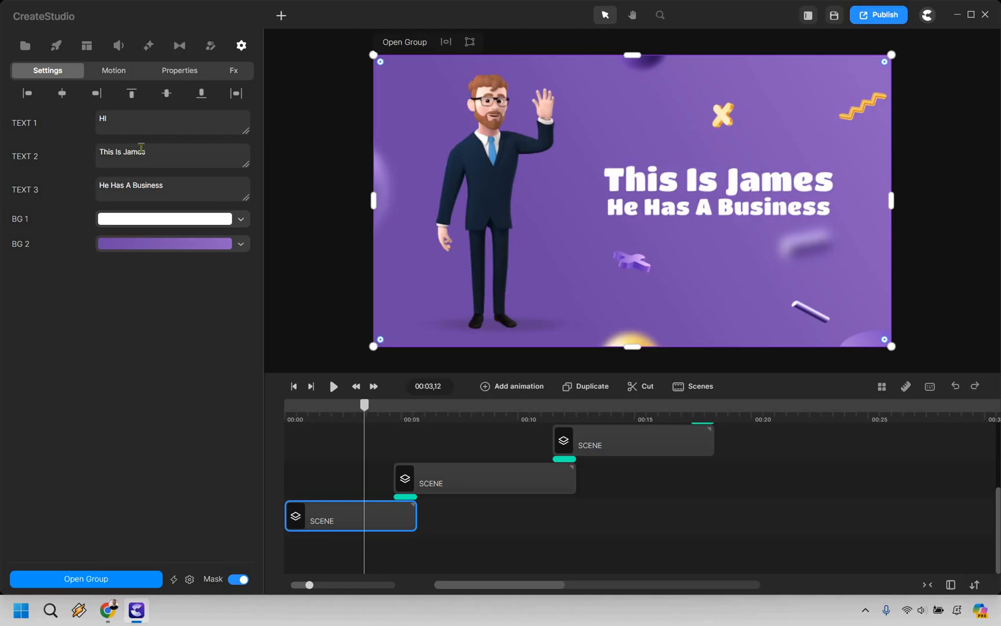
mouse_move(440, 414)
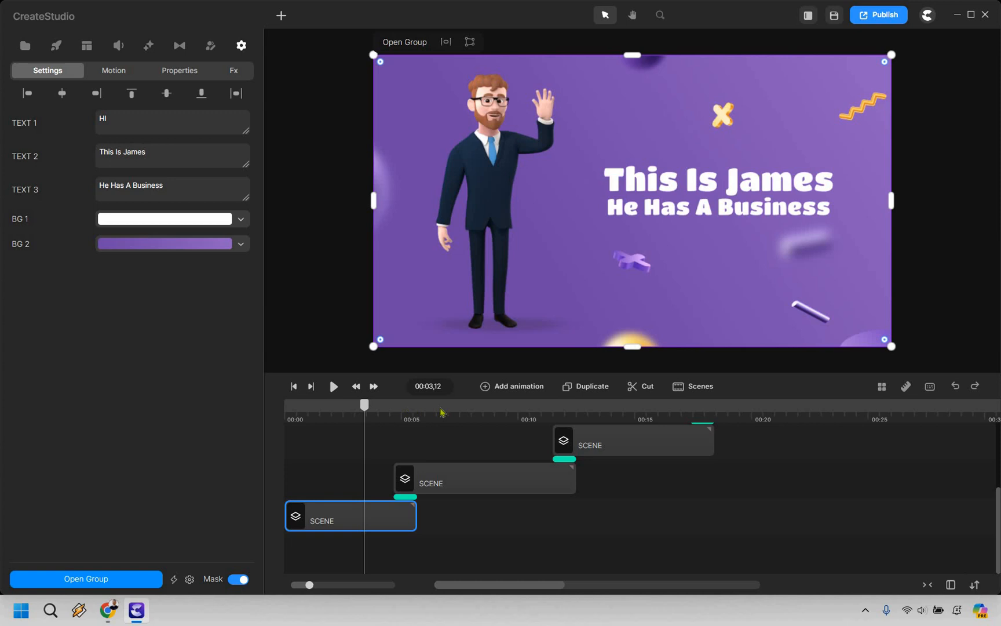
left_click(462, 405)
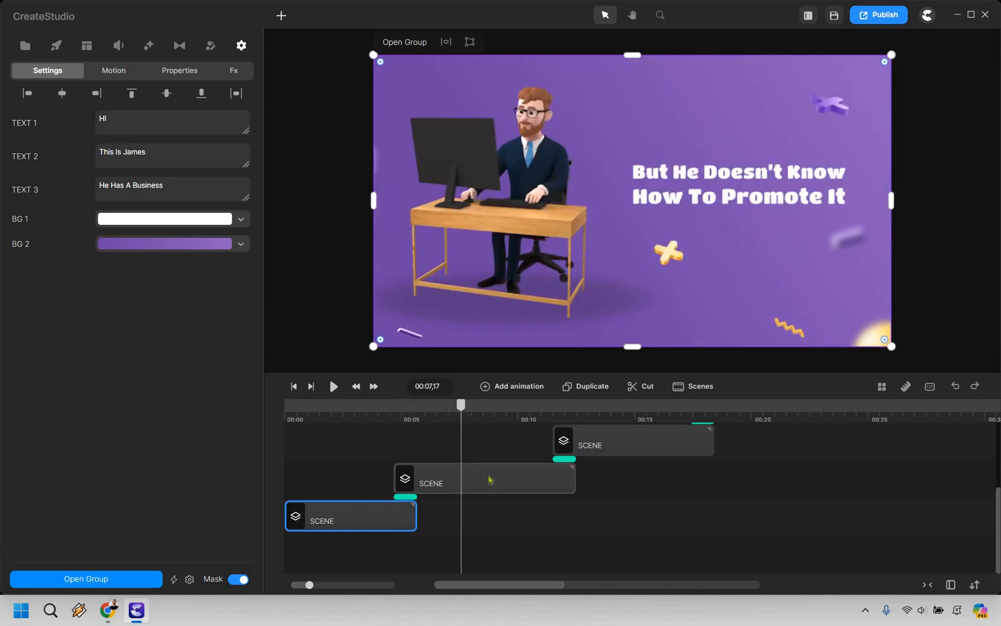
left_click(486, 478)
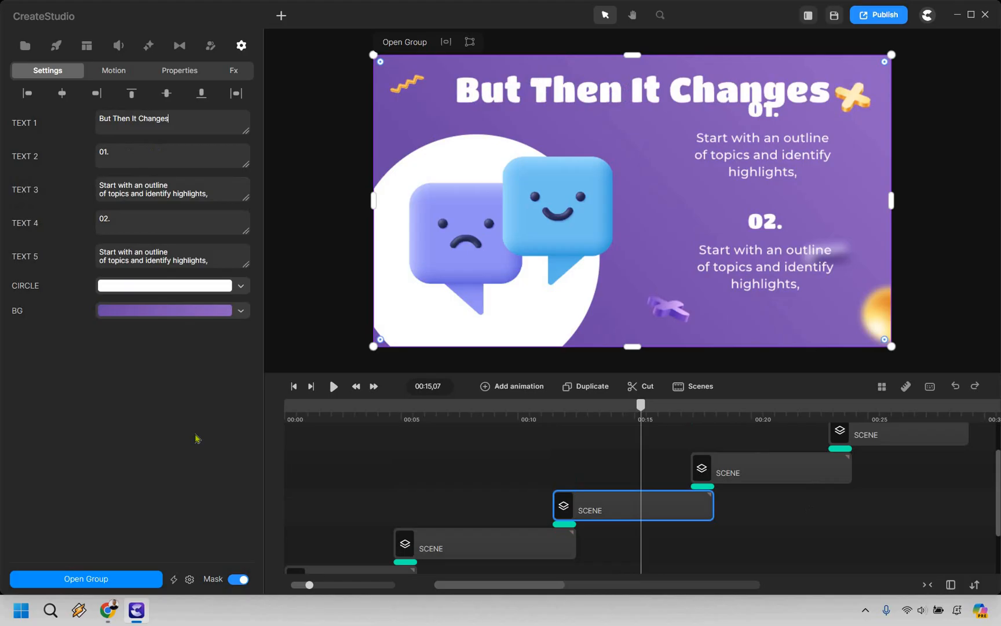
mouse_move(25, 122)
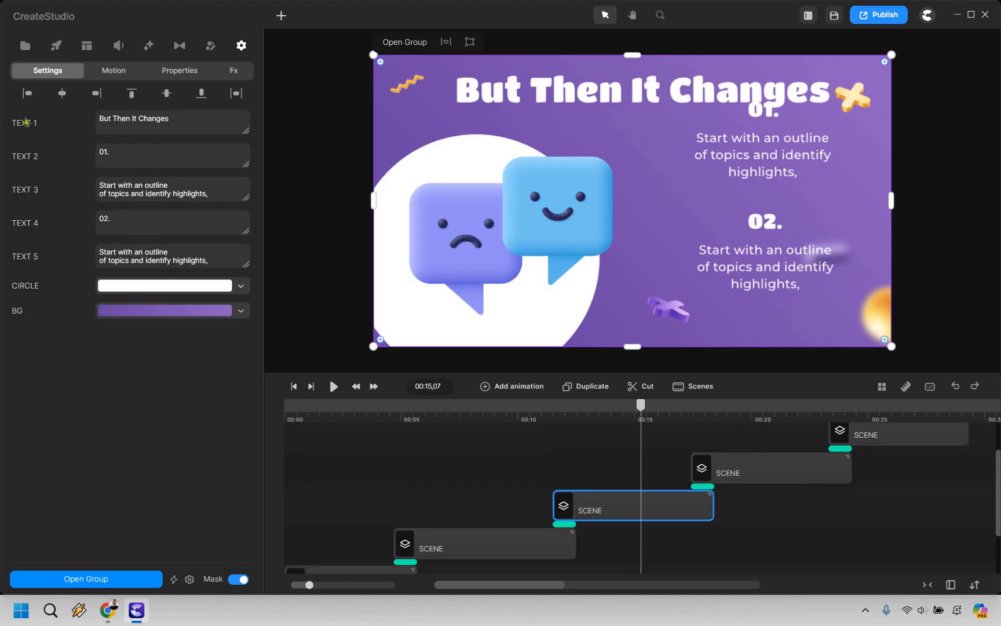
Shrink the But Then It Changes heading to size 144 so it fits.
left_click(25, 122)
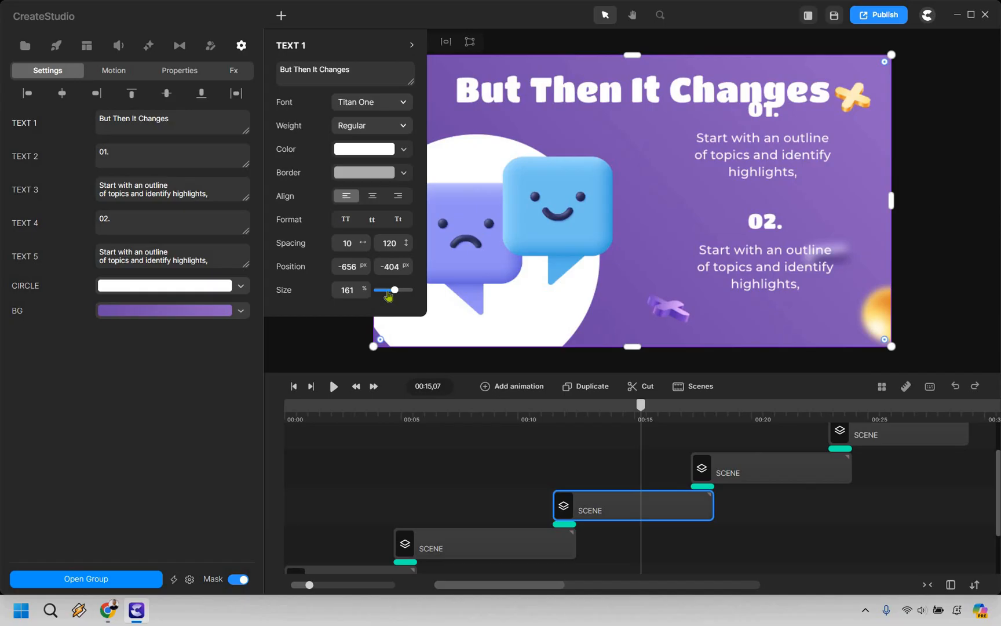
left_click_drag(396, 290, 391, 290)
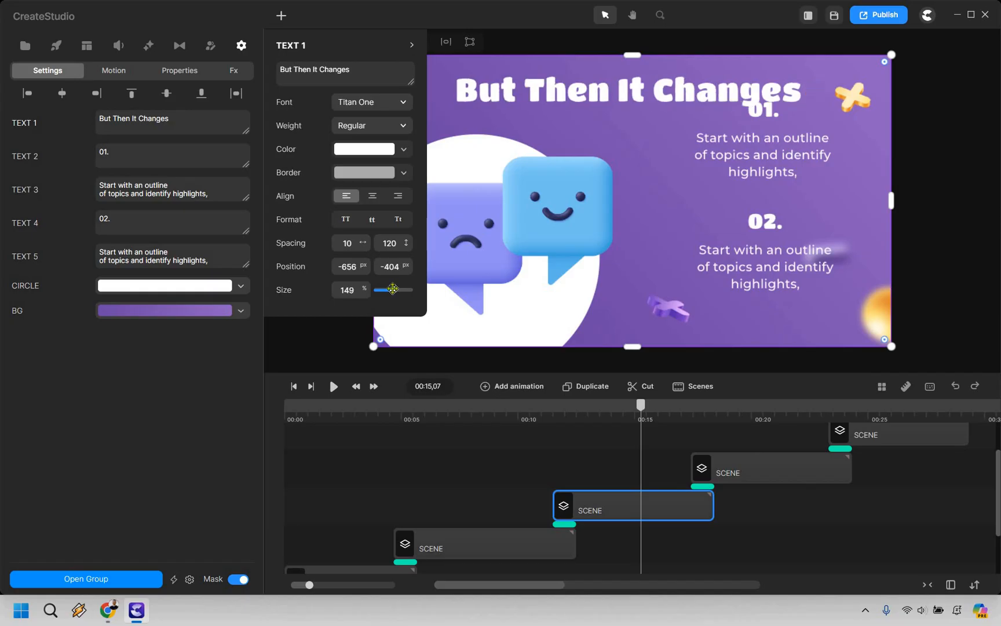
left_click_drag(393, 290, 388, 289)
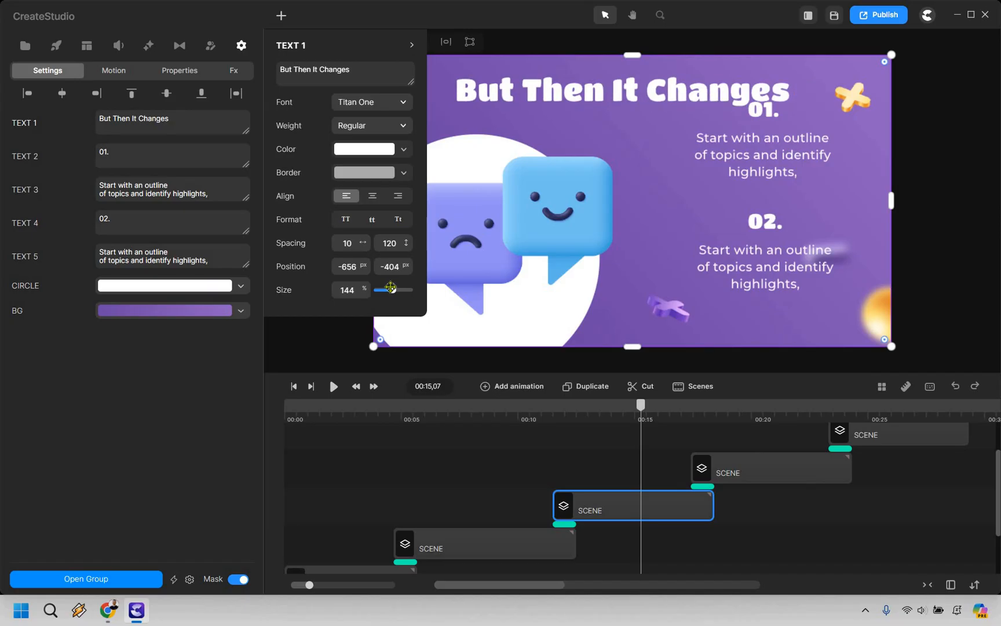
left_click_drag(396, 289, 385, 290)
type("And now he's on top of the marketing world!")
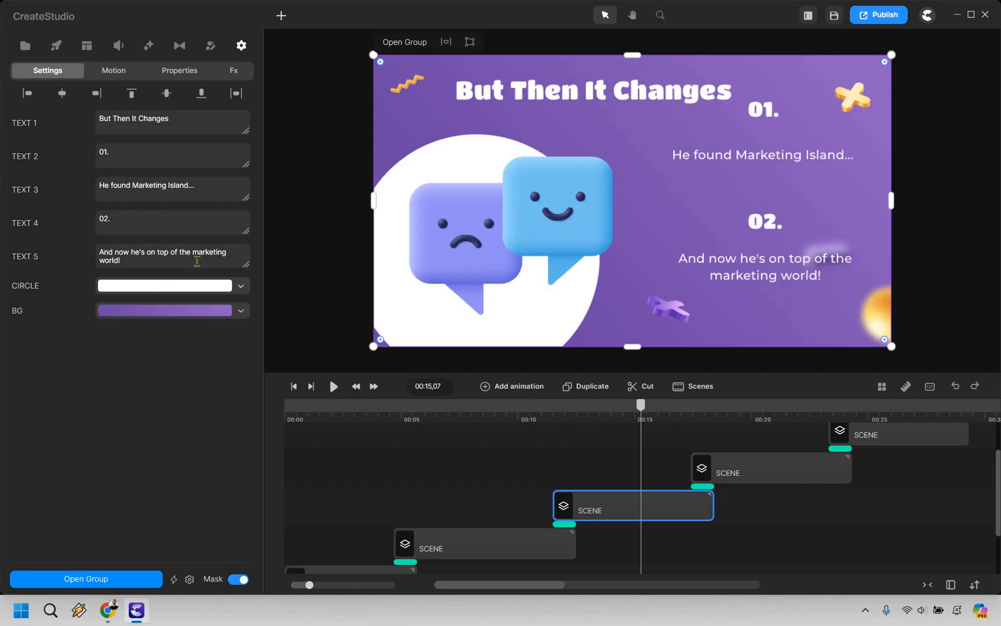
mouse_move(752, 423)
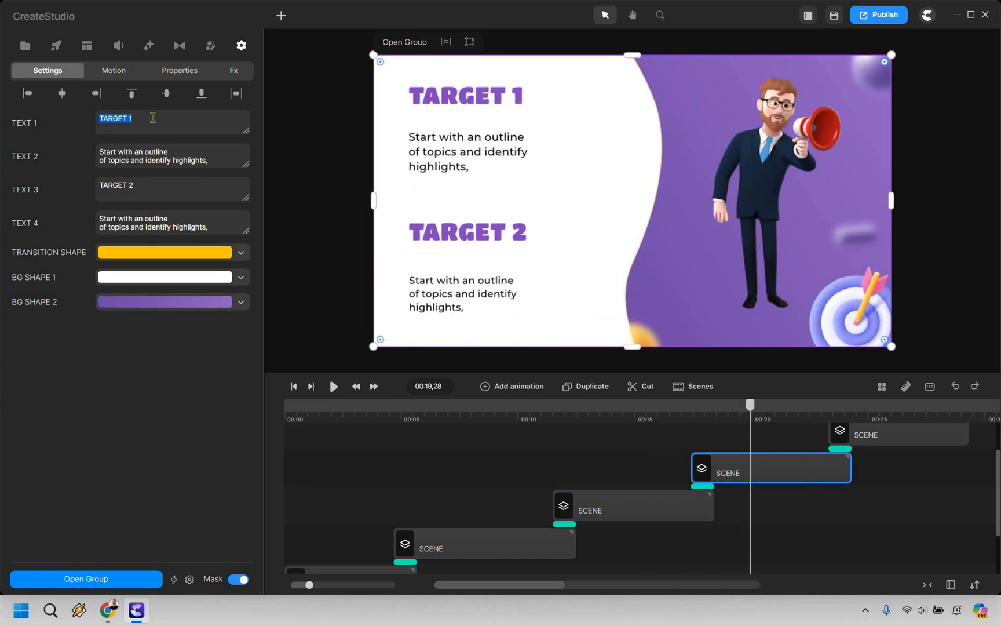
Retitle the Targets scene headings to Benefit 1 and Benefit 2.
type("Benefit 1")
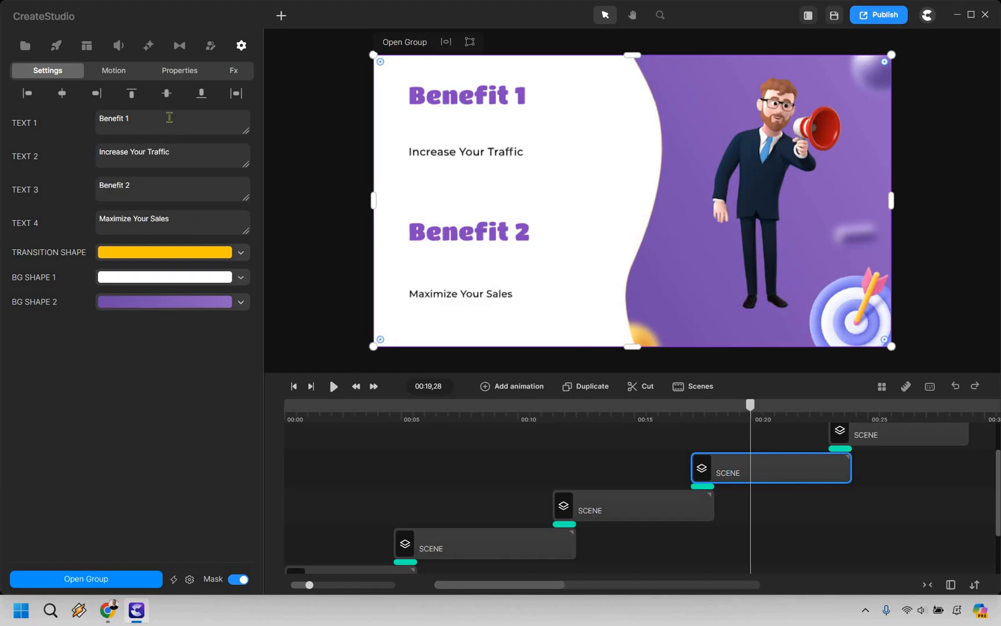
mouse_move(514, 95)
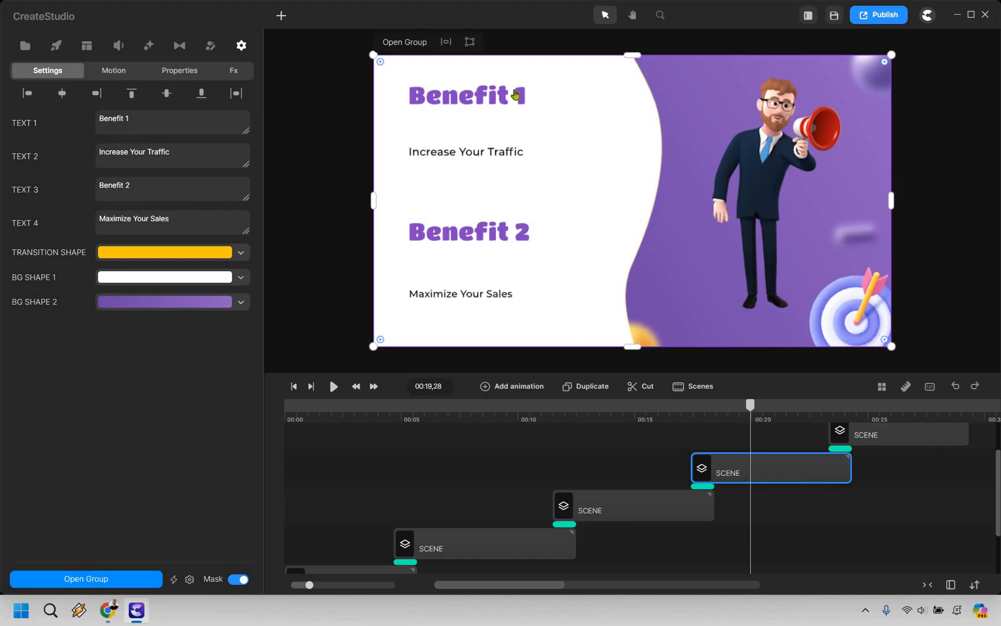
left_click(172, 218)
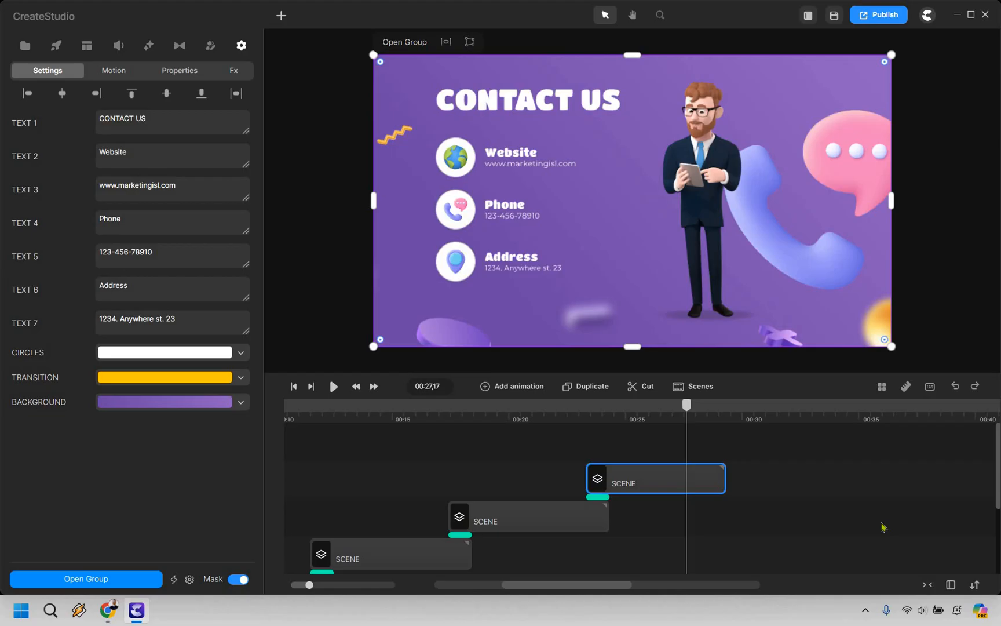
left_click(835, 15)
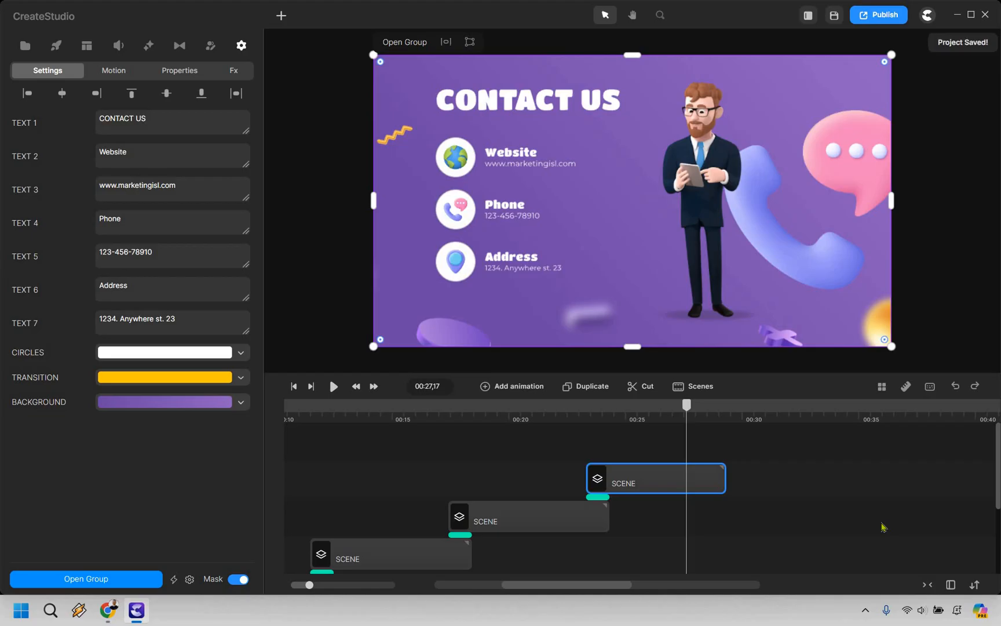